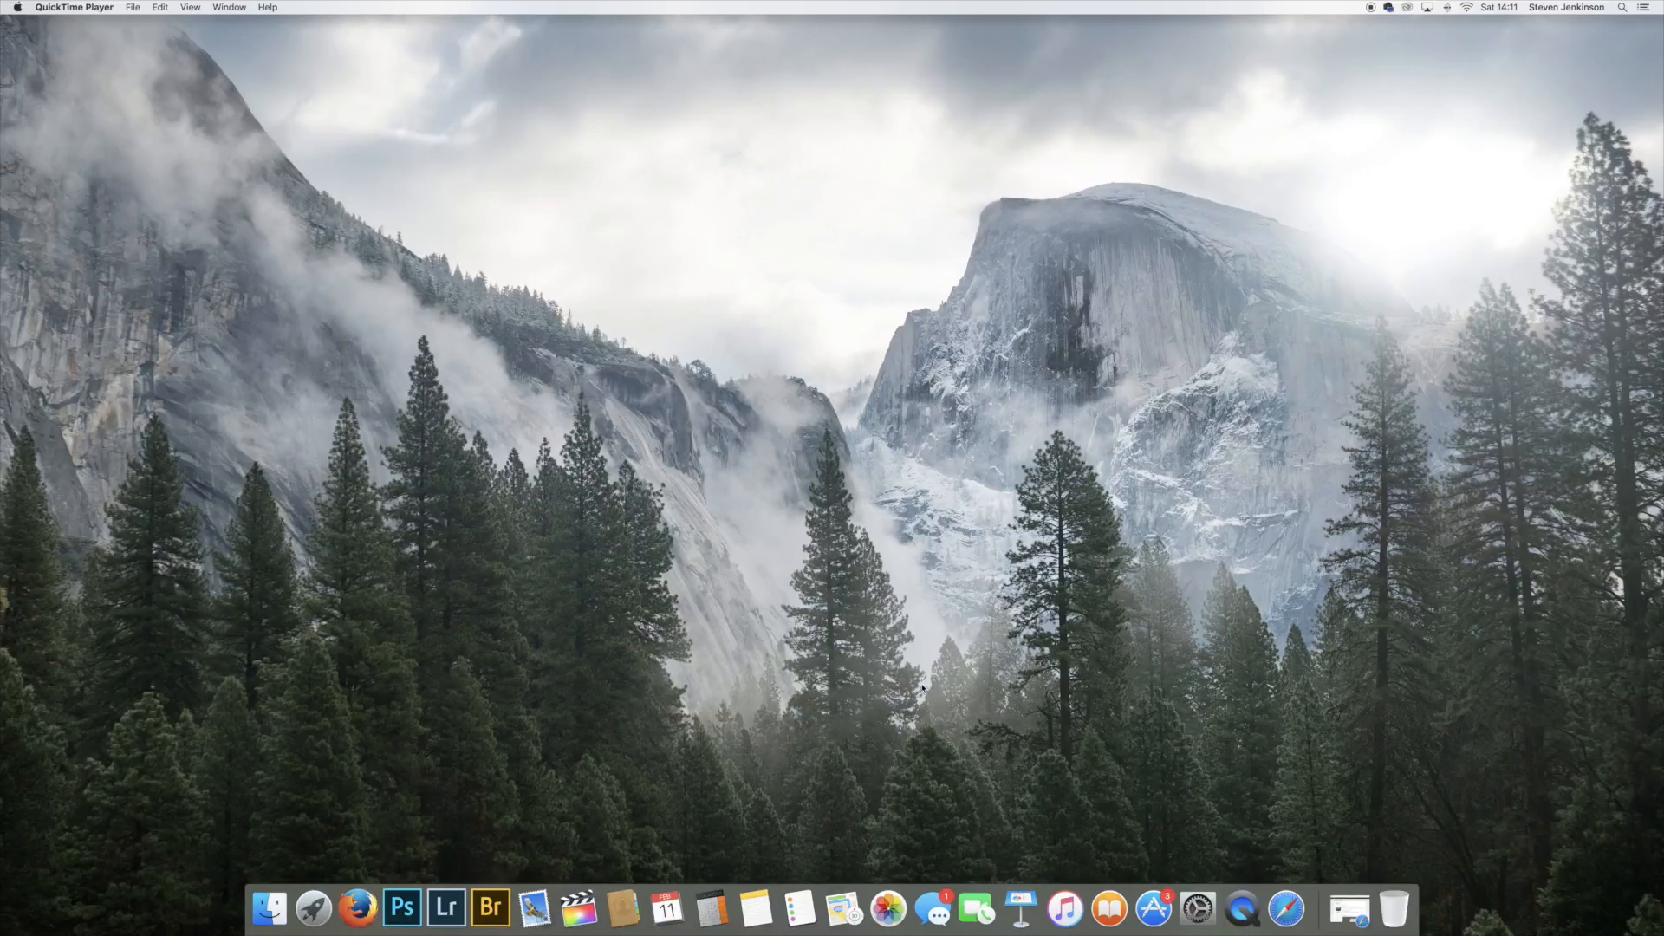
{"action": "mouse_move", "coordinate": [1349, 910]}
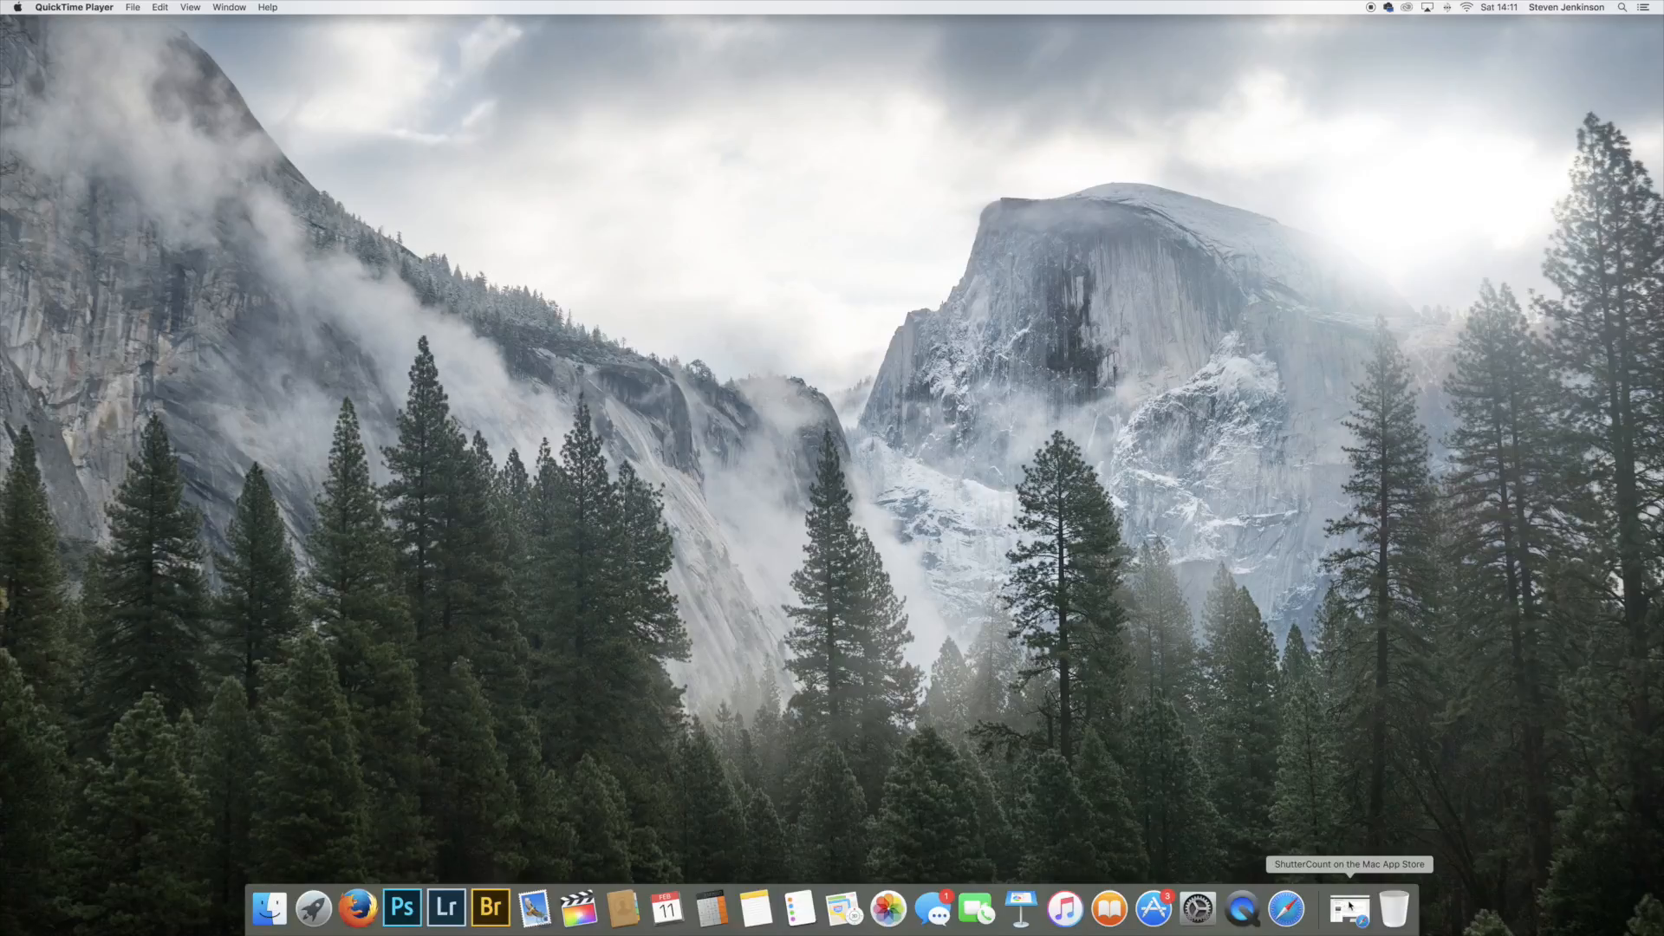
{"action": "mouse_move", "coordinate": [1342, 799]}
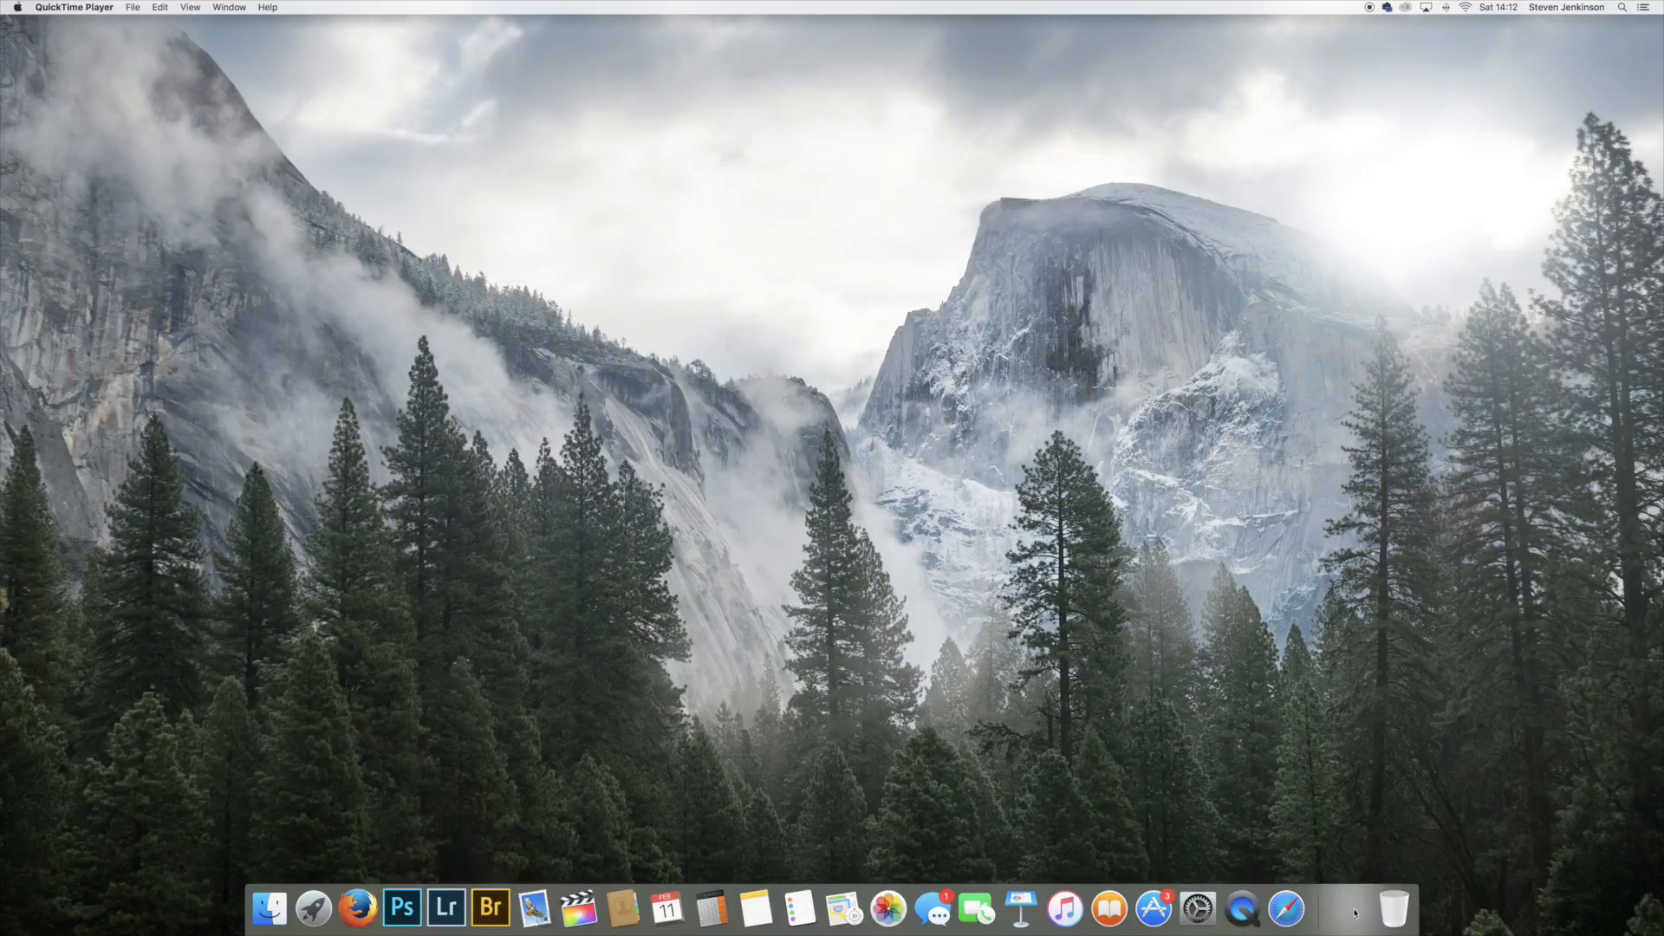
- Open the ShutterCount preview page in Safari and scroll to its £2.99 price and reviews
{"action": "left_click", "coordinate": [1309, 908]}
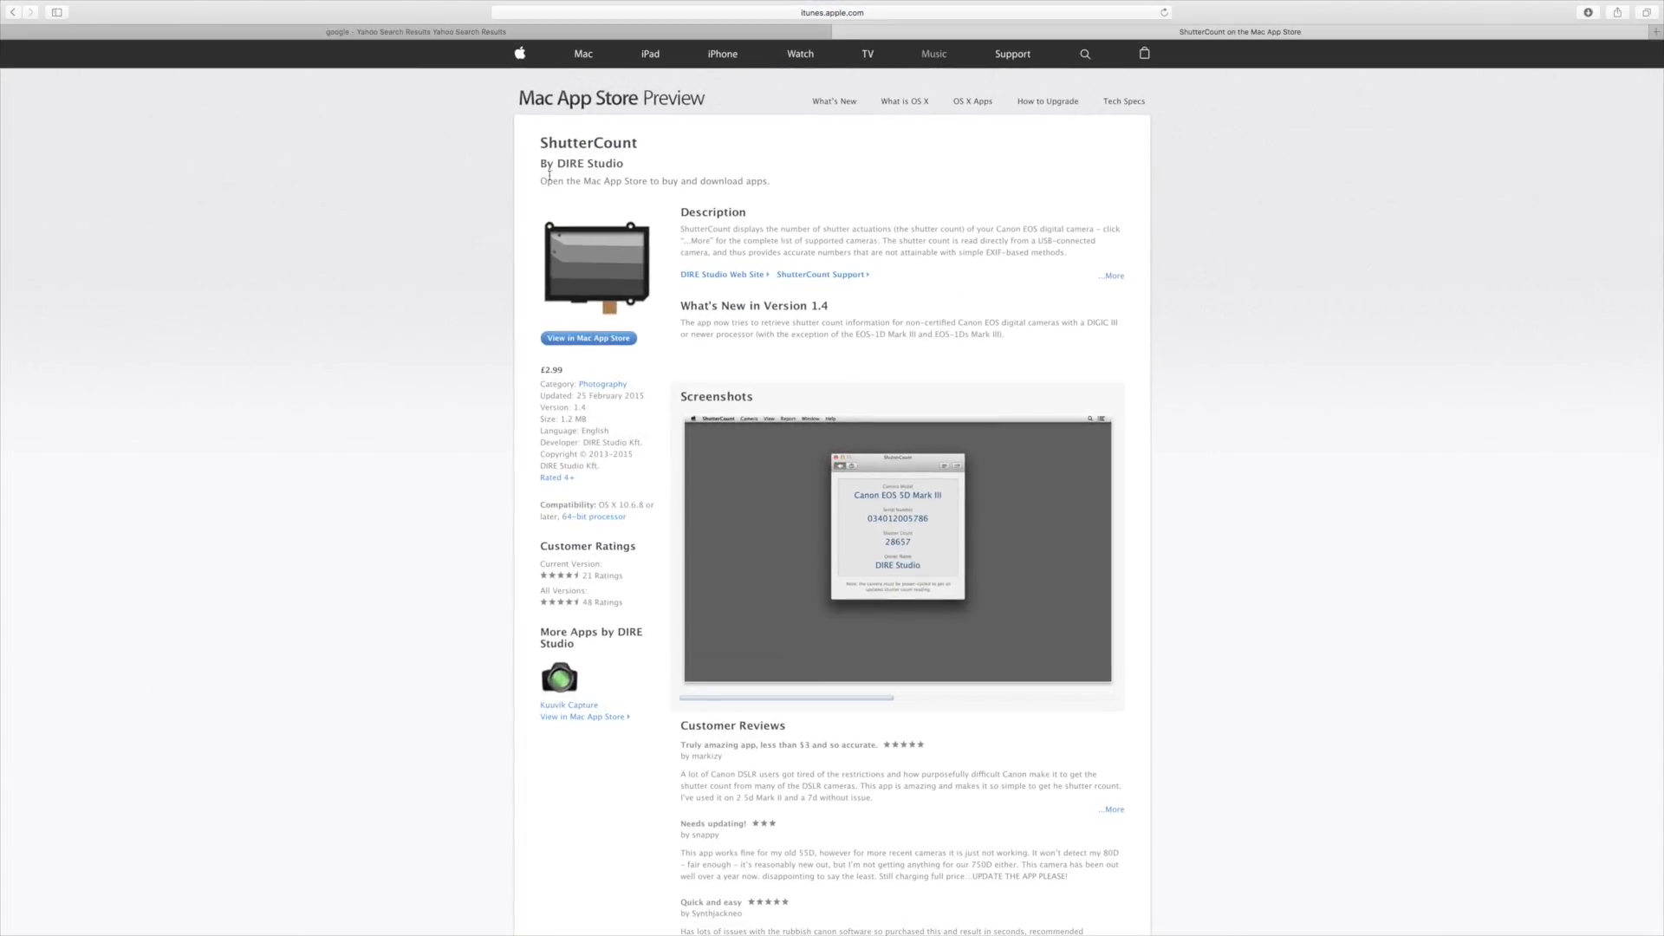
{"action": "mouse_move", "coordinate": [397, 138]}
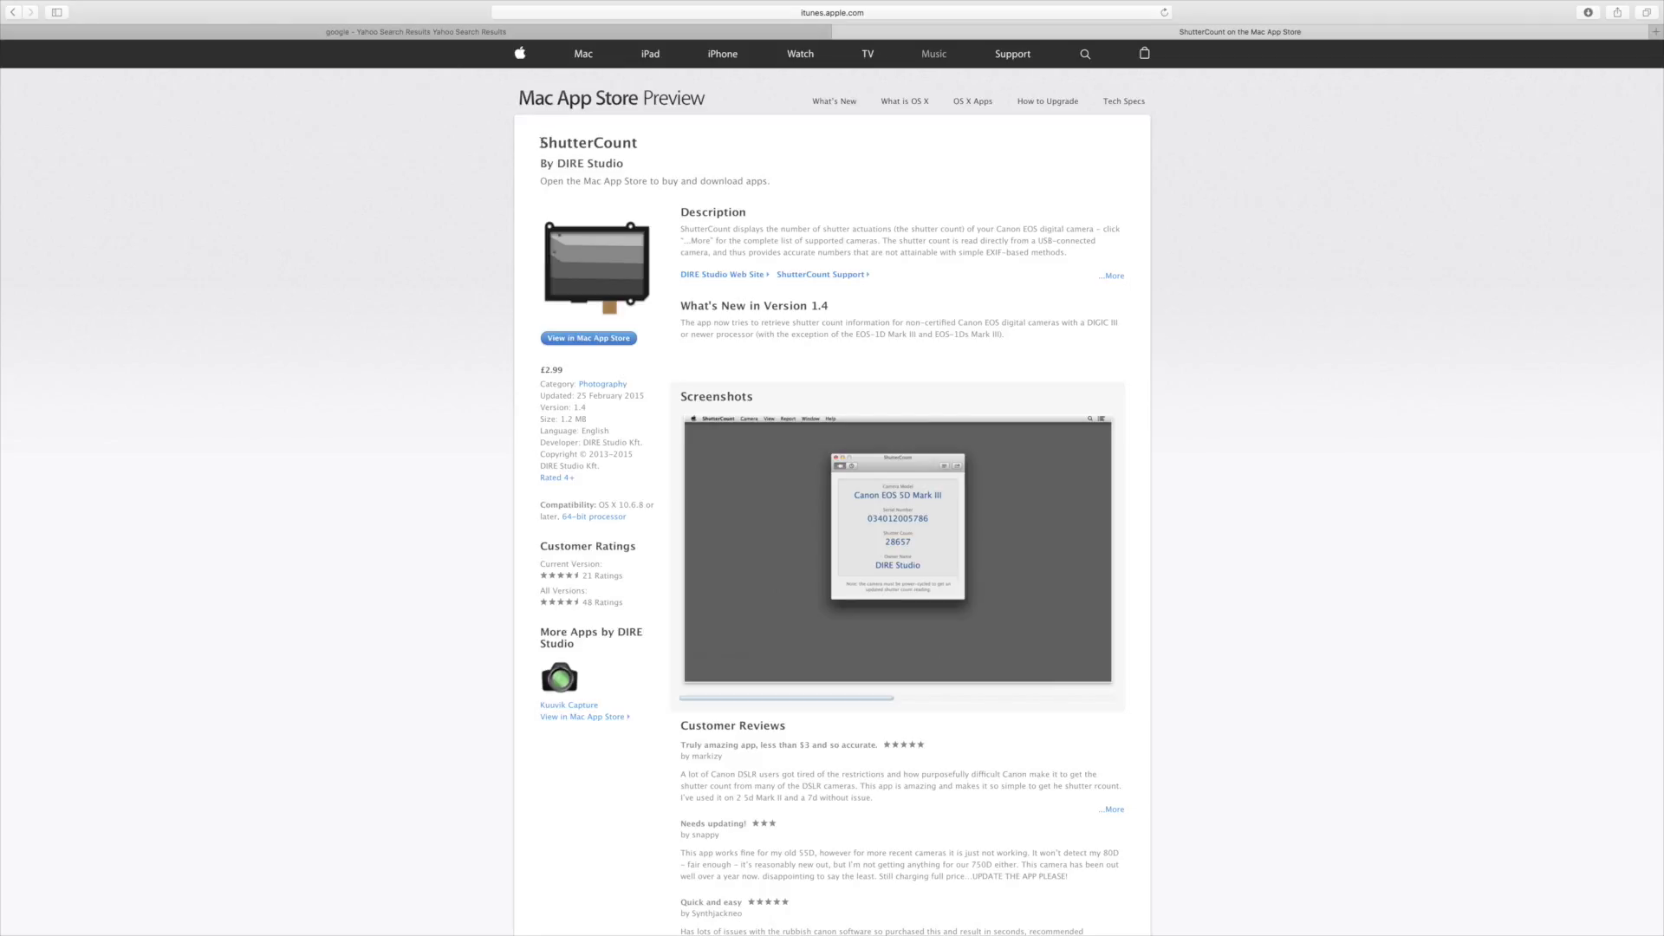
{"action": "mouse_move", "coordinate": [647, 143]}
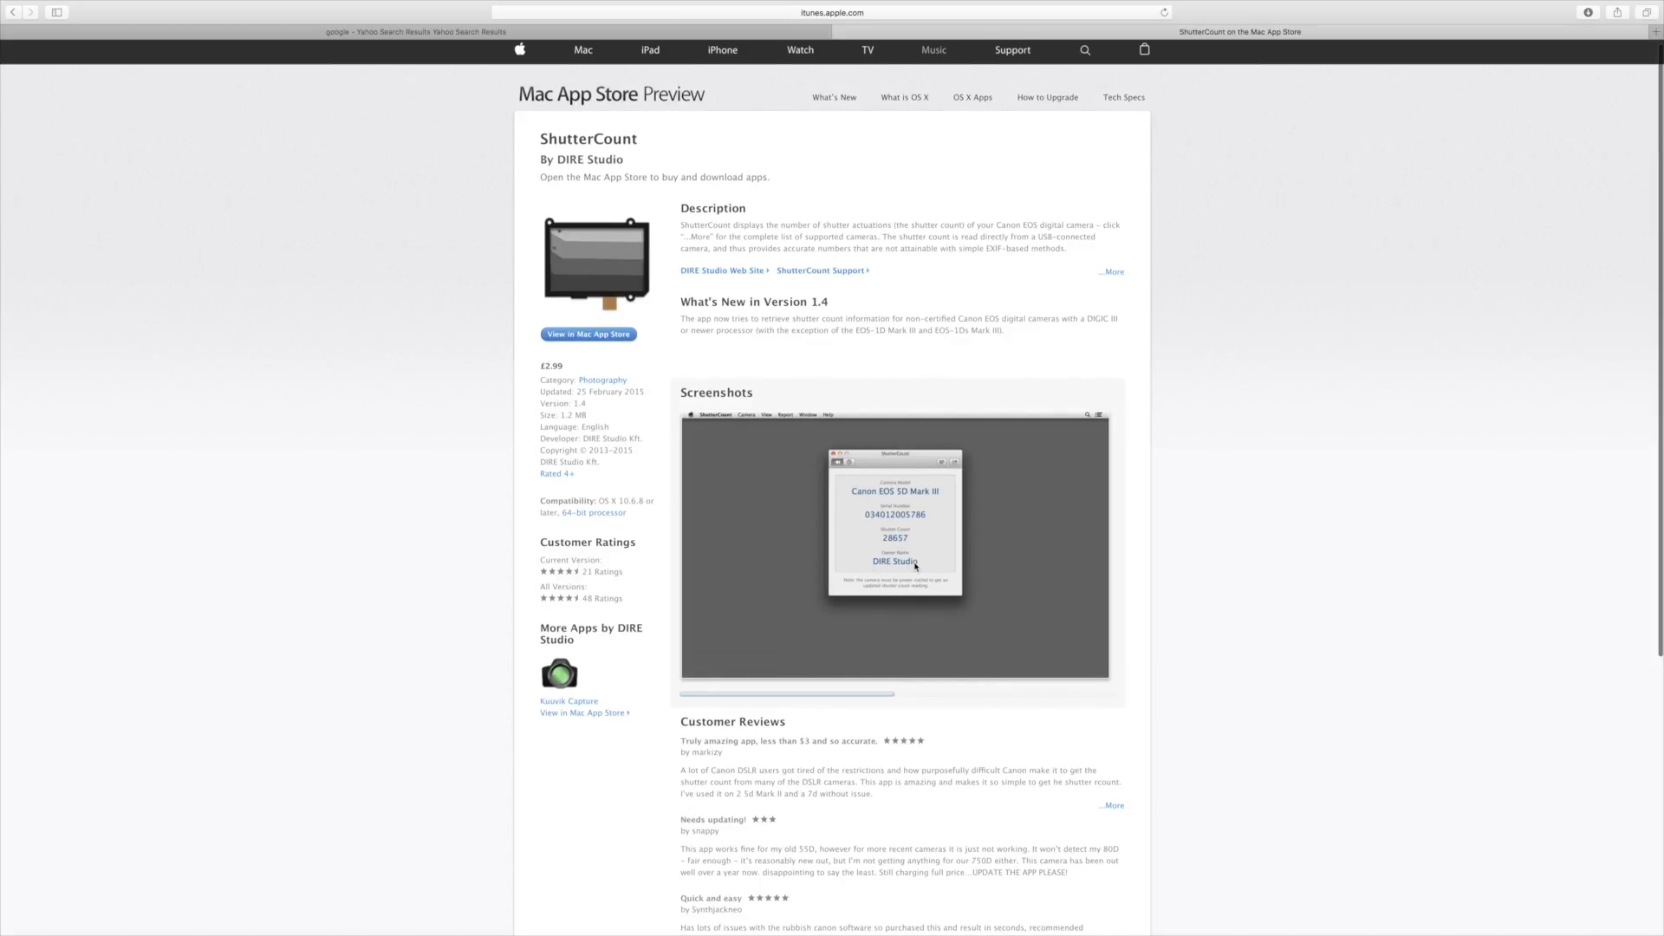
{"action": "mouse_move", "coordinate": [899, 567]}
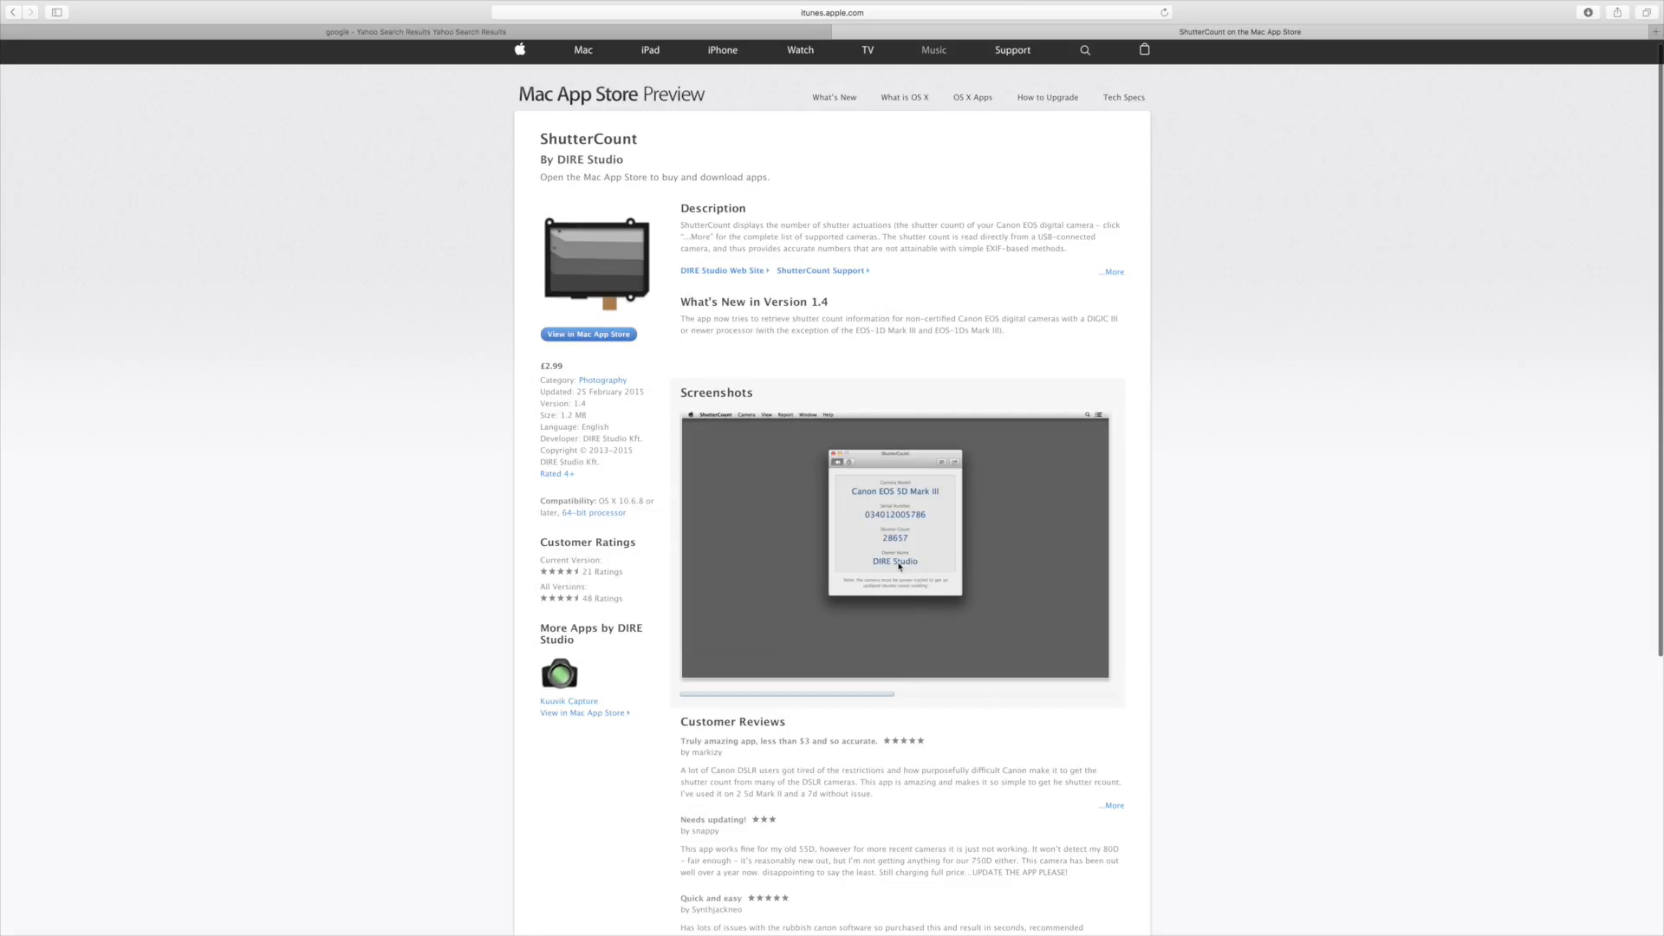
{"action": "scroll", "scroll_direction": "up", "scroll_amount": 3}
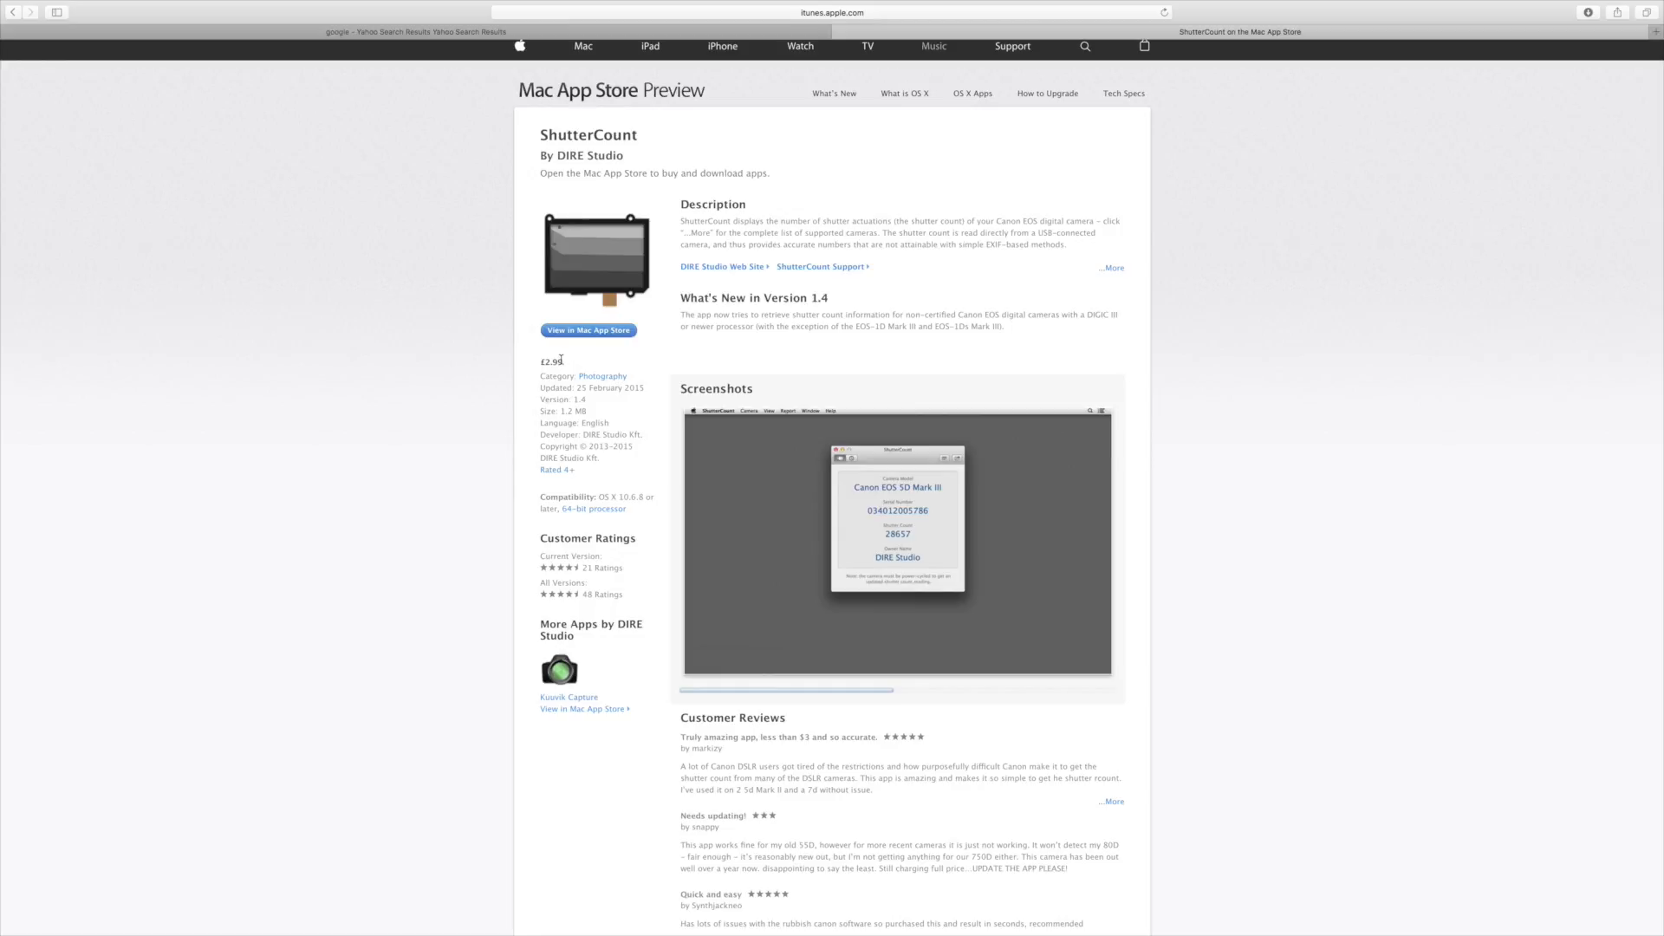
{"action": "mouse_move", "coordinate": [814, 174]}
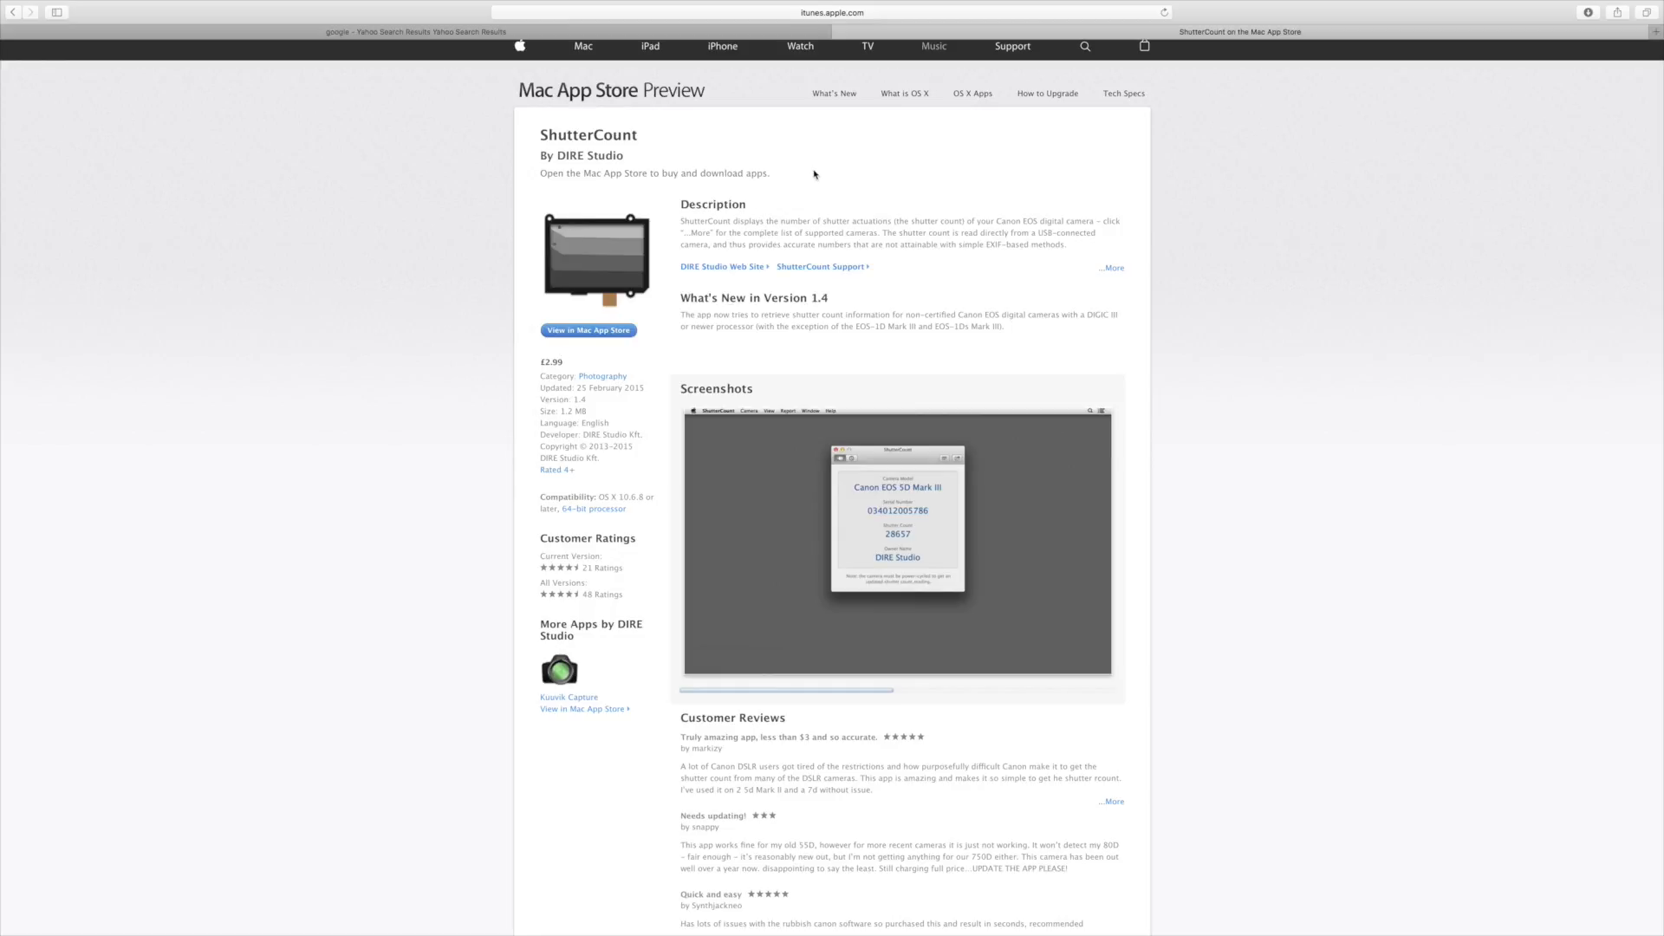
{"action": "mouse_move", "coordinate": [790, 168]}
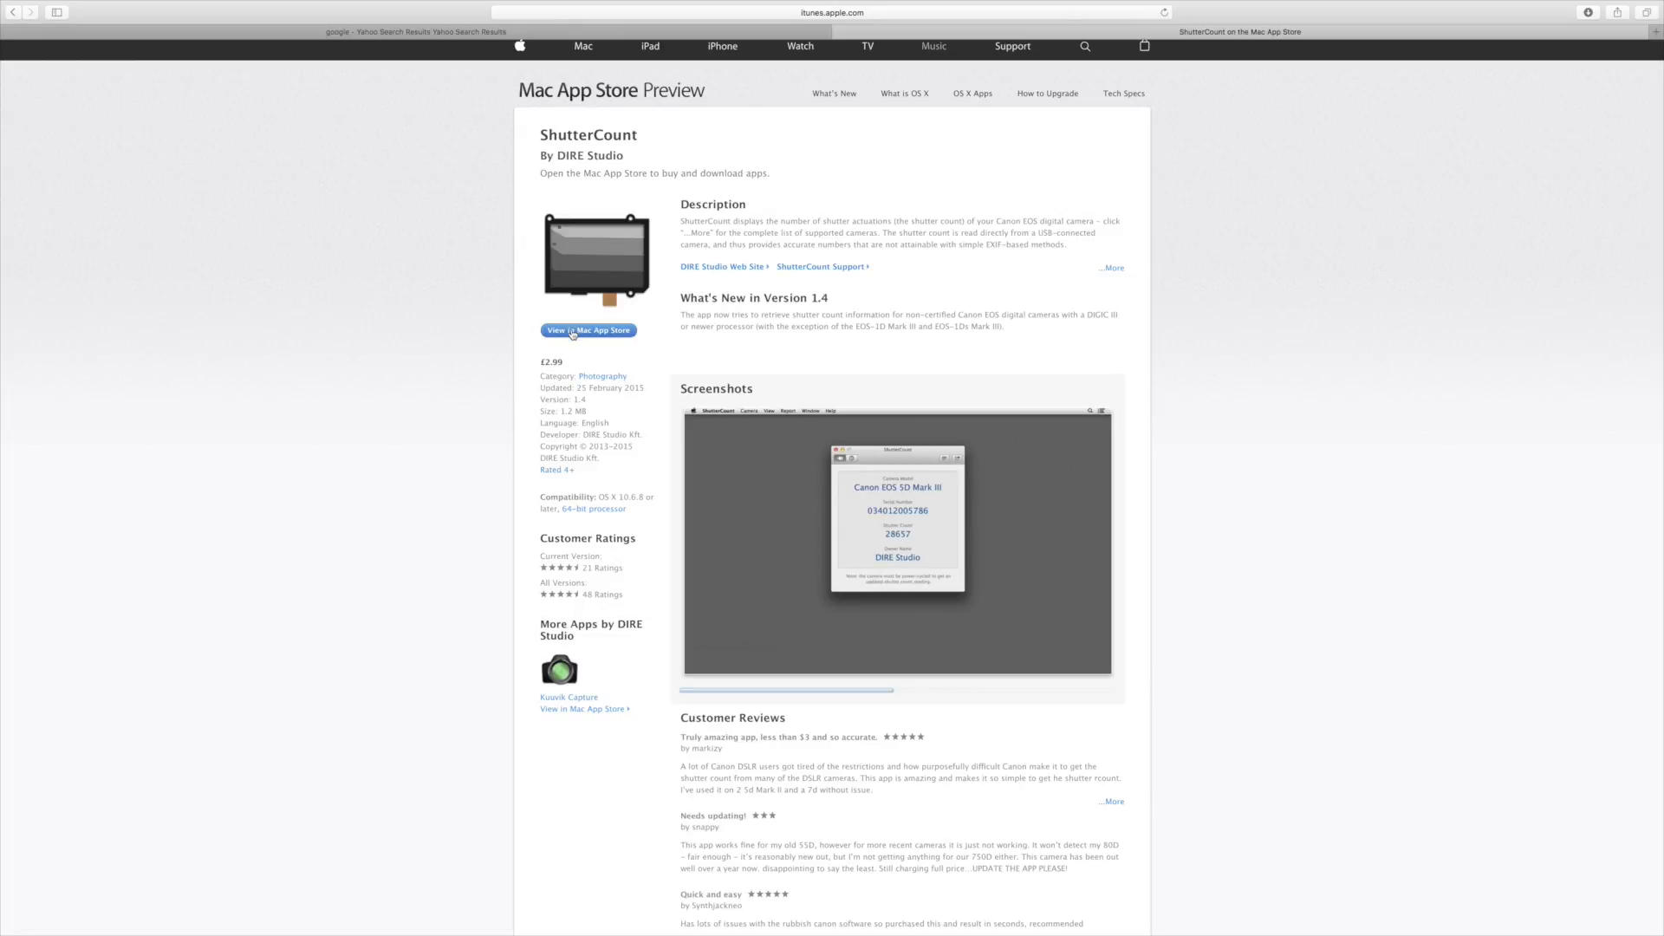
{"action": "mouse_move", "coordinate": [572, 332]}
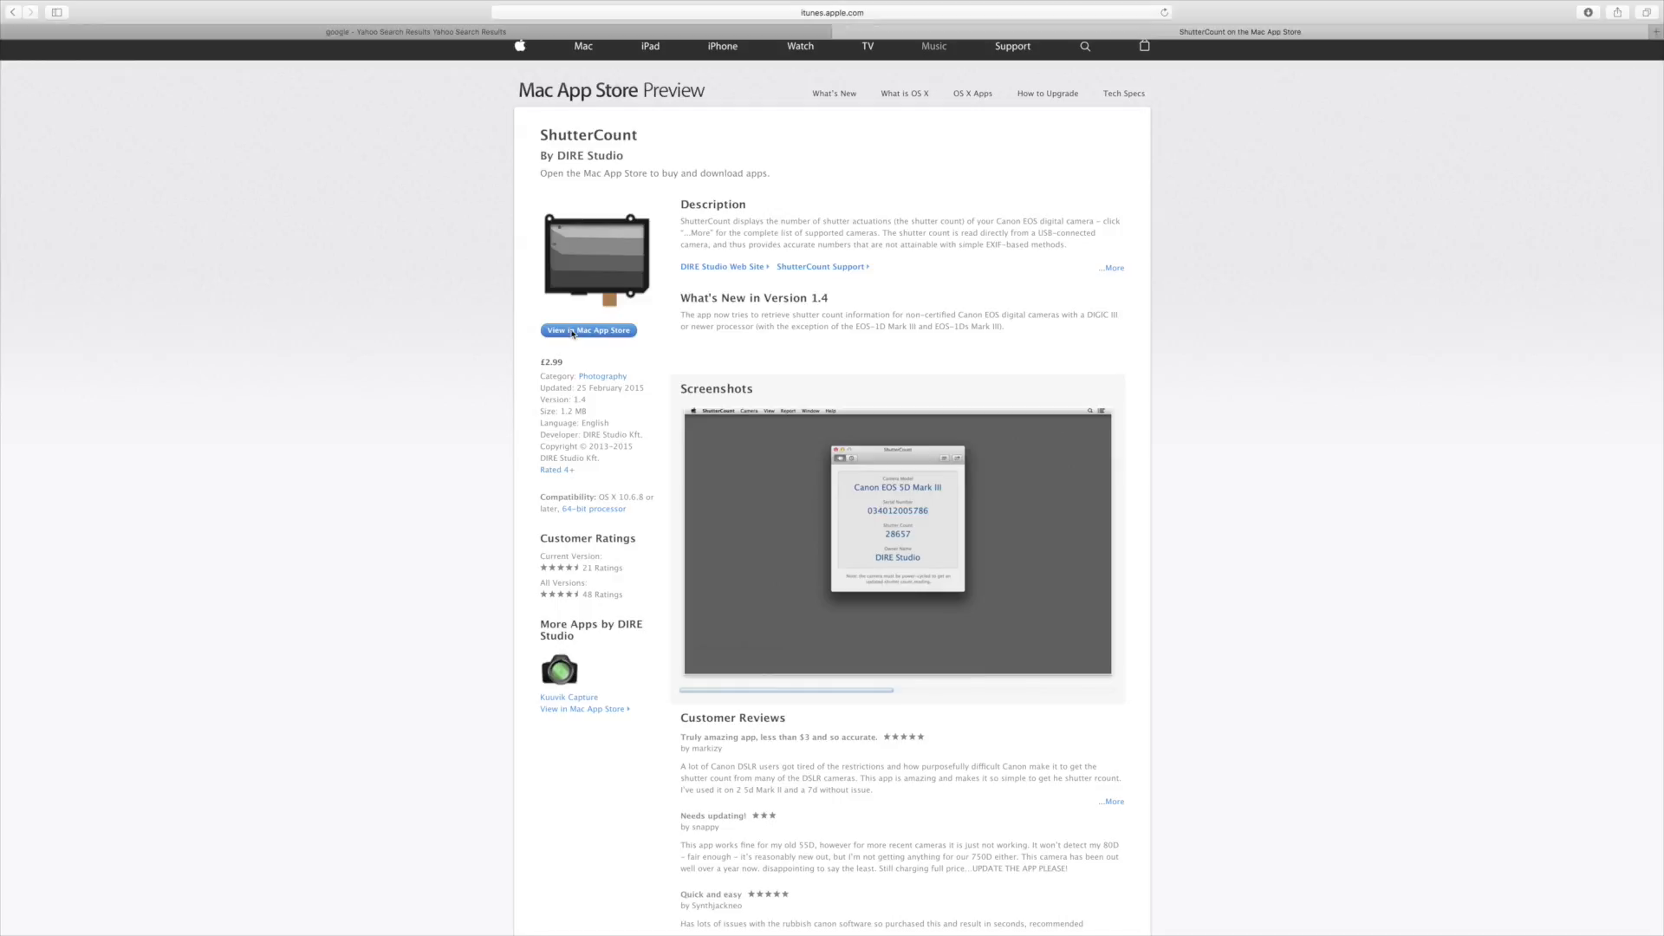
- View ShutterCount's App Store page with its details, screenshots and reviews
{"action": "left_click", "coordinate": [587, 330]}
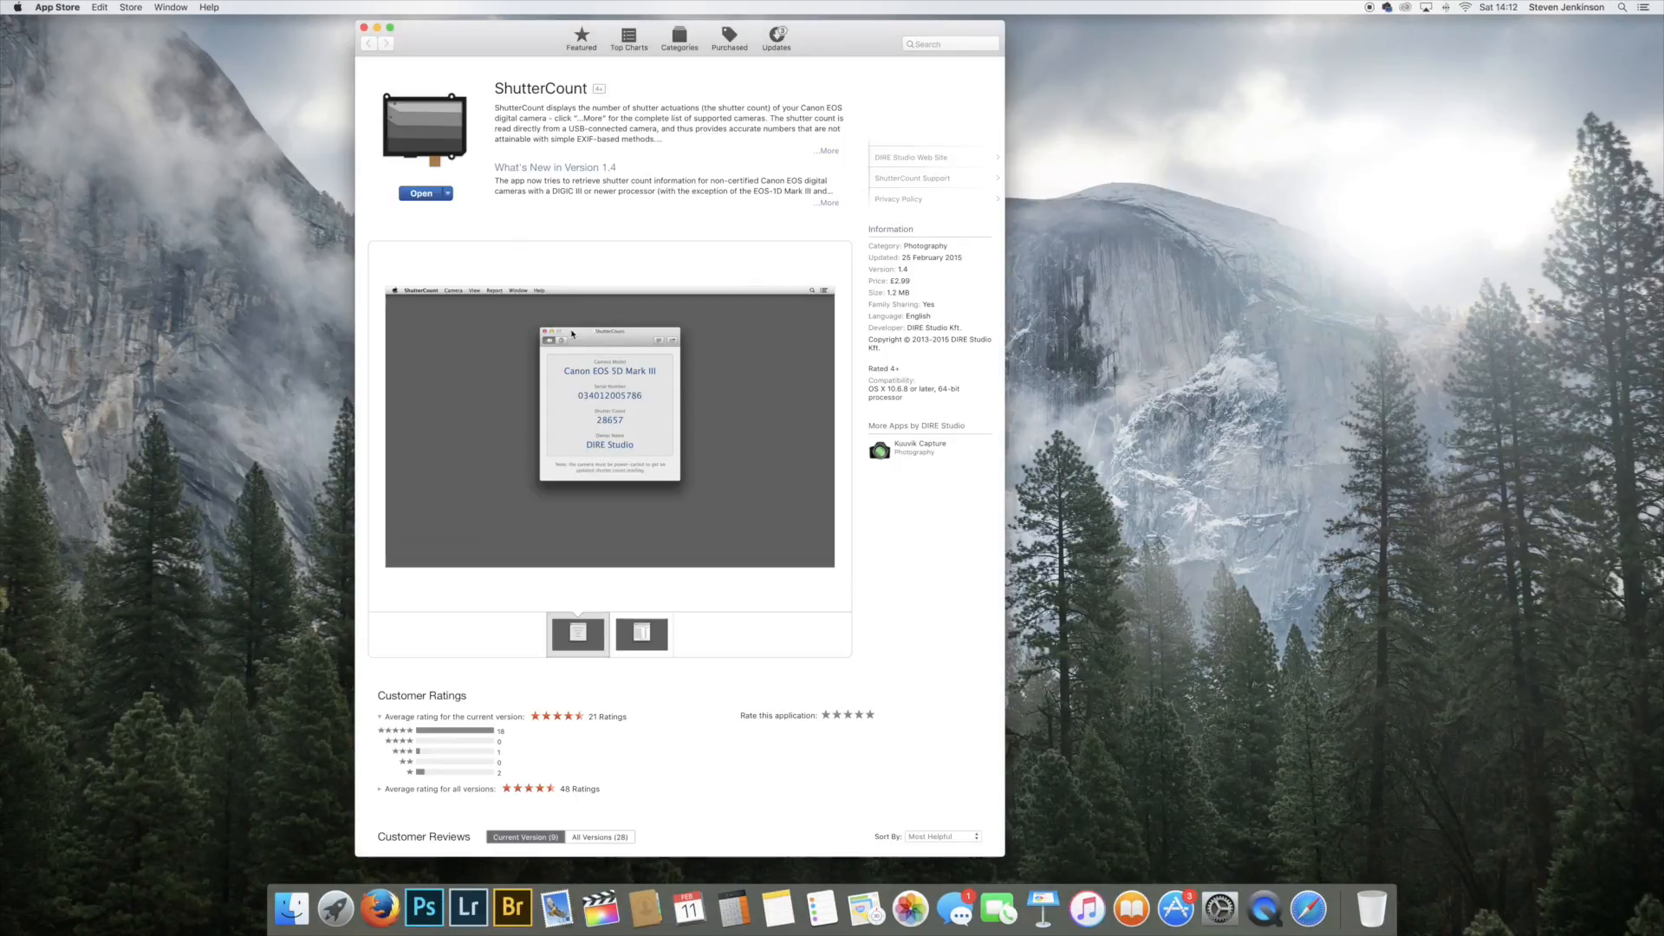
{"action": "mouse_move", "coordinate": [478, 11]}
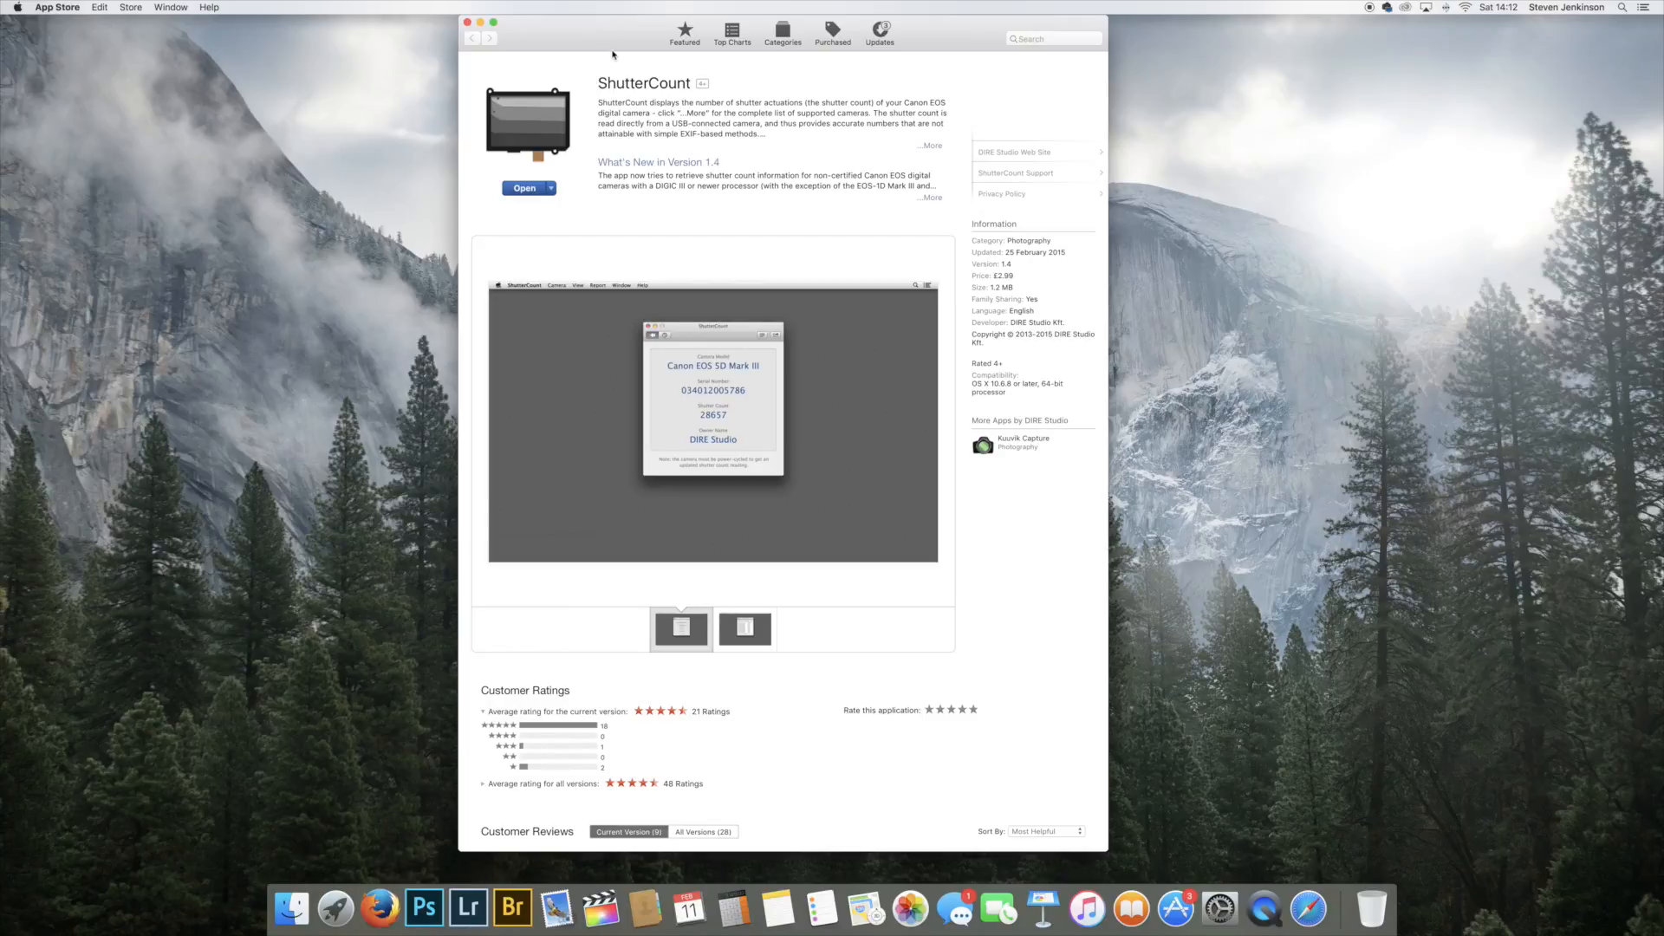
{"action": "mouse_move", "coordinate": [583, 221]}
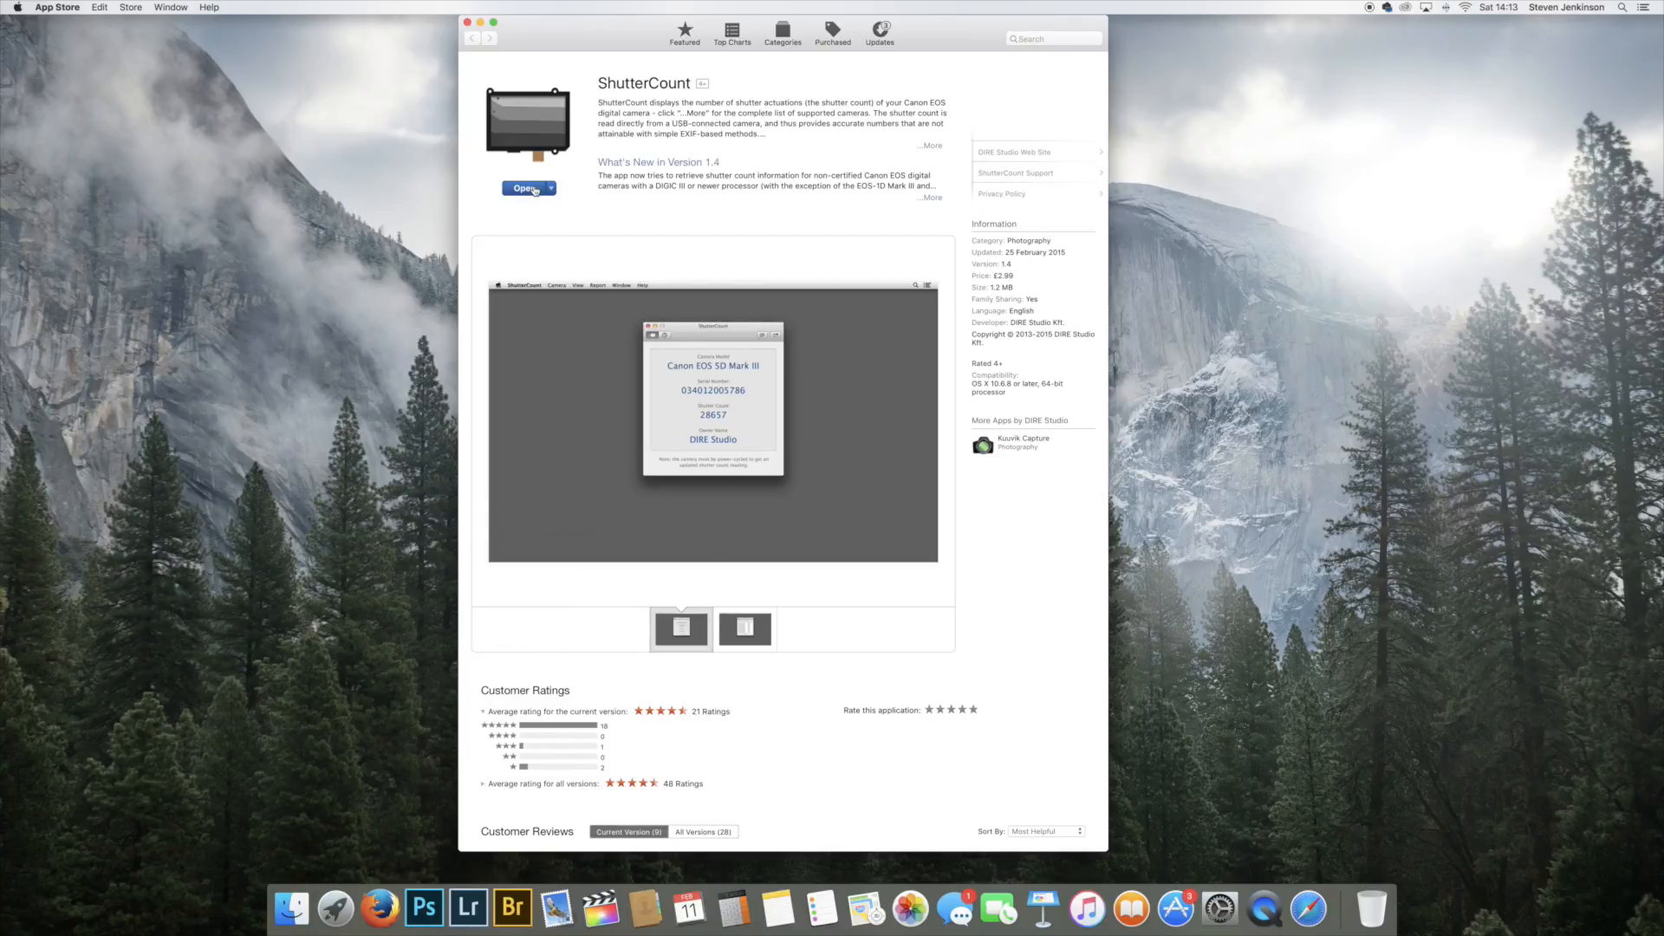
- Open ShutterCount from its App Store listing, showing the No Camera Connected window
{"action": "left_click", "coordinate": [524, 188]}
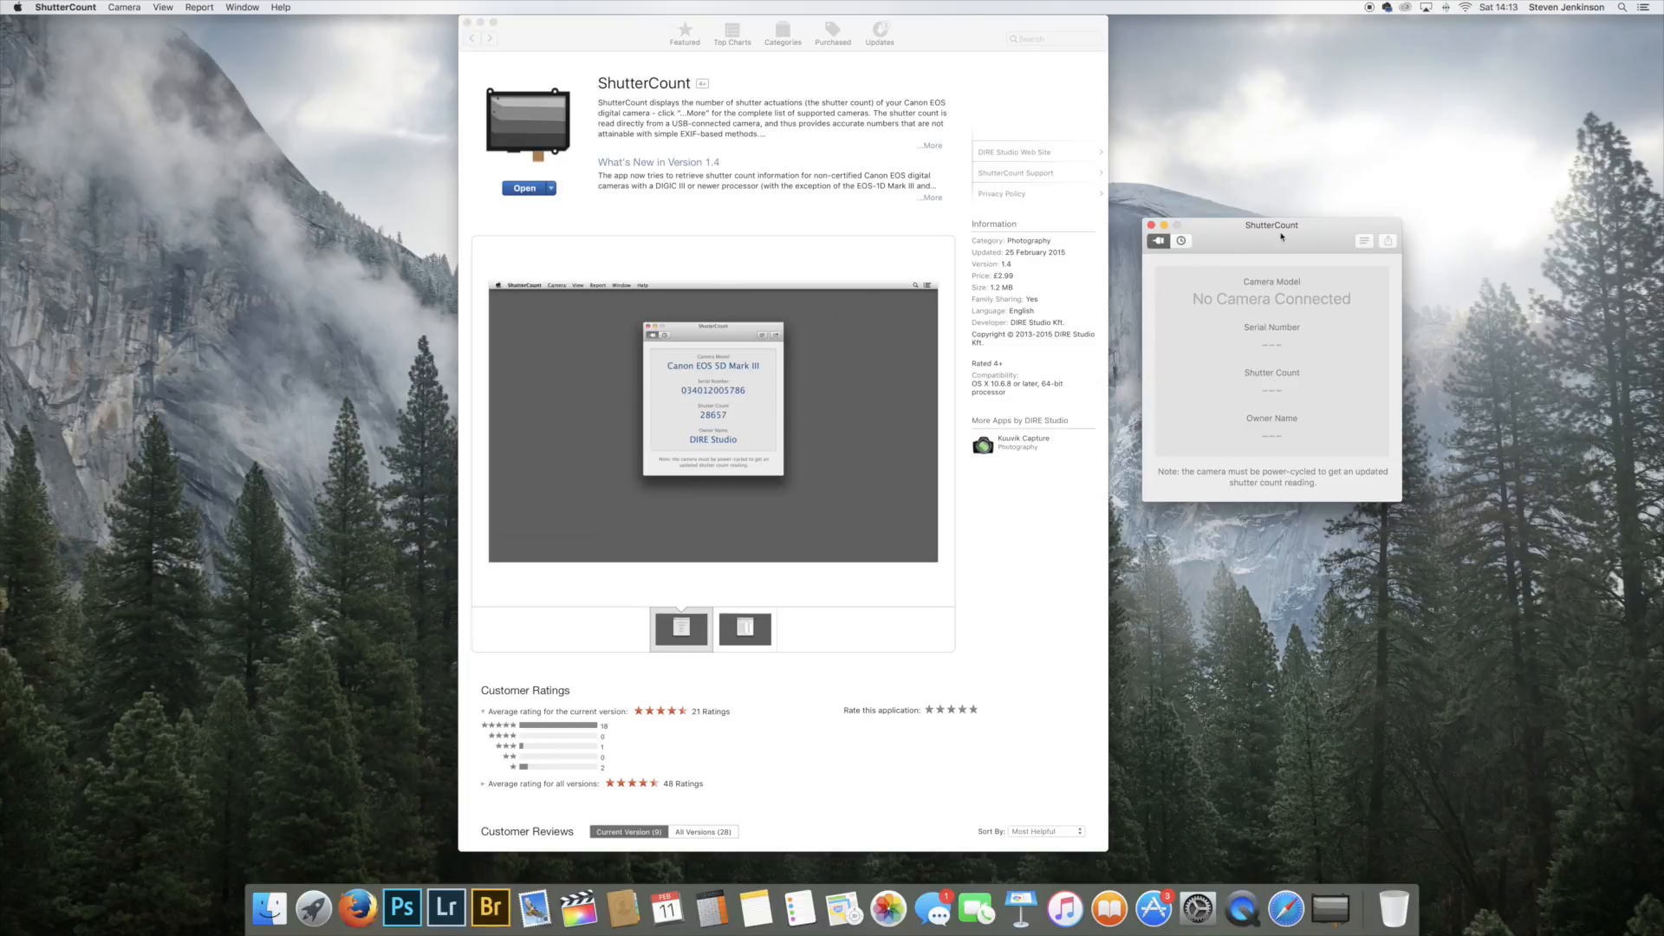
{"action": "mouse_move", "coordinate": [1263, 359]}
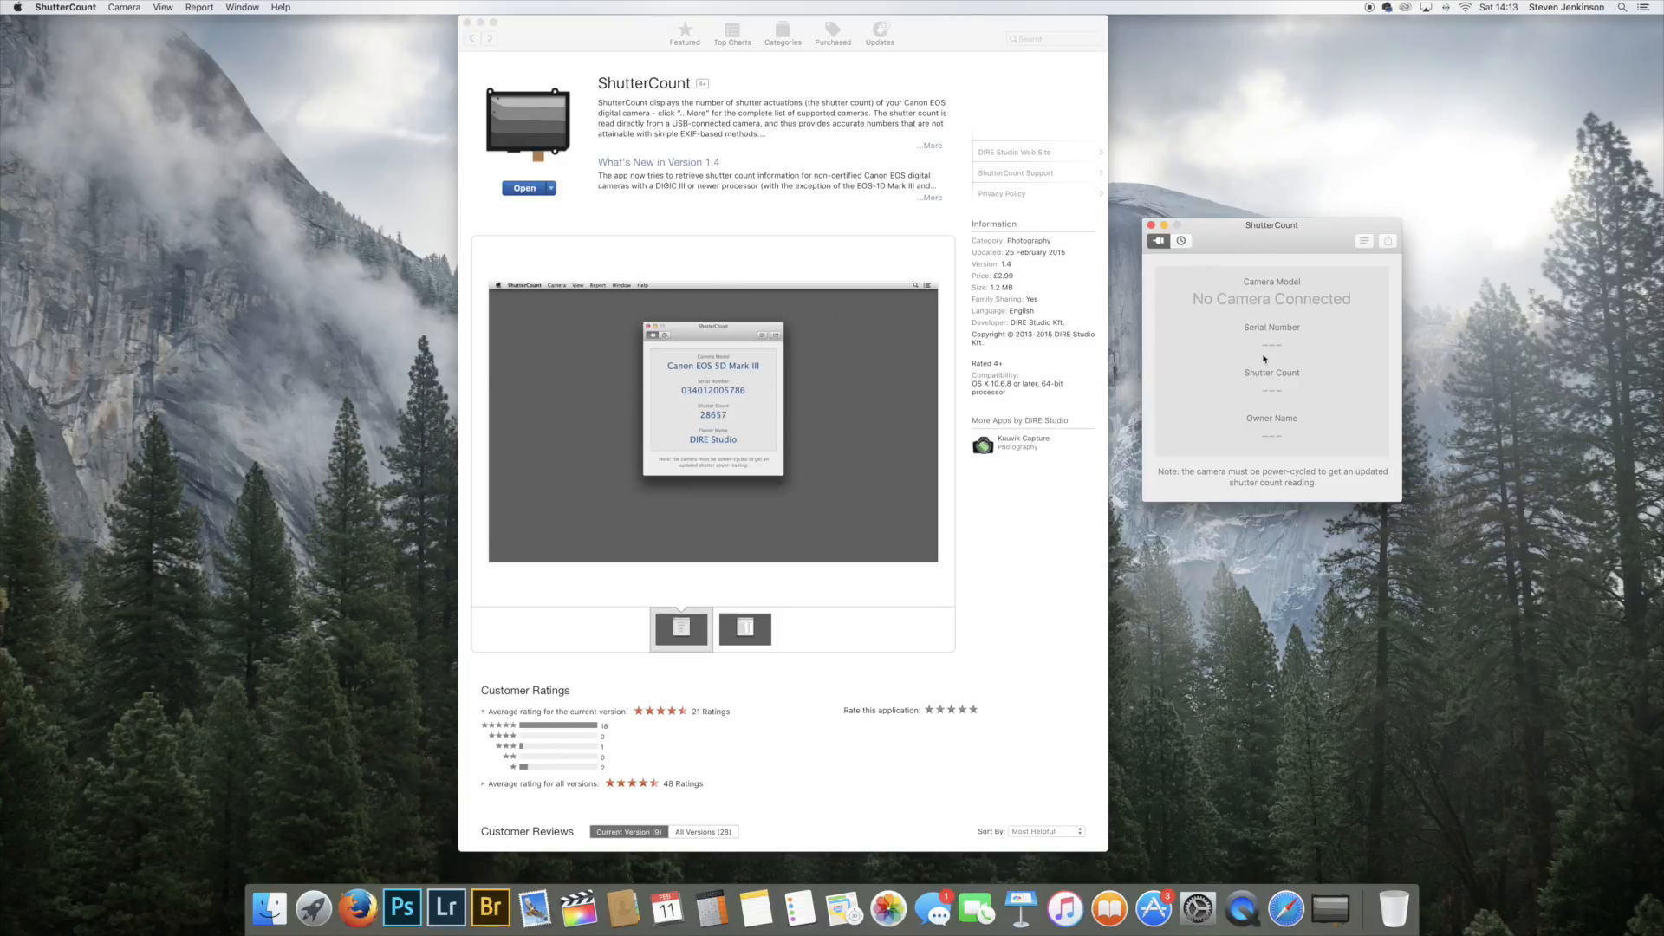
{"action": "mouse_move", "coordinate": [1223, 306]}
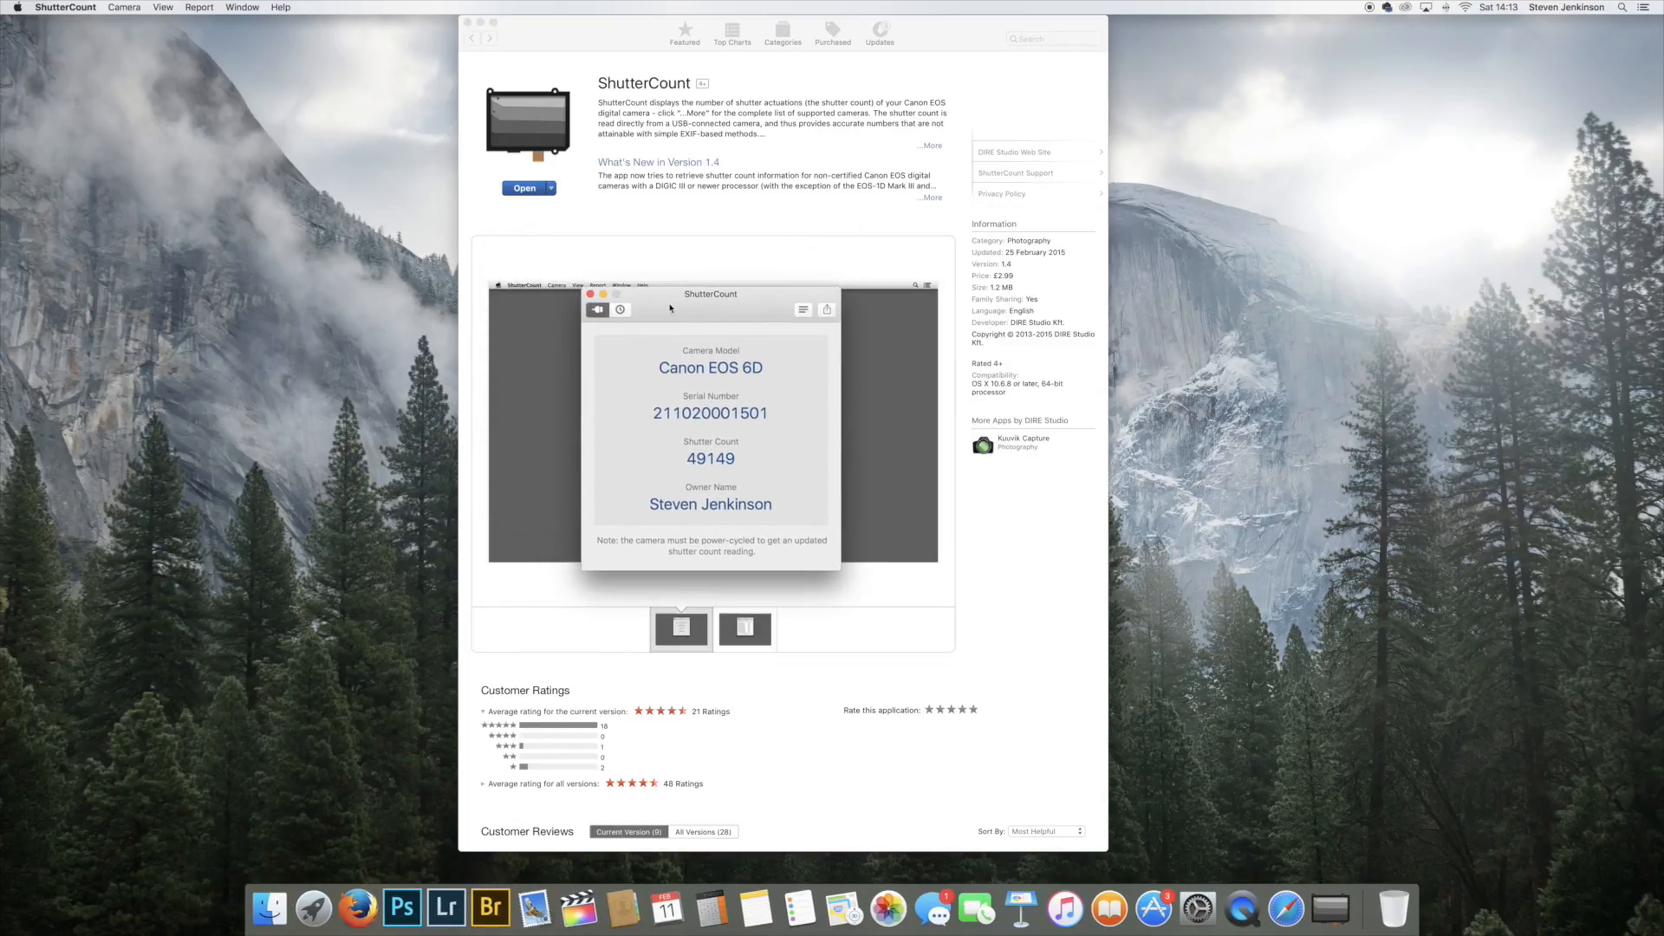
{"action": "mouse_move", "coordinate": [1261, 337]}
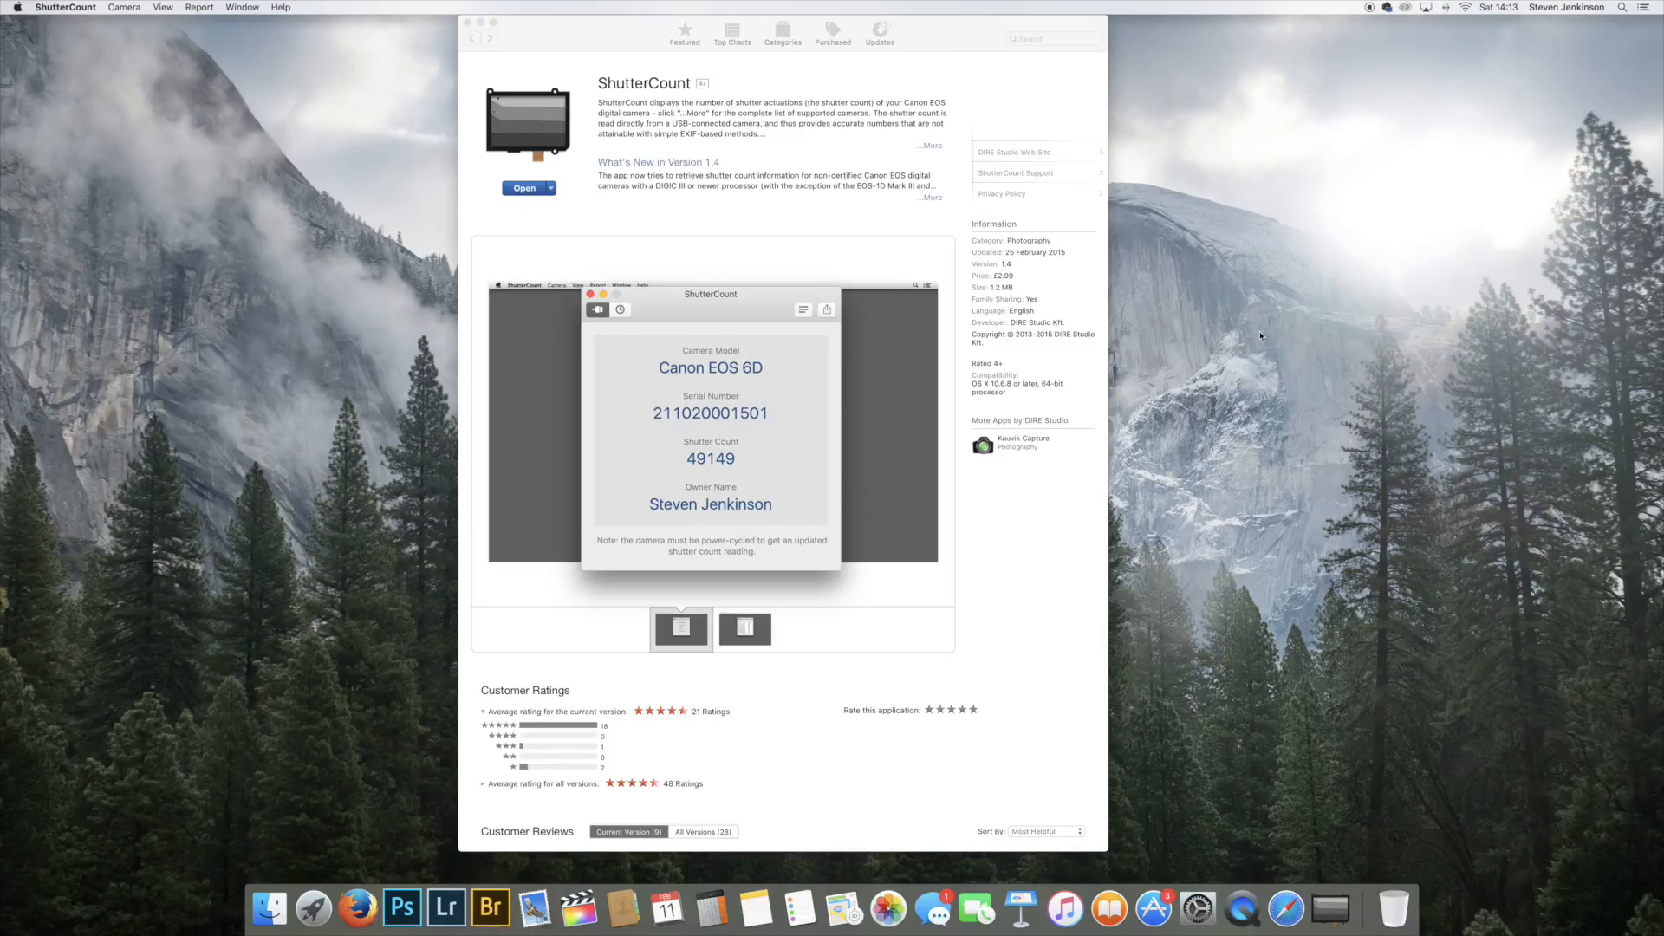
{"action": "mouse_move", "coordinate": [730, 199]}
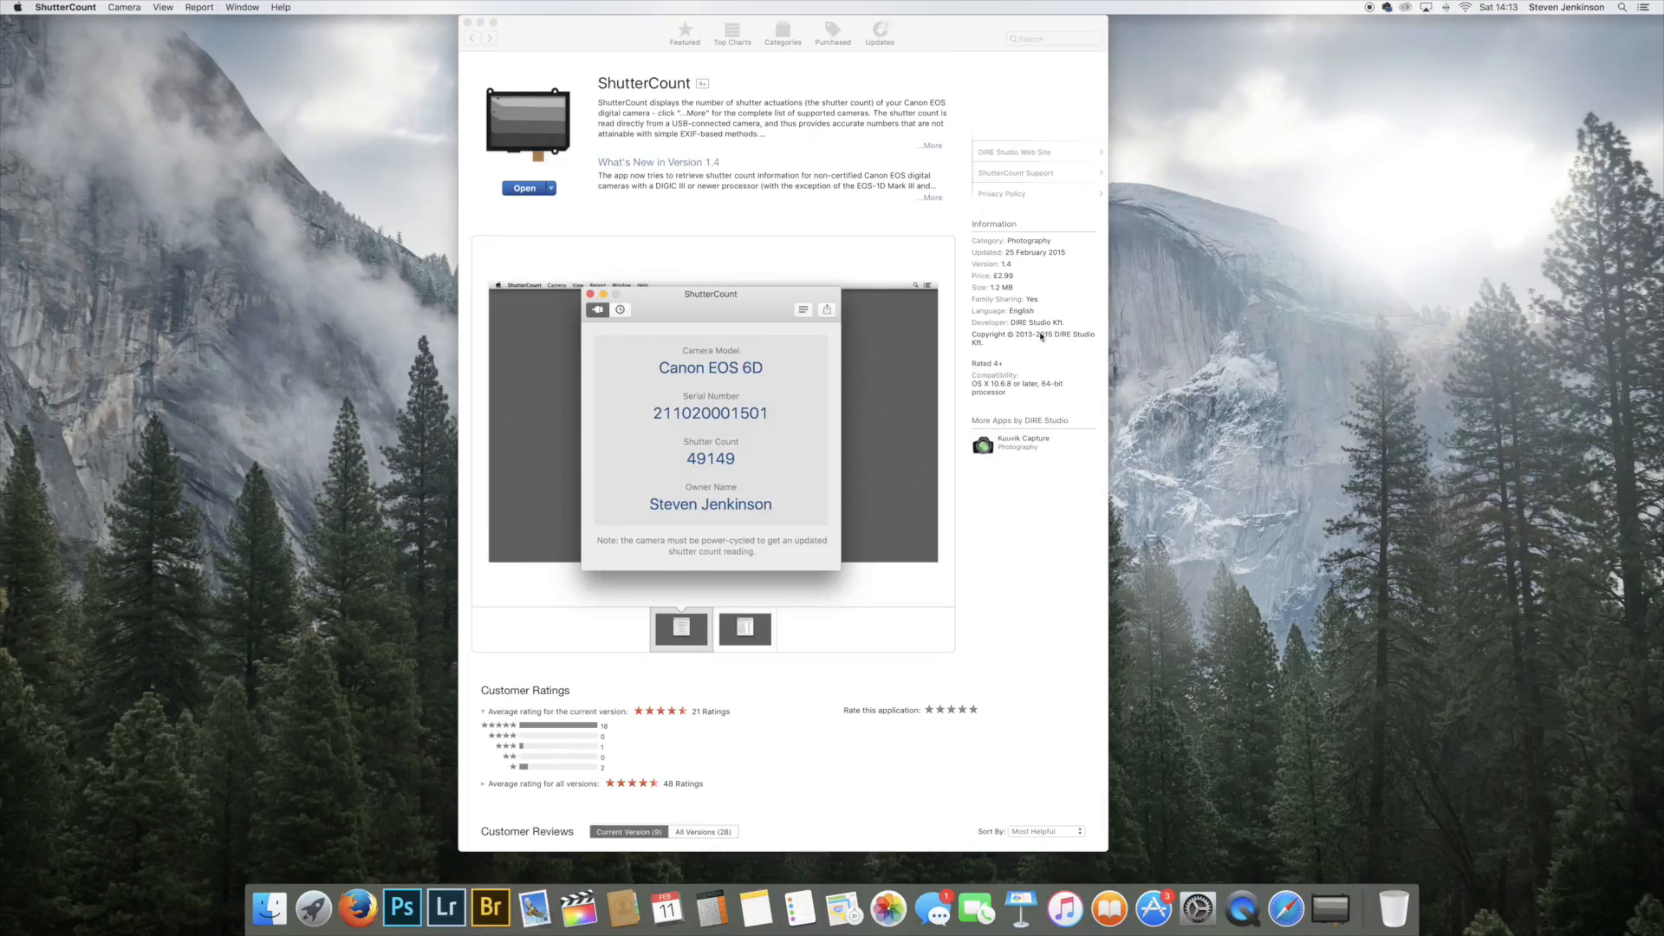
{"action": "mouse_move", "coordinate": [1014, 284]}
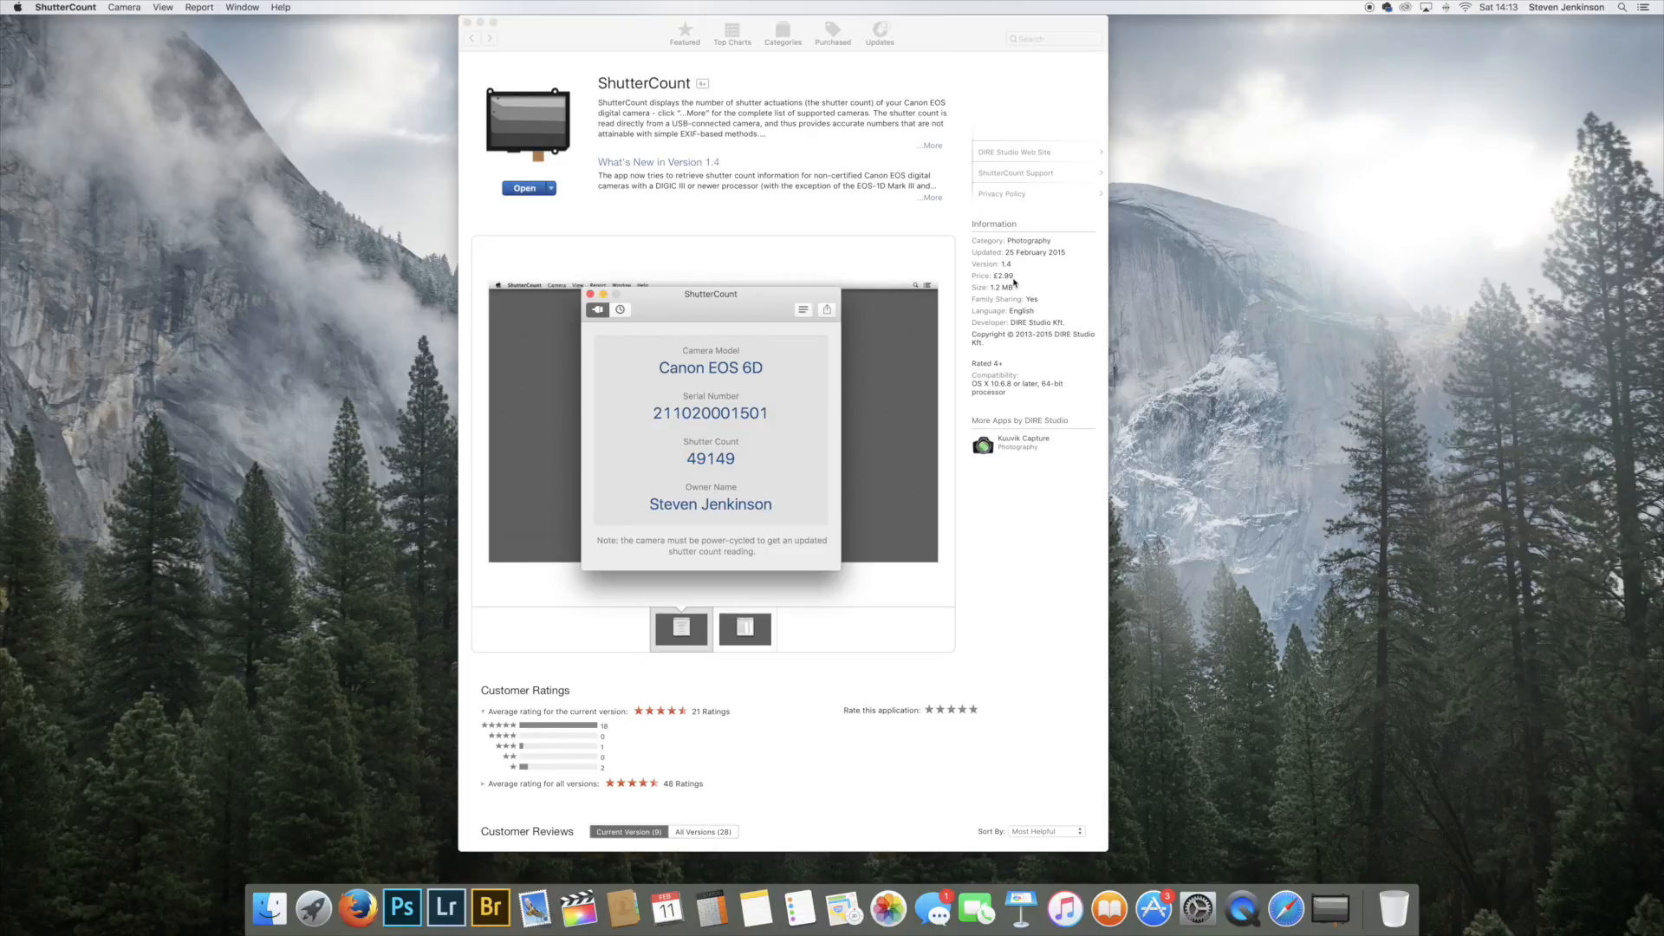
{"action": "mouse_move", "coordinate": [1181, 356]}
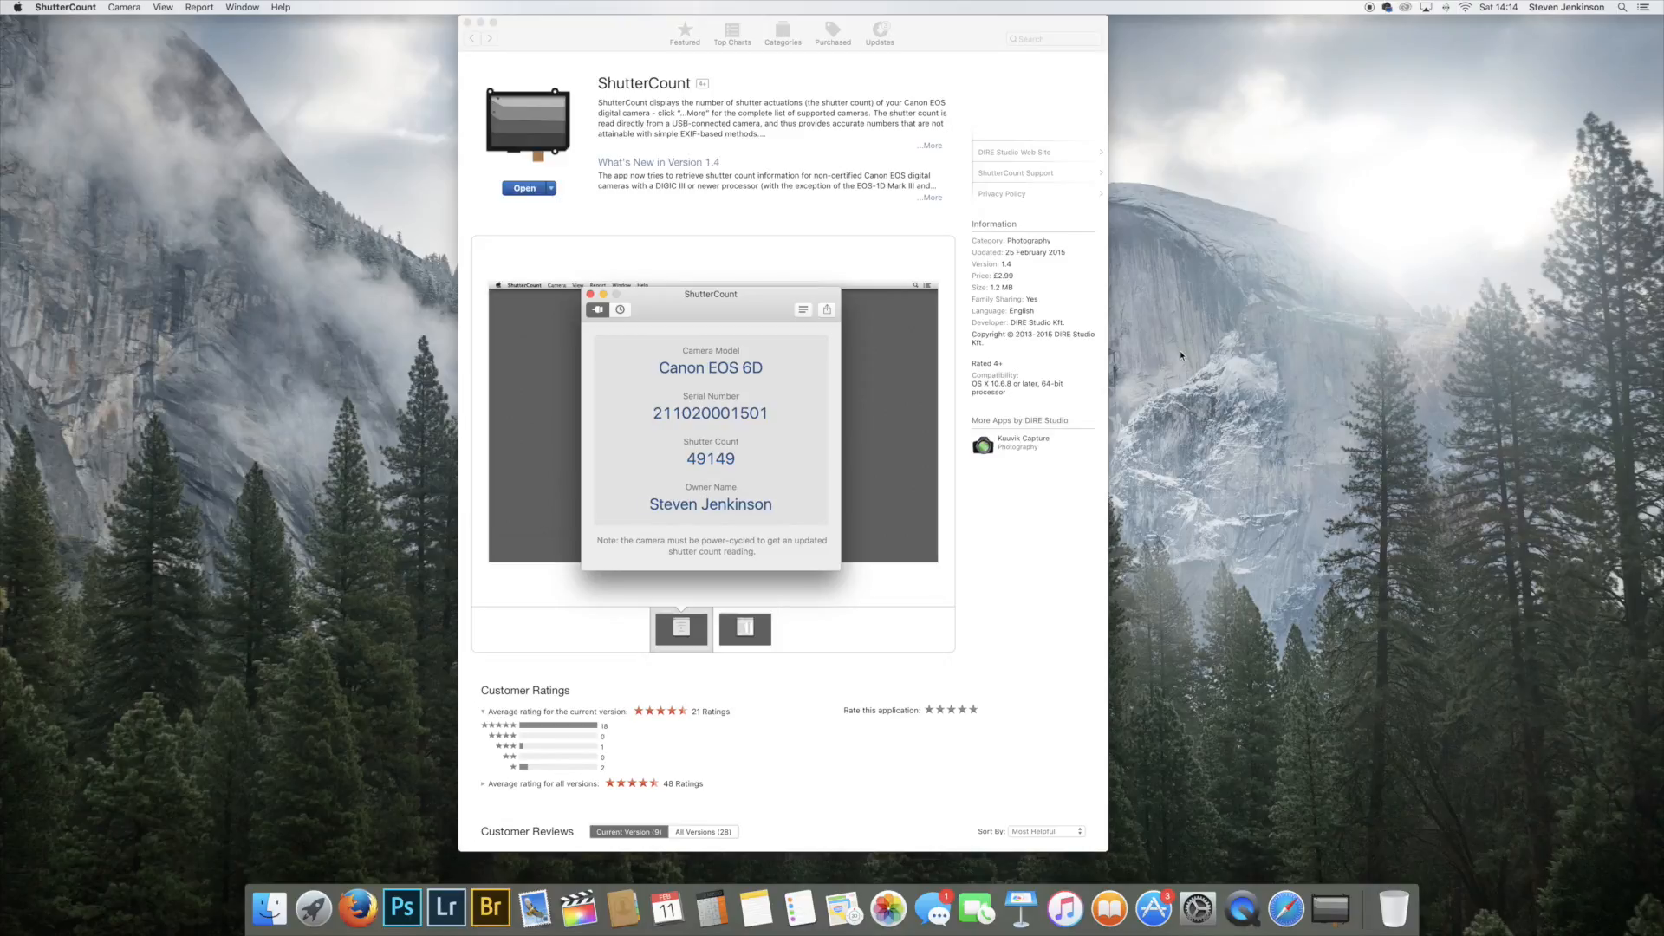
{"action": "mouse_move", "coordinate": [982, 220]}
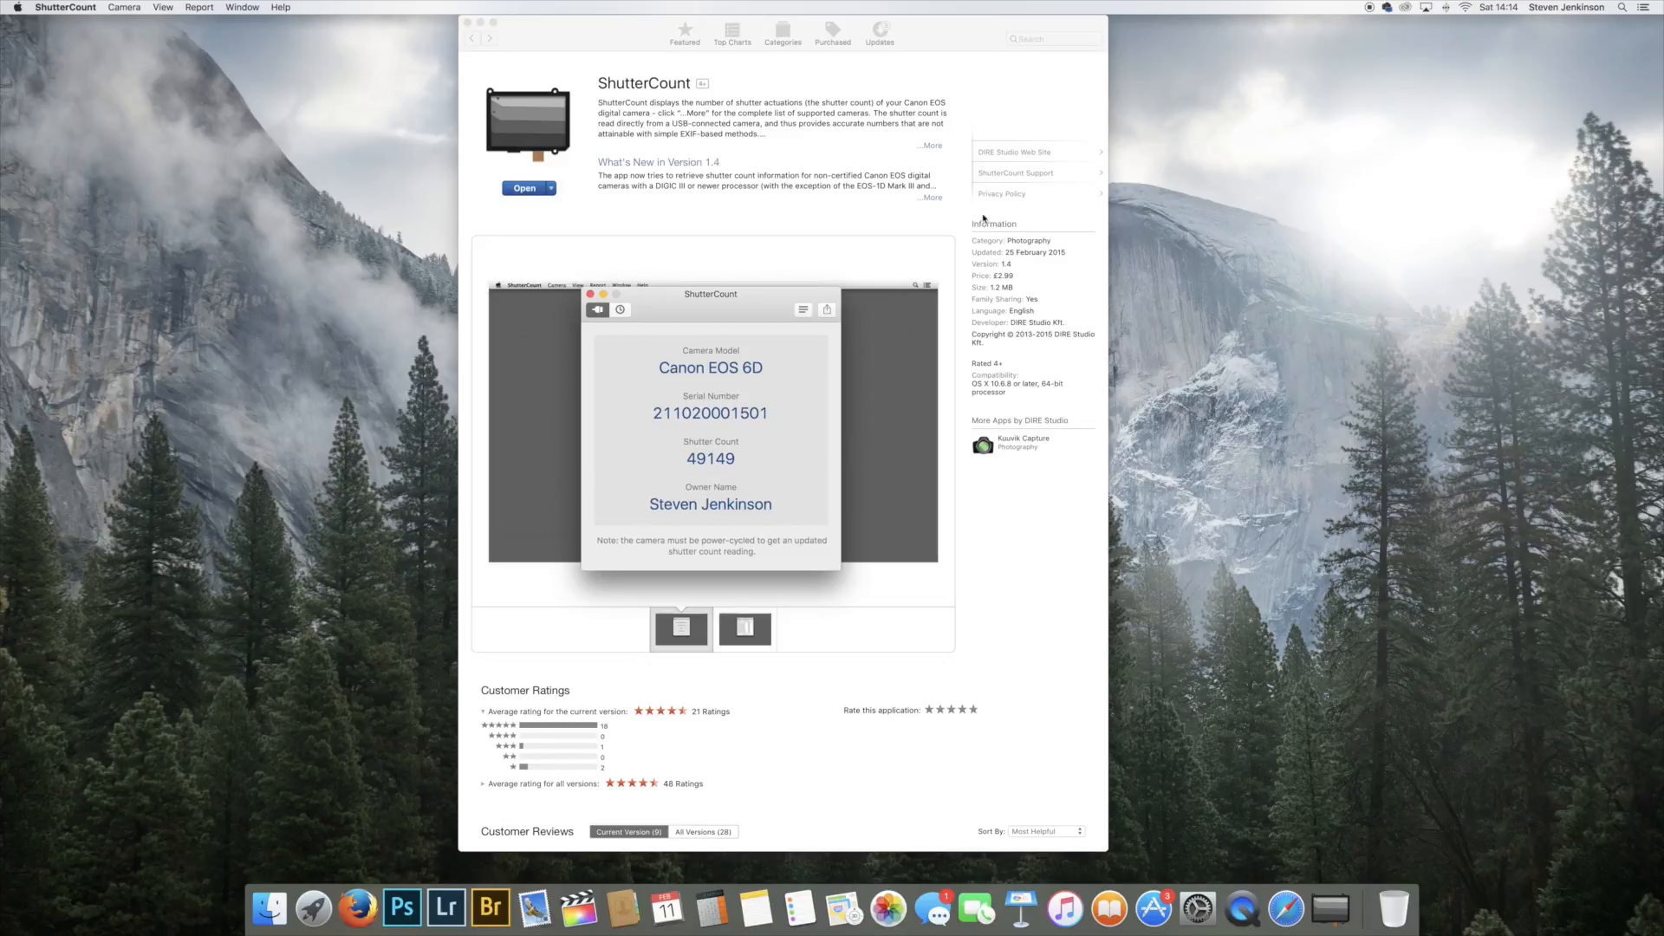
{"action": "mouse_move", "coordinate": [577, 39]}
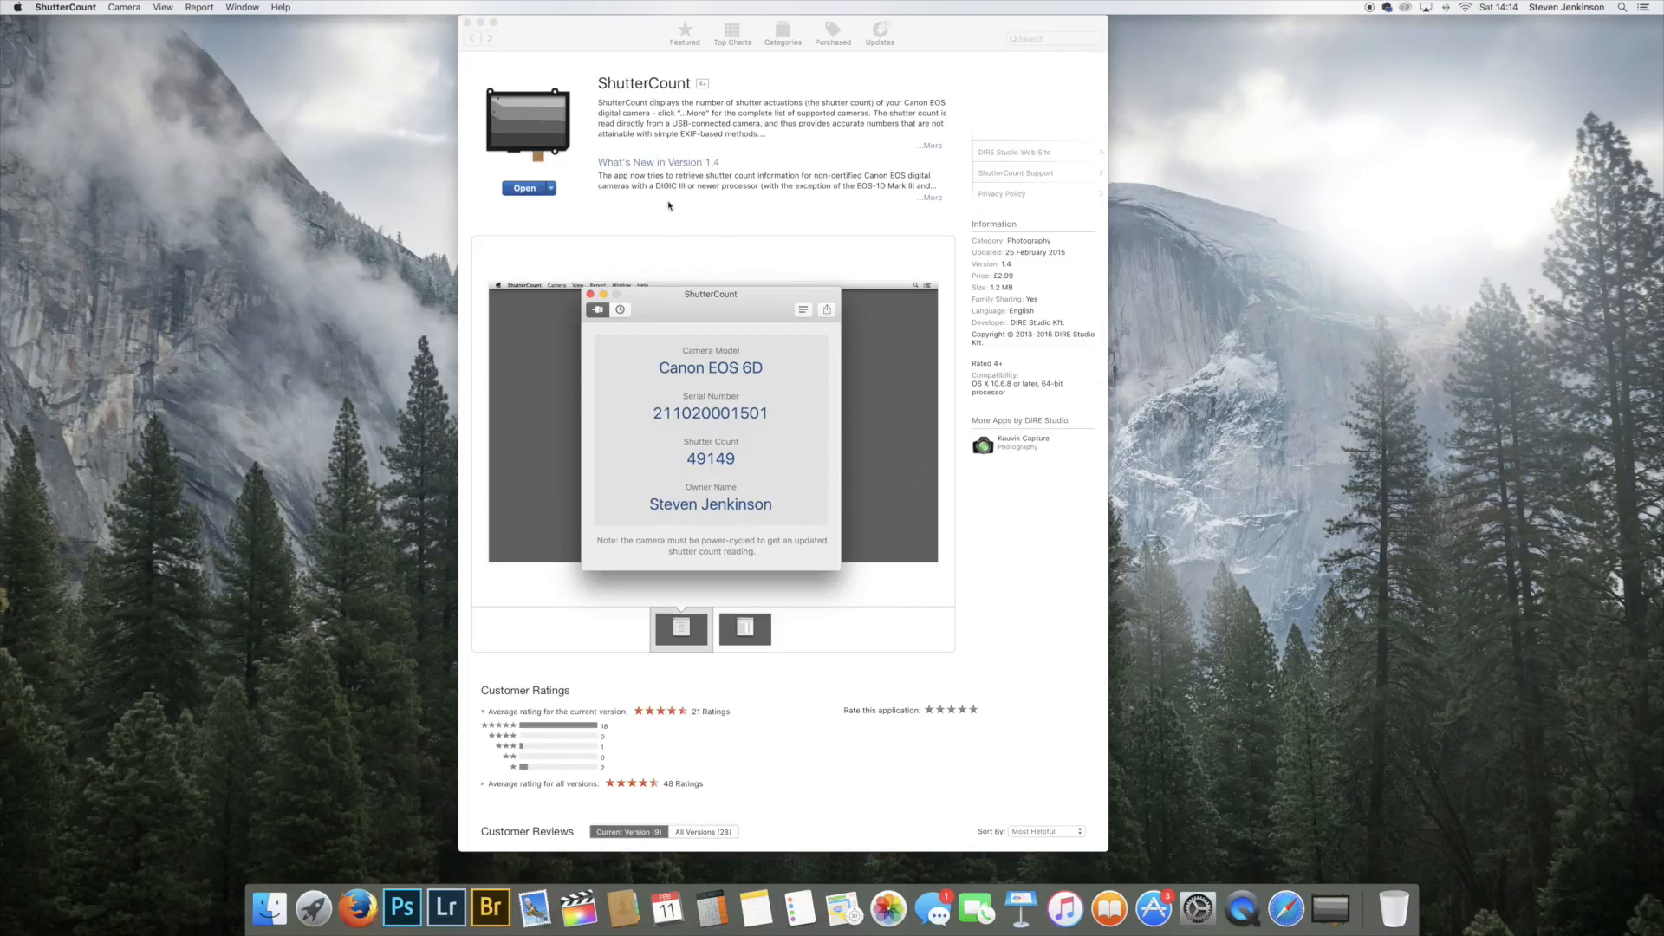
{"action": "mouse_move", "coordinate": [662, 229]}
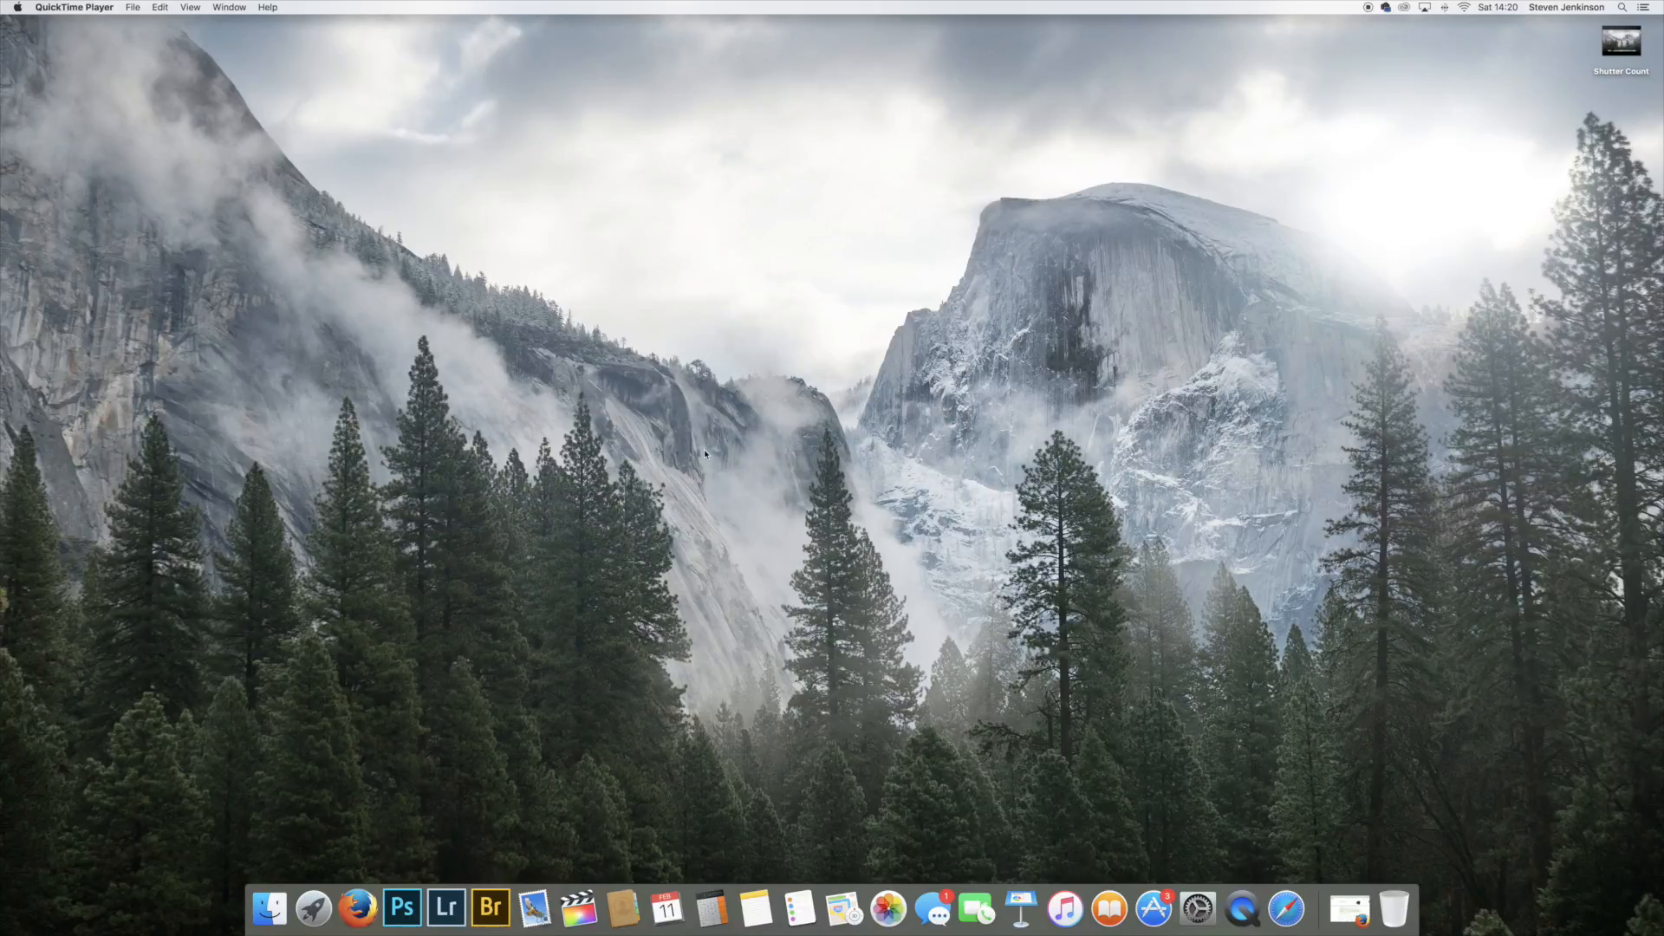
{"action": "mouse_move", "coordinate": [819, 464]}
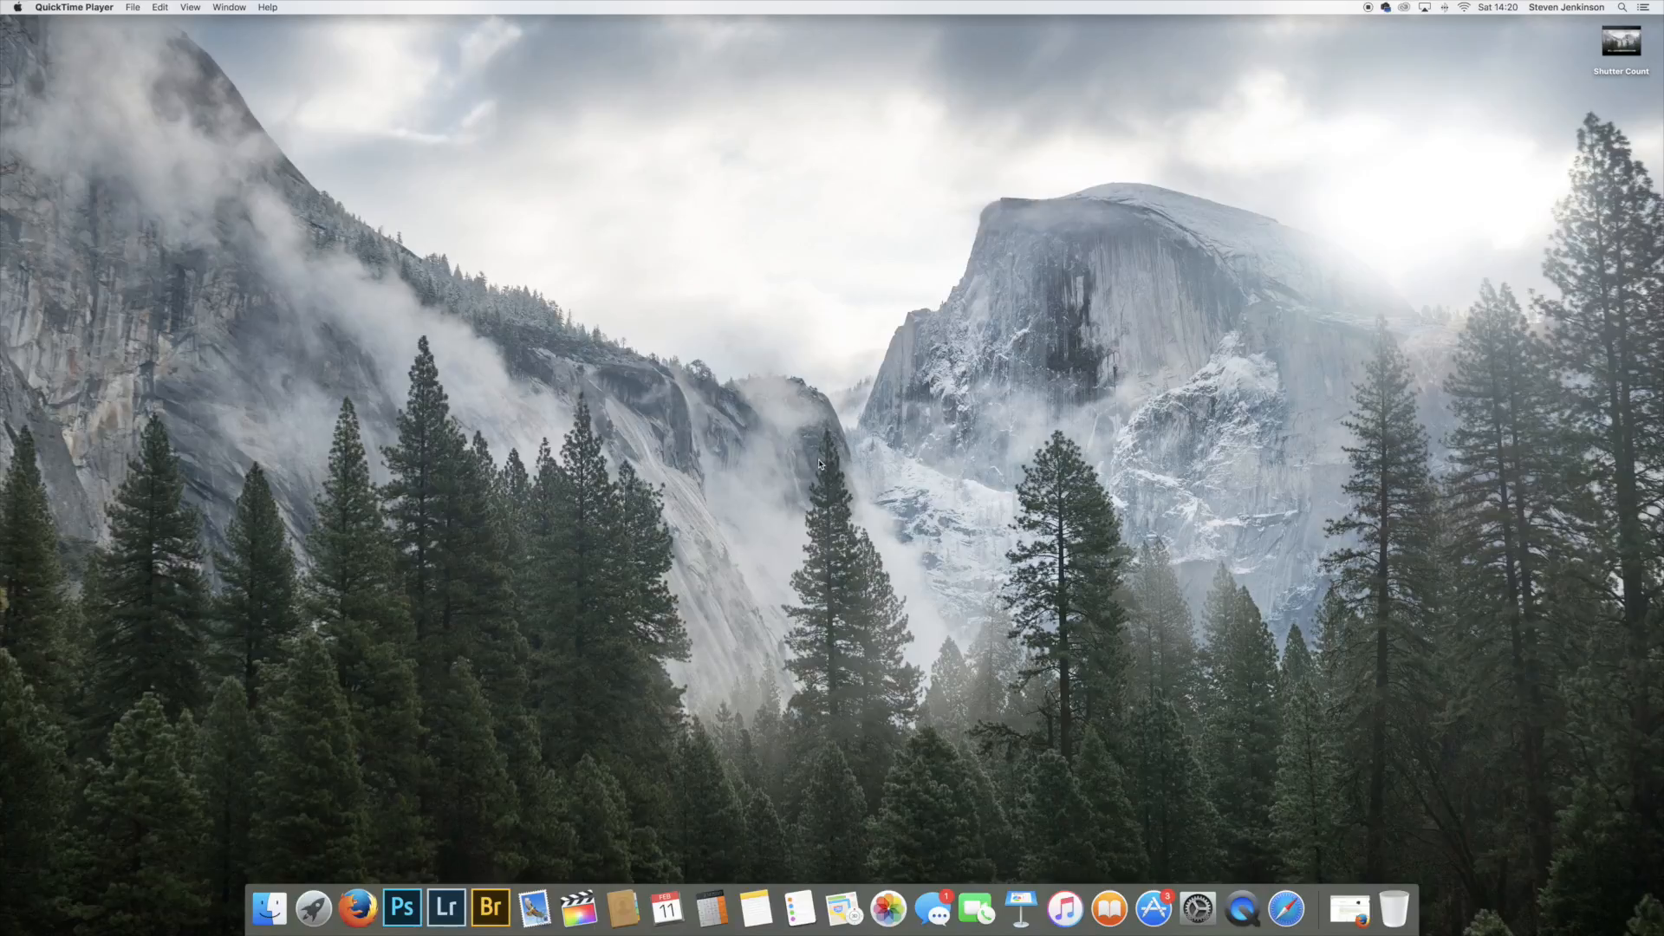
{"action": "mouse_move", "coordinate": [770, 457]}
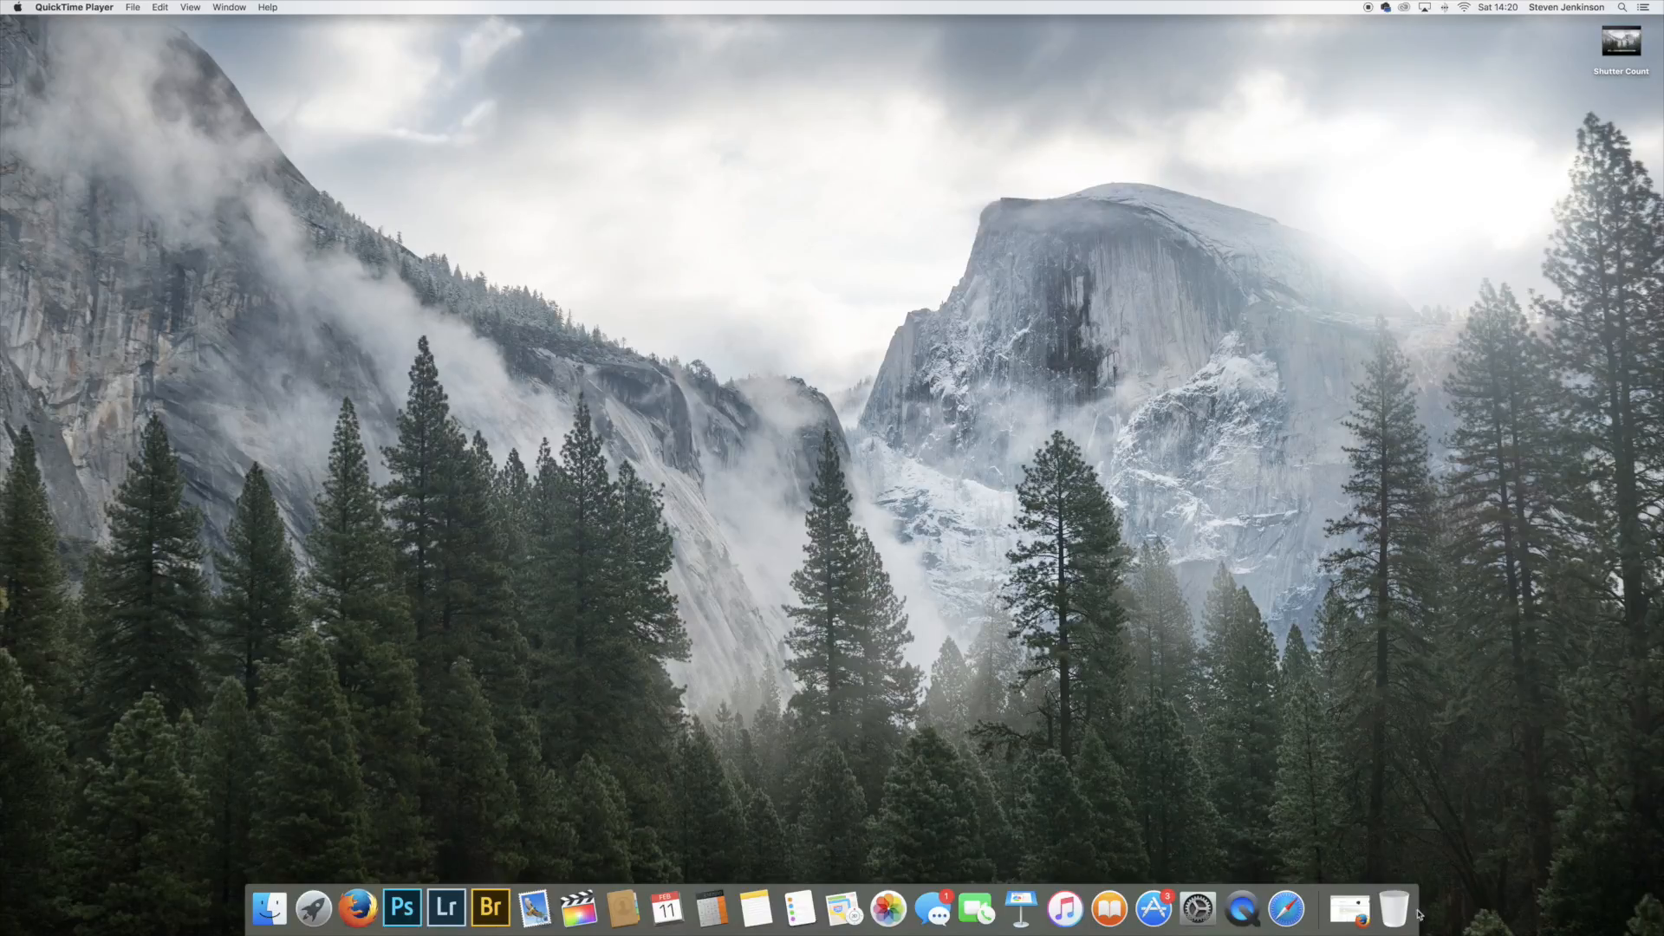
{"action": "mouse_move", "coordinate": [1349, 909]}
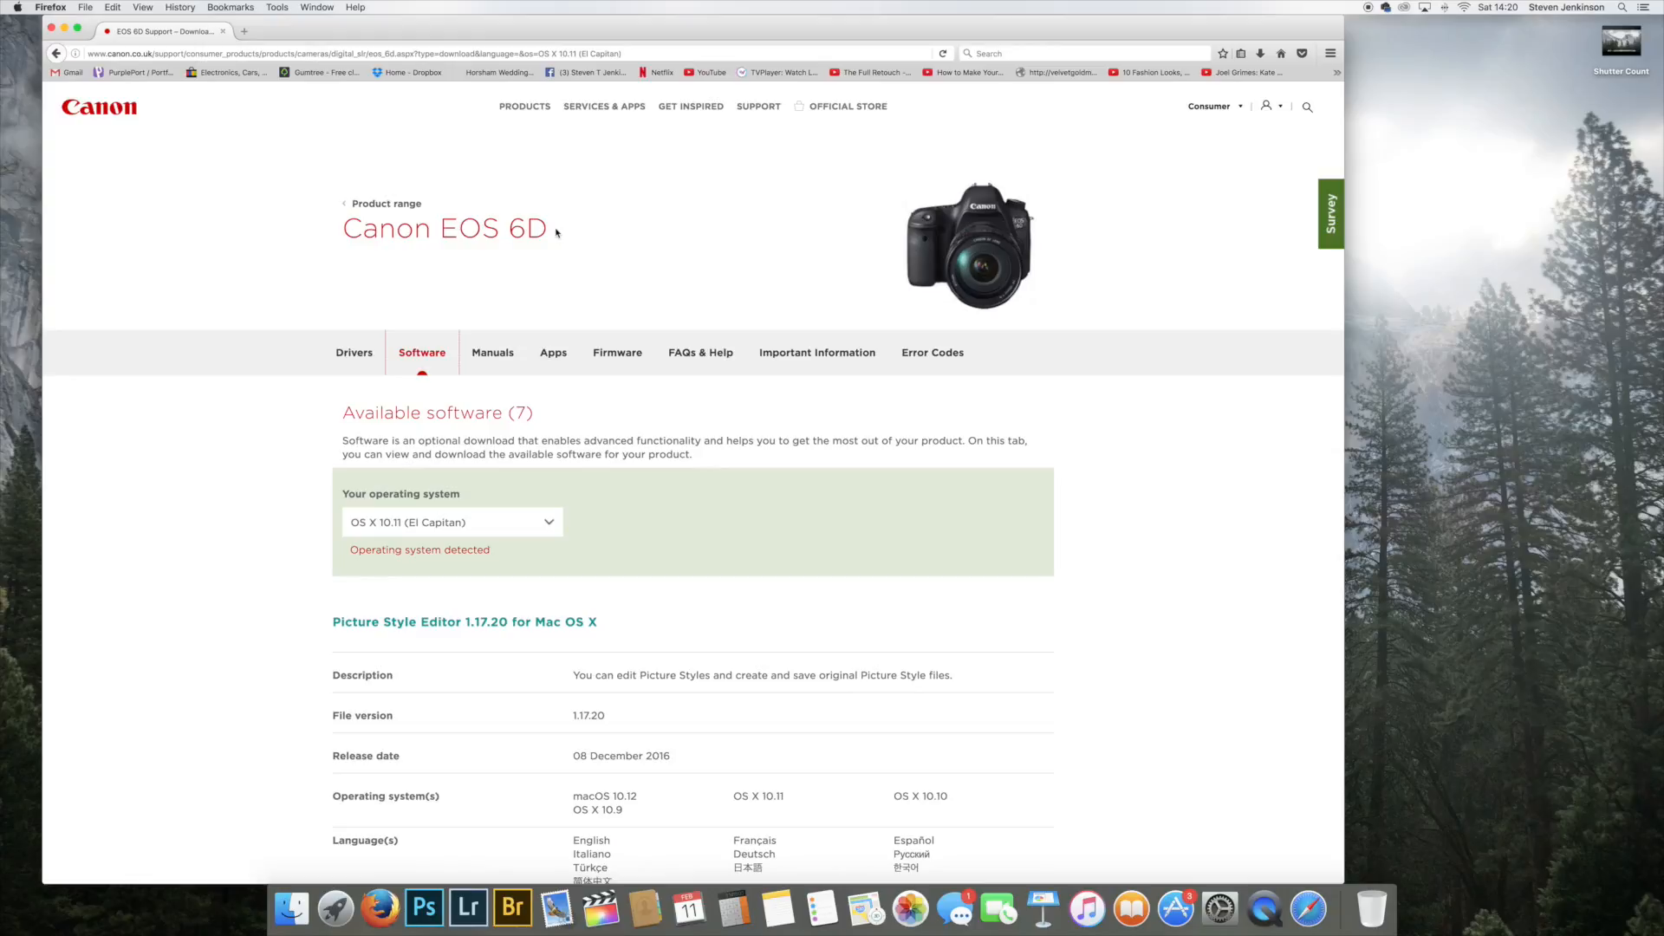
{"action": "mouse_move", "coordinate": [198, 183]}
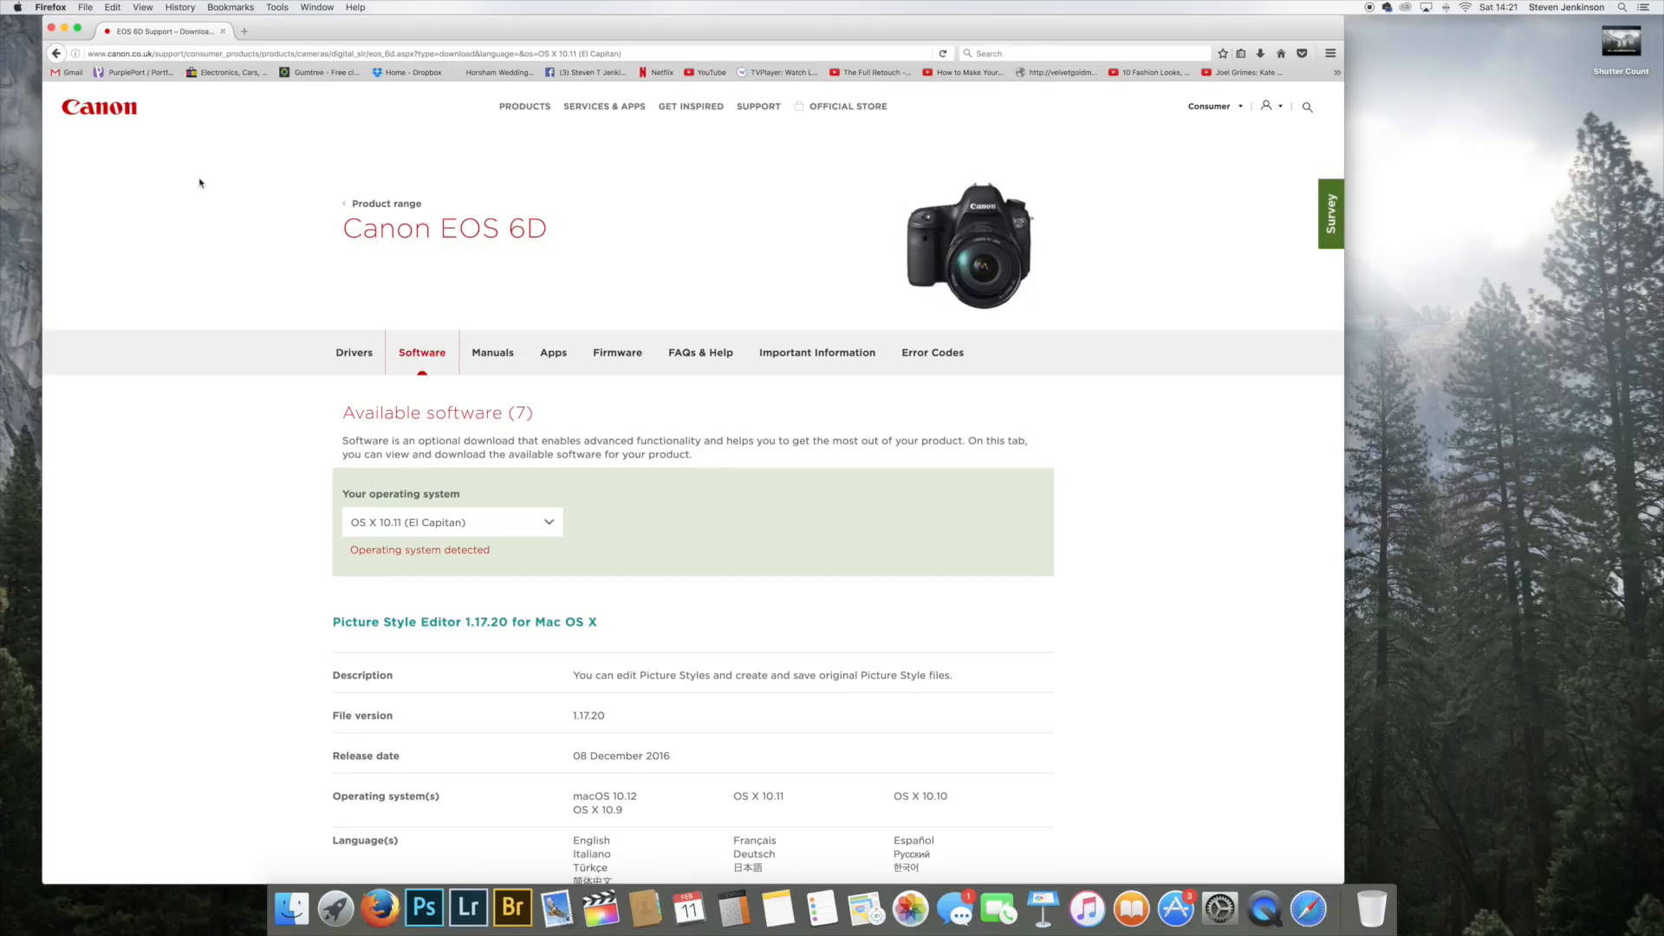
{"action": "mouse_move", "coordinate": [592, 234]}
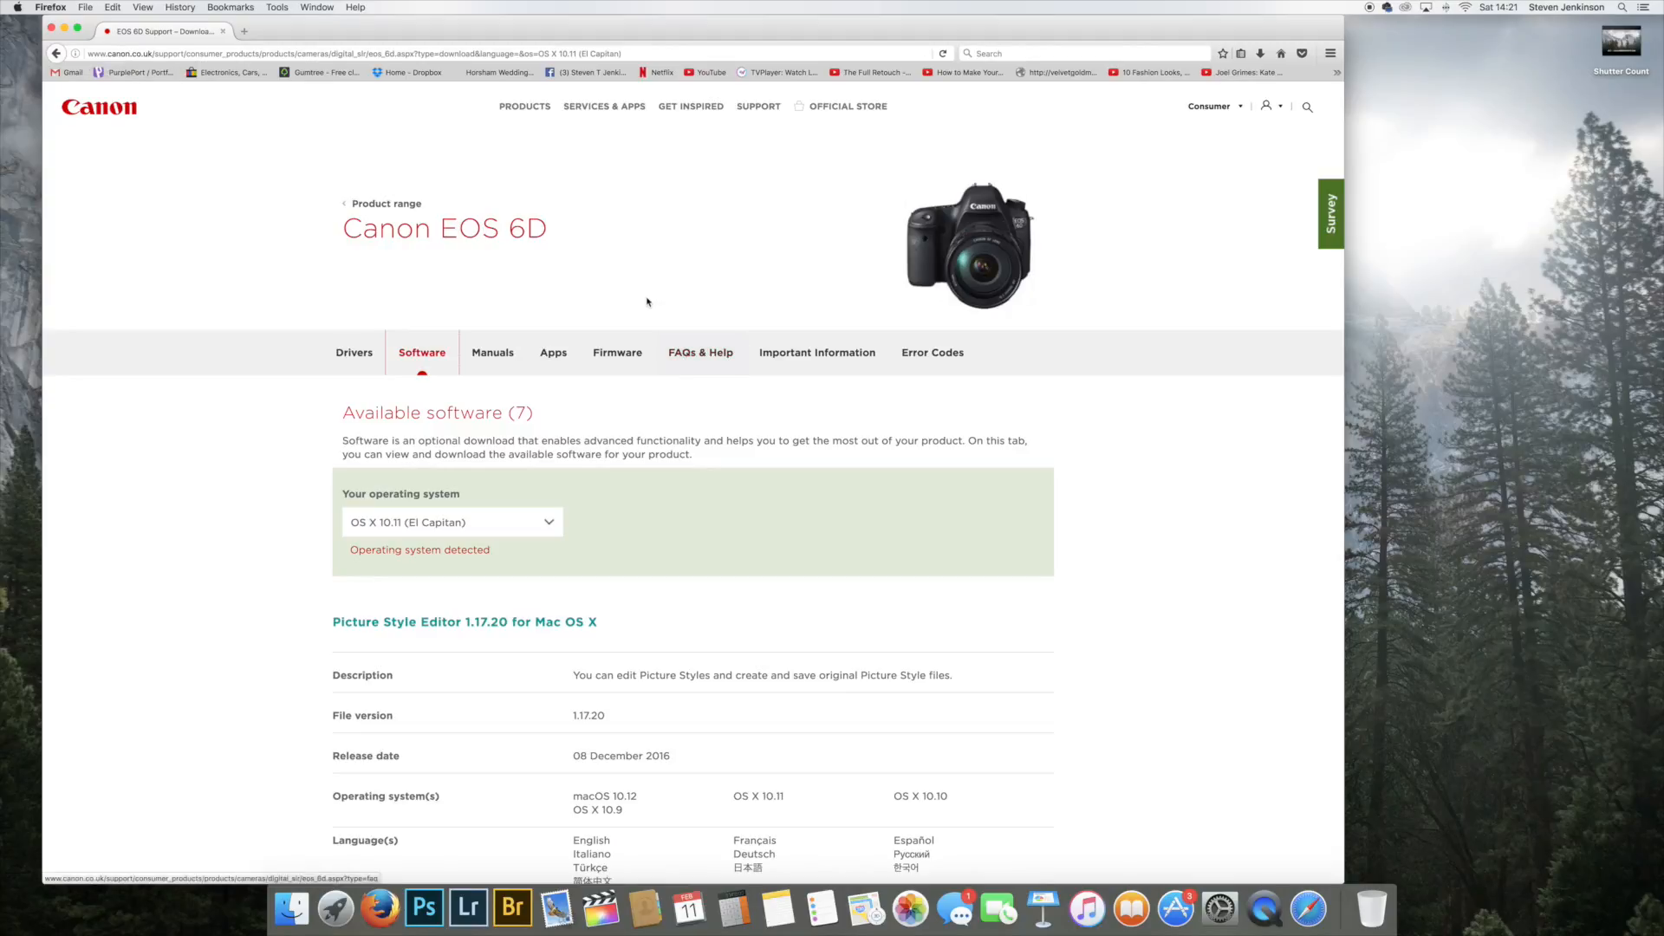
- Scroll through the EOS 6D software downloads listing on Canon's support page
{"action": "scroll", "scroll_direction": "down", "scroll_amount": 3}
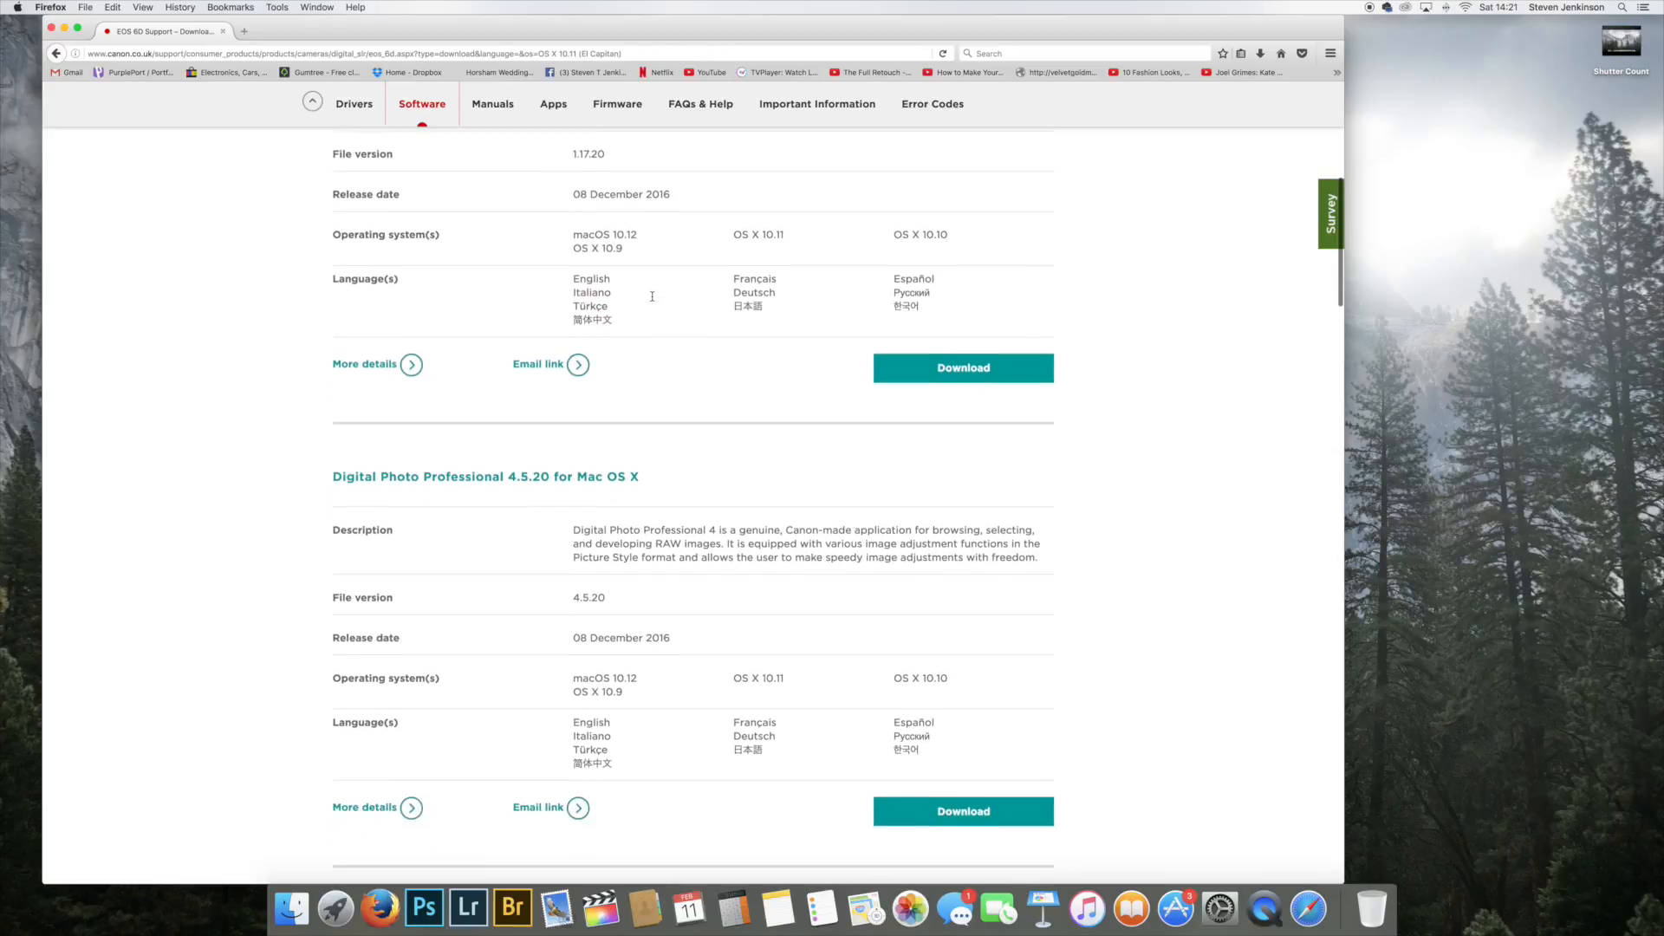
{"action": "scroll", "scroll_direction": "up", "scroll_amount": 3}
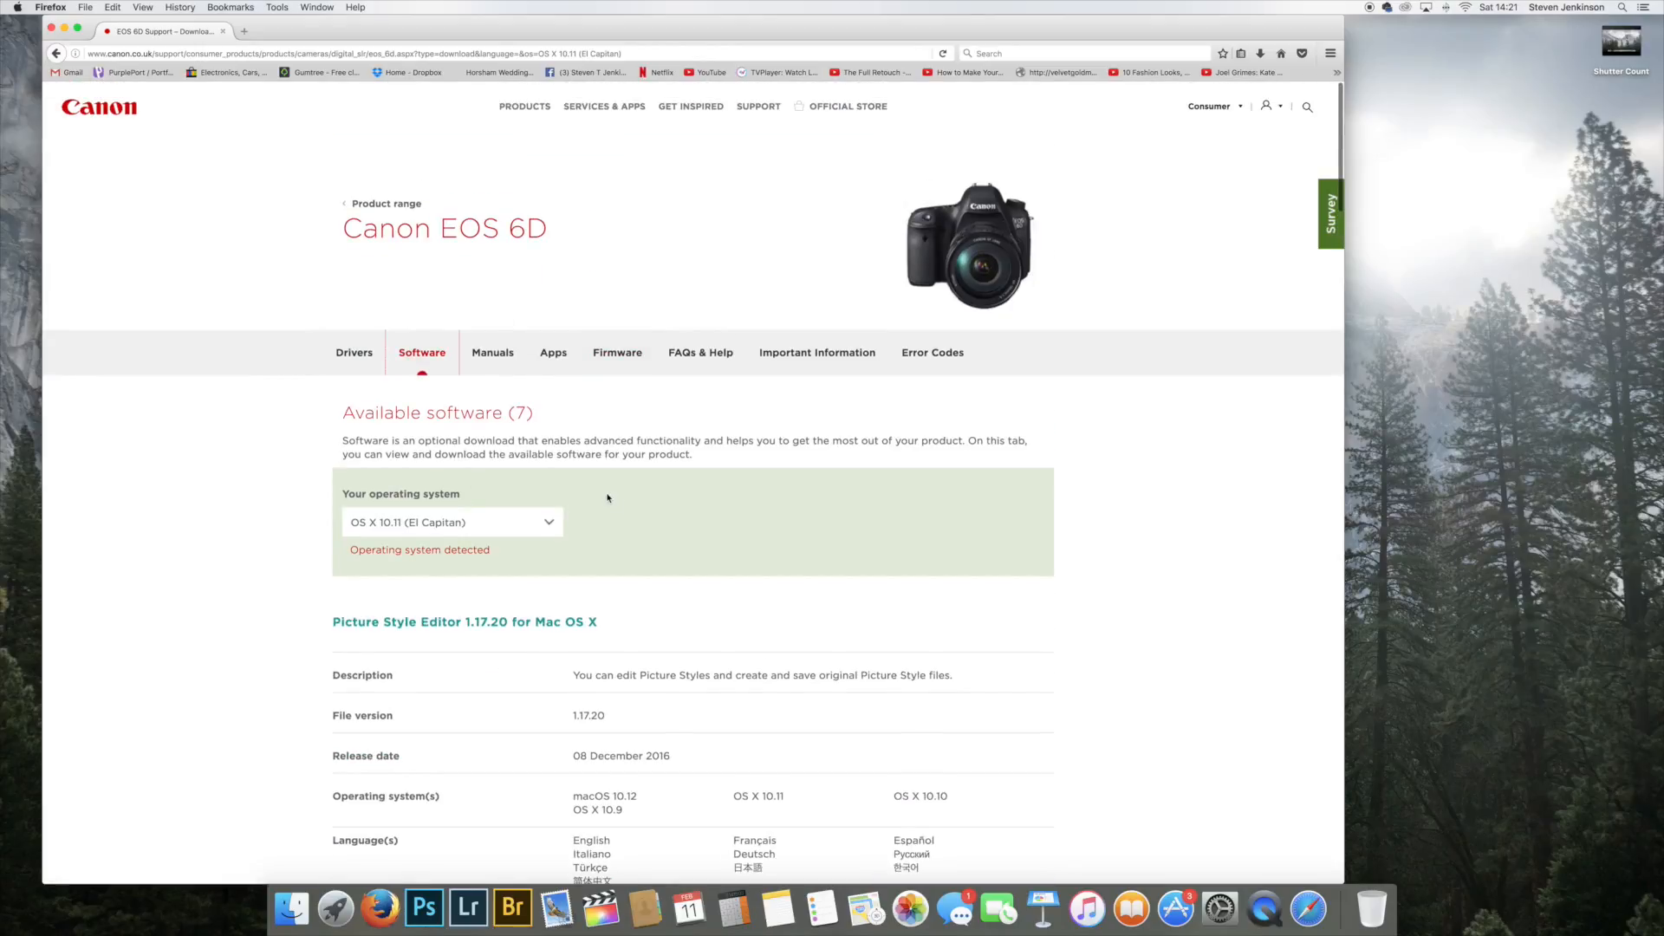
{"action": "scroll", "scroll_direction": "down", "scroll_amount": 3}
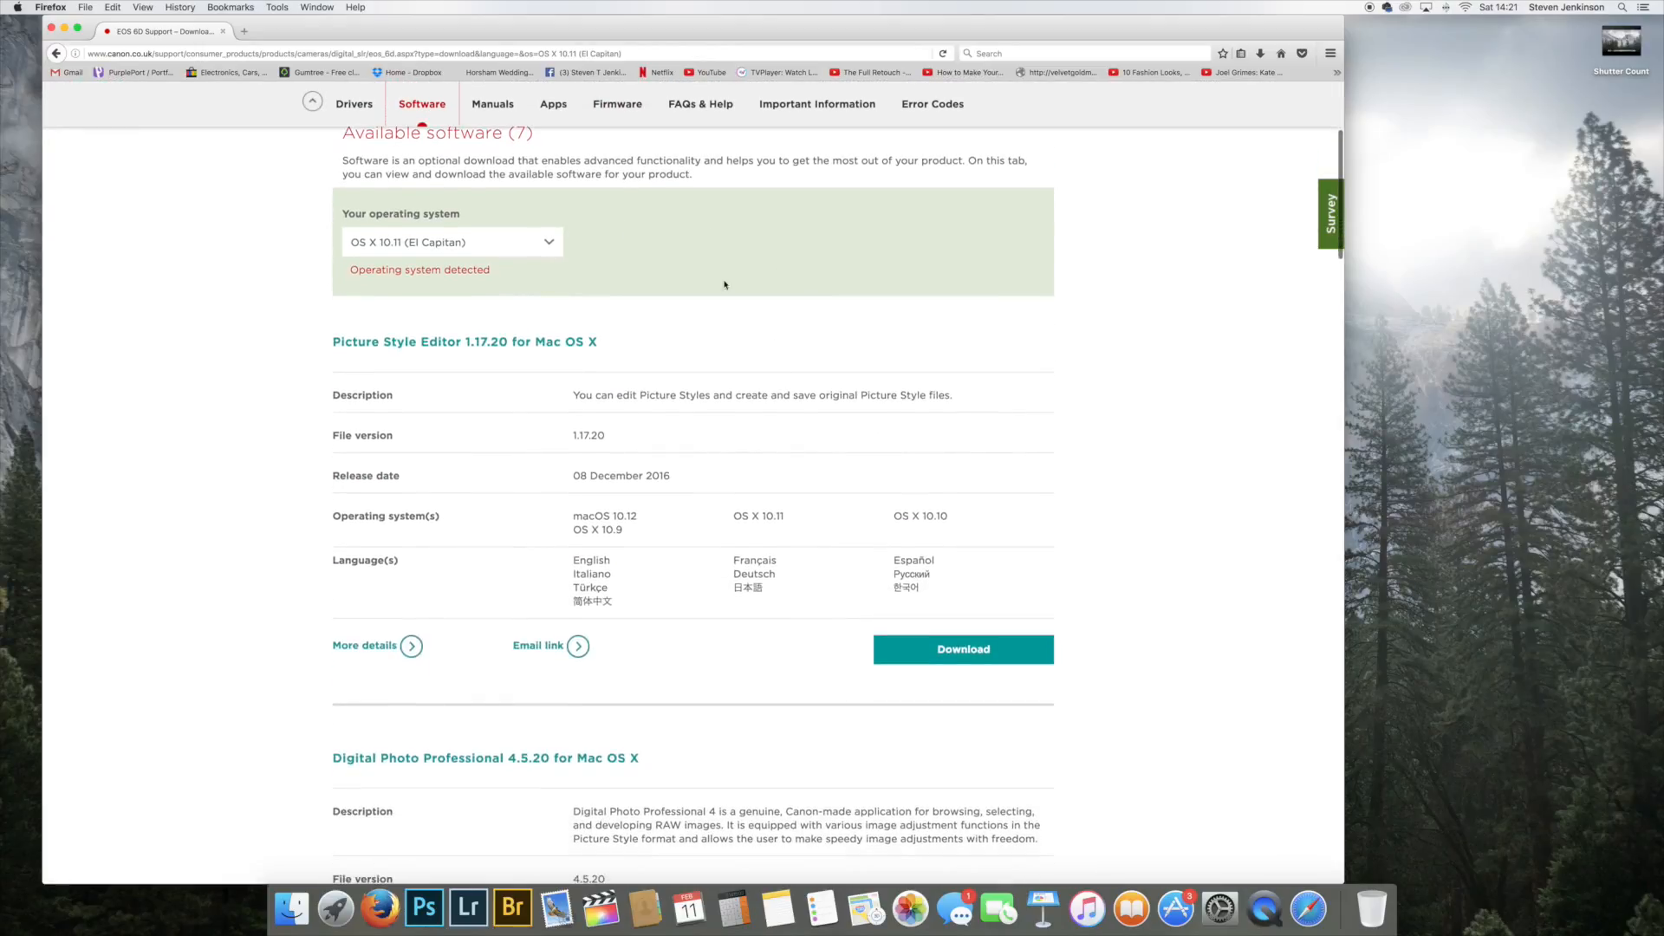
{"action": "mouse_move", "coordinate": [686, 313]}
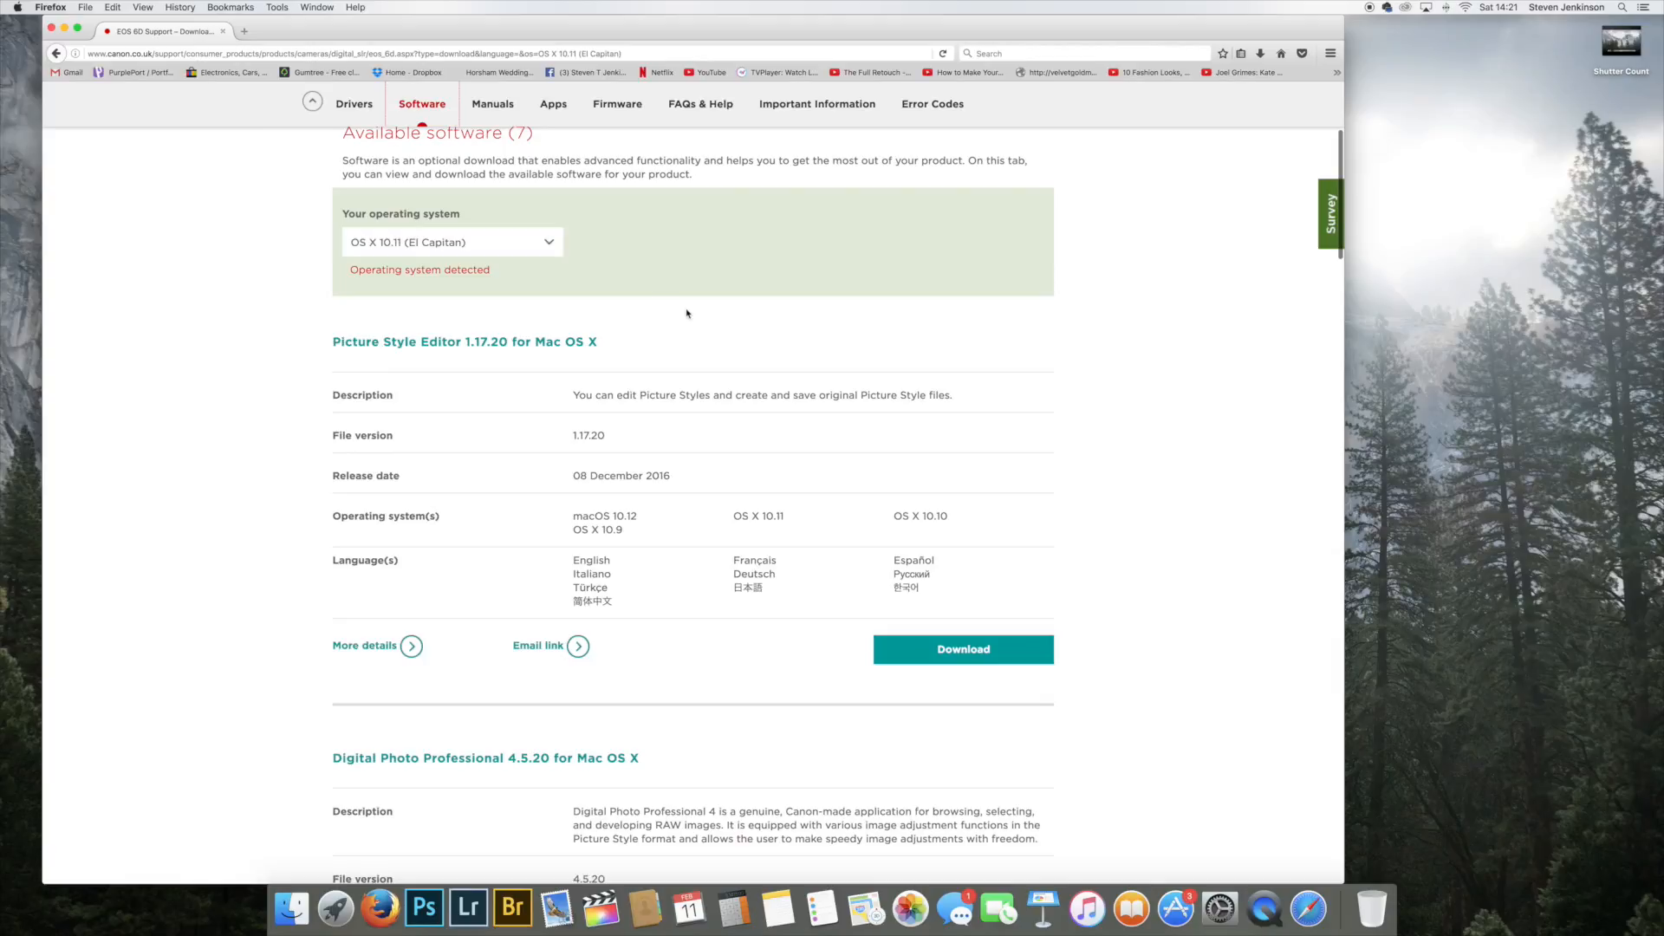
{"action": "scroll", "scroll_direction": "down", "scroll_amount": 3}
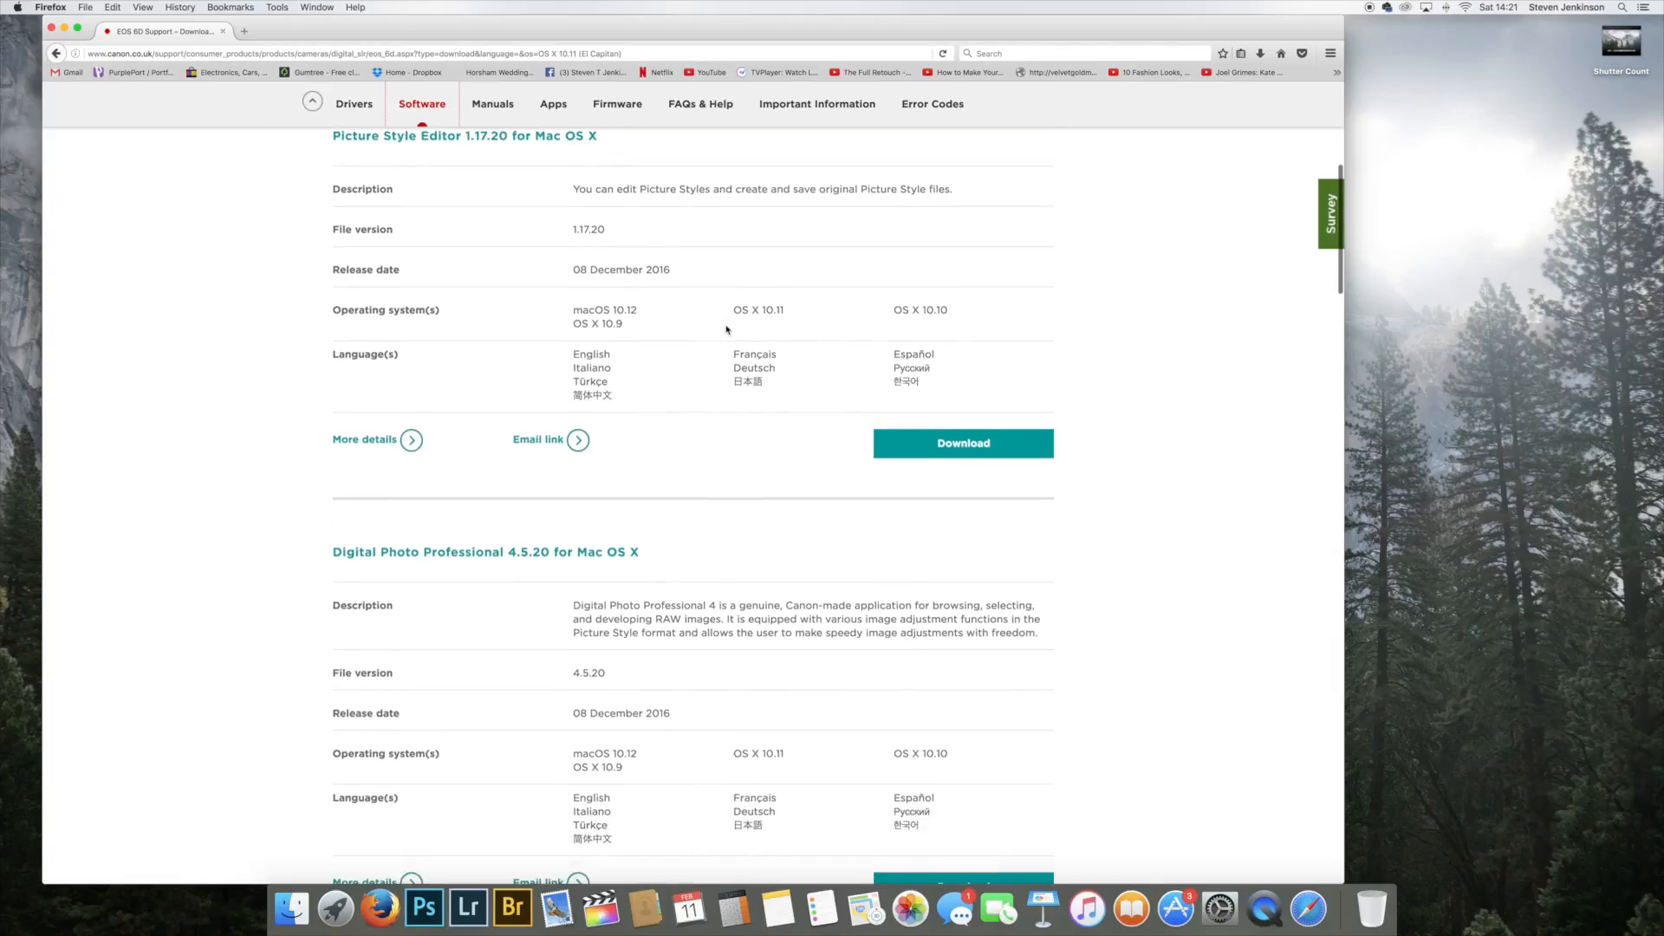
{"action": "scroll", "scroll_direction": "down", "scroll_amount": 3}
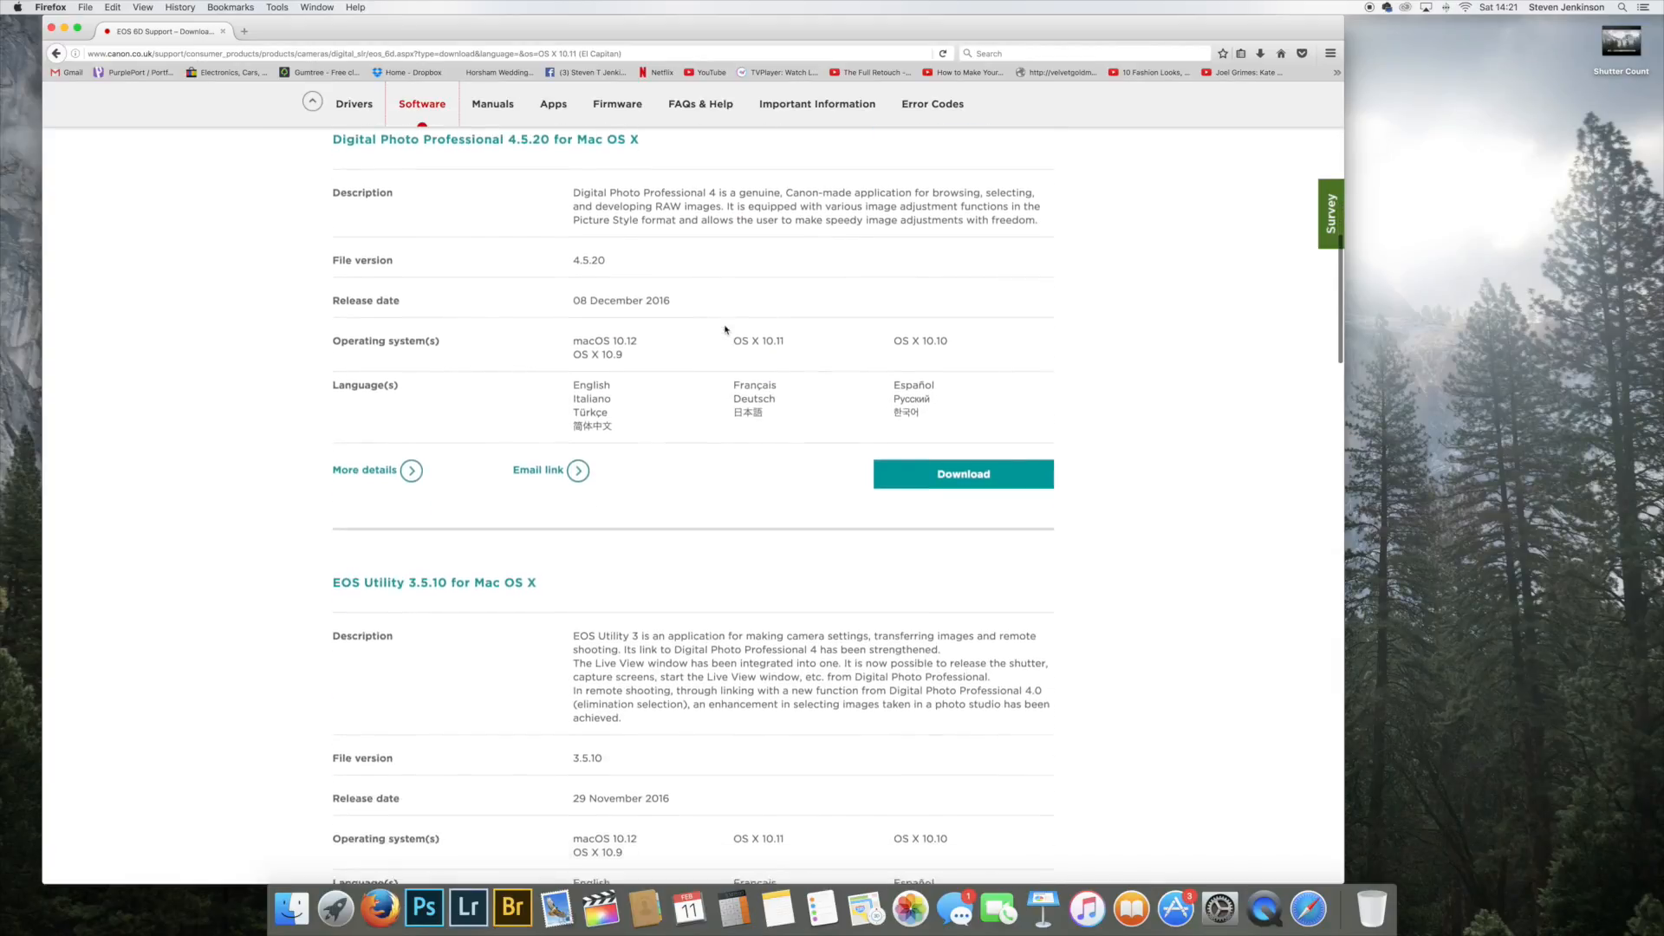
{"action": "scroll", "scroll_direction": "down", "scroll_amount": 3}
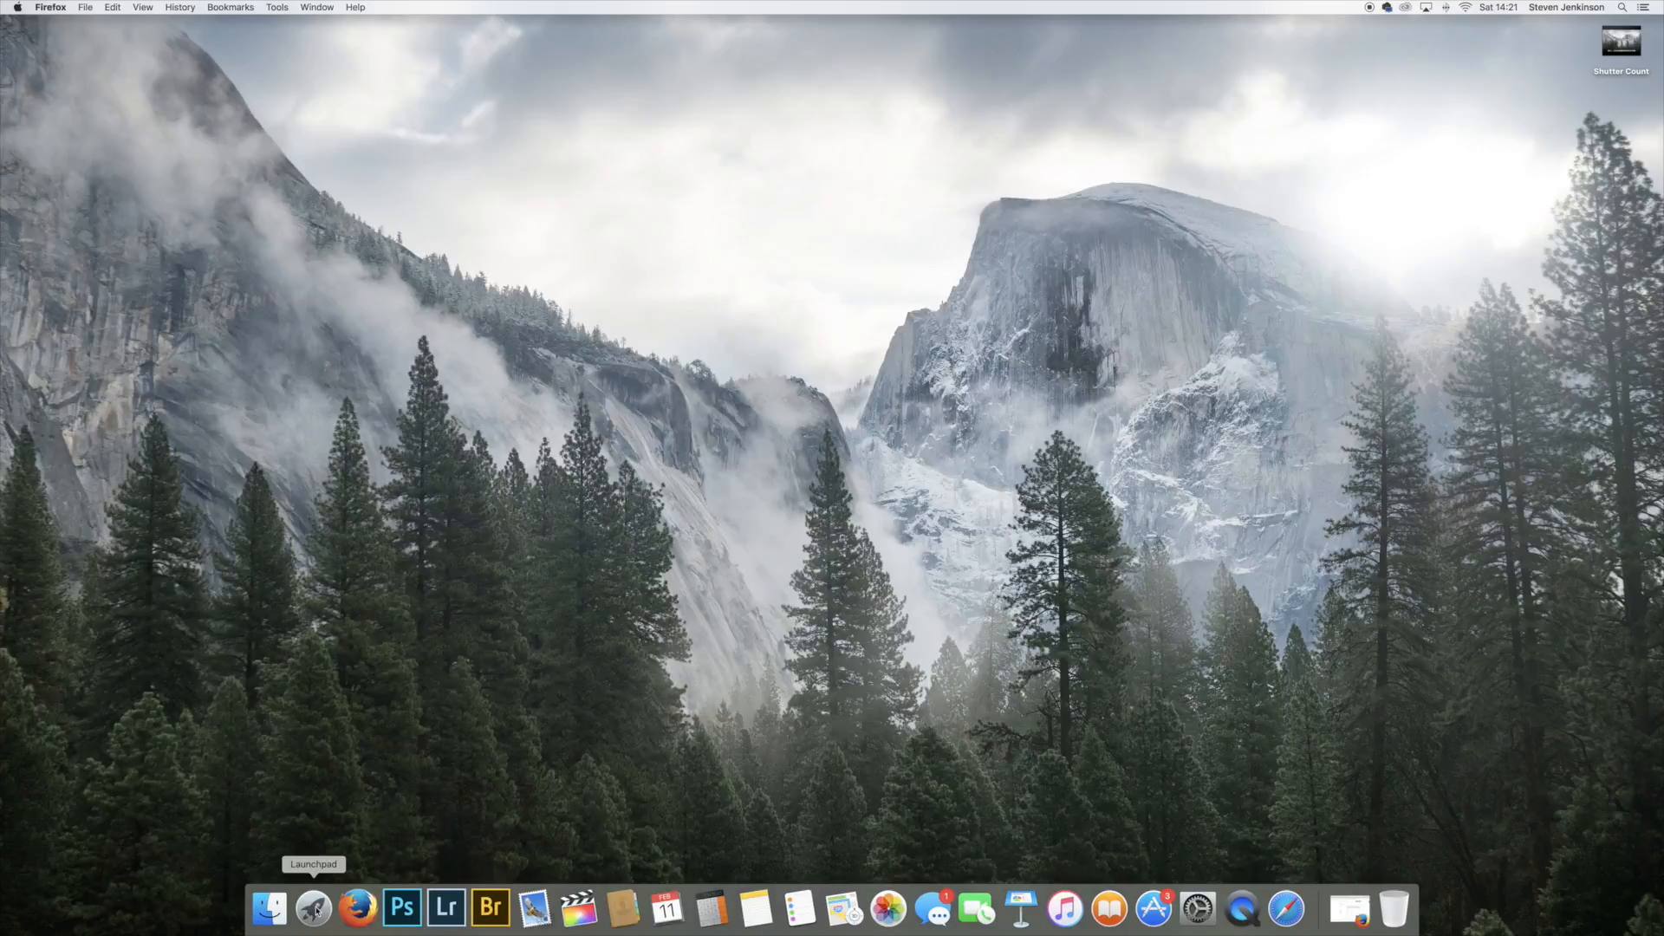
- Open Launchpad's second page and the Canon Utilities folder to start EOS Utility
{"action": "left_click", "coordinate": [312, 907]}
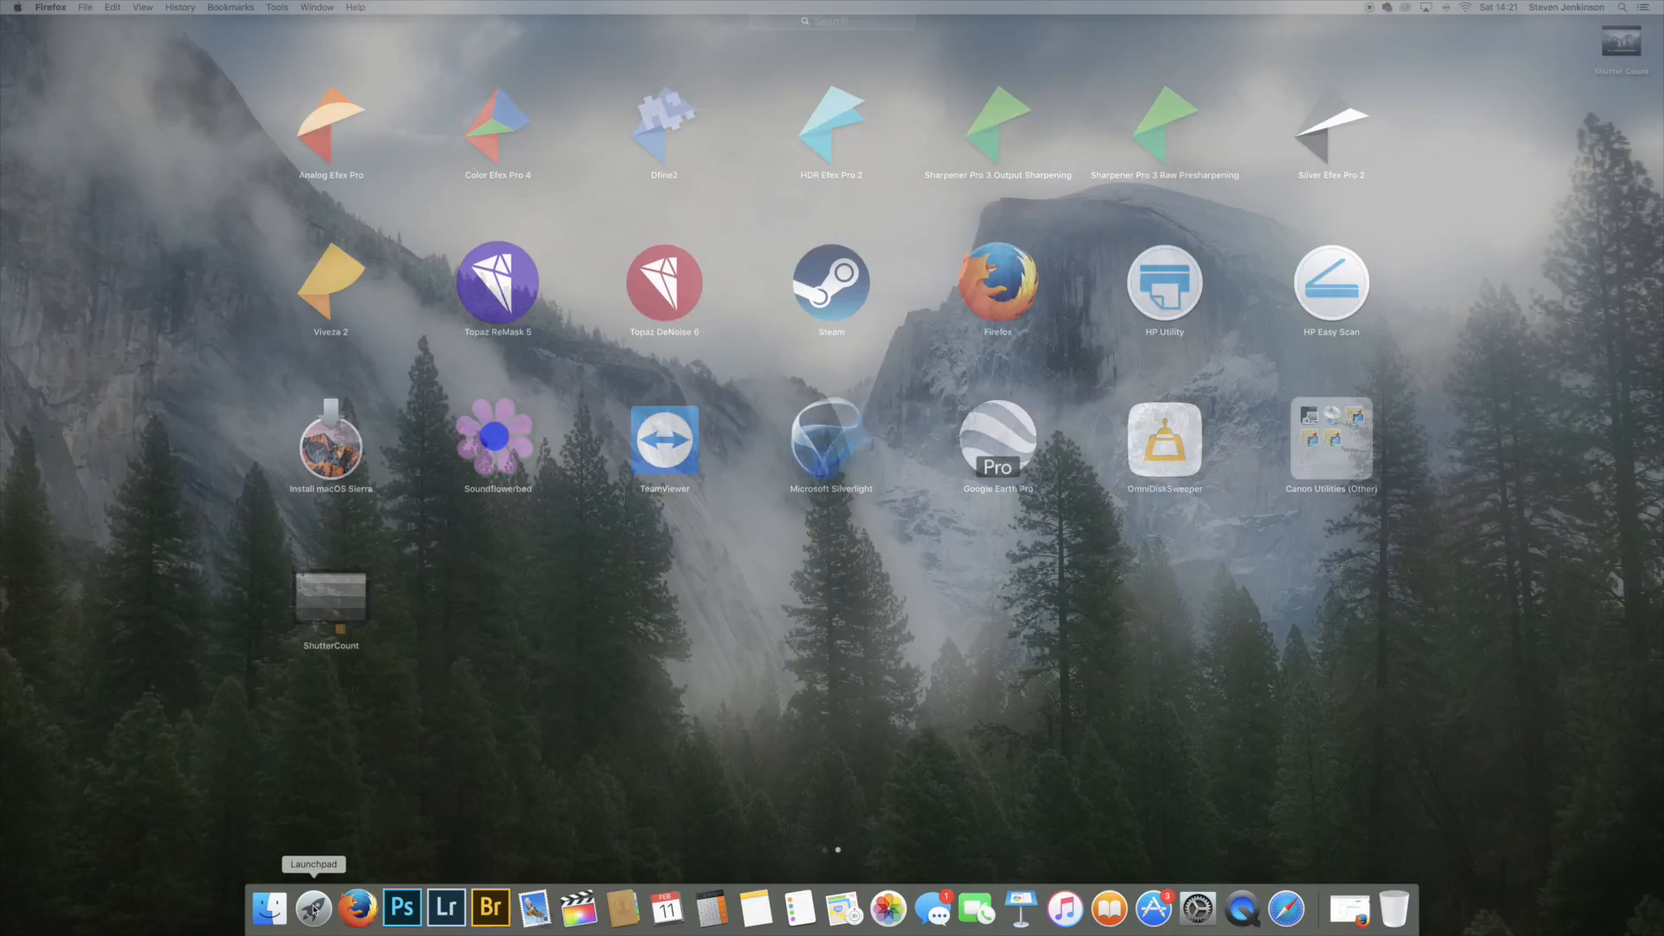
{"action": "left_click", "coordinate": [312, 909]}
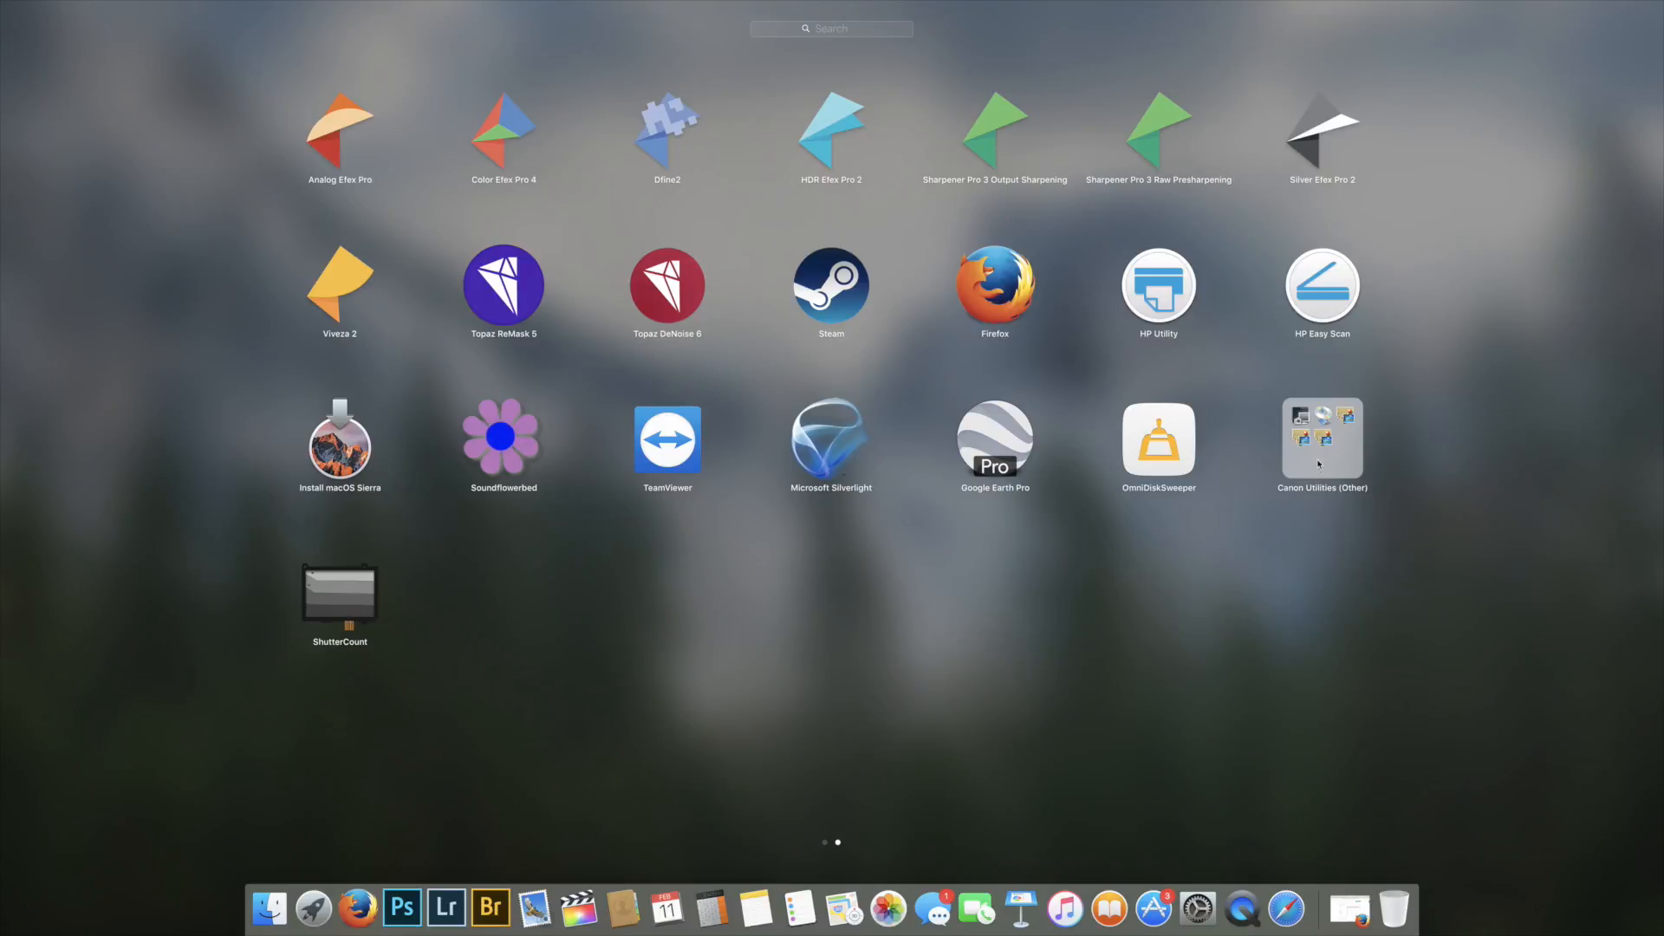
{"action": "left_click", "coordinate": [1321, 439]}
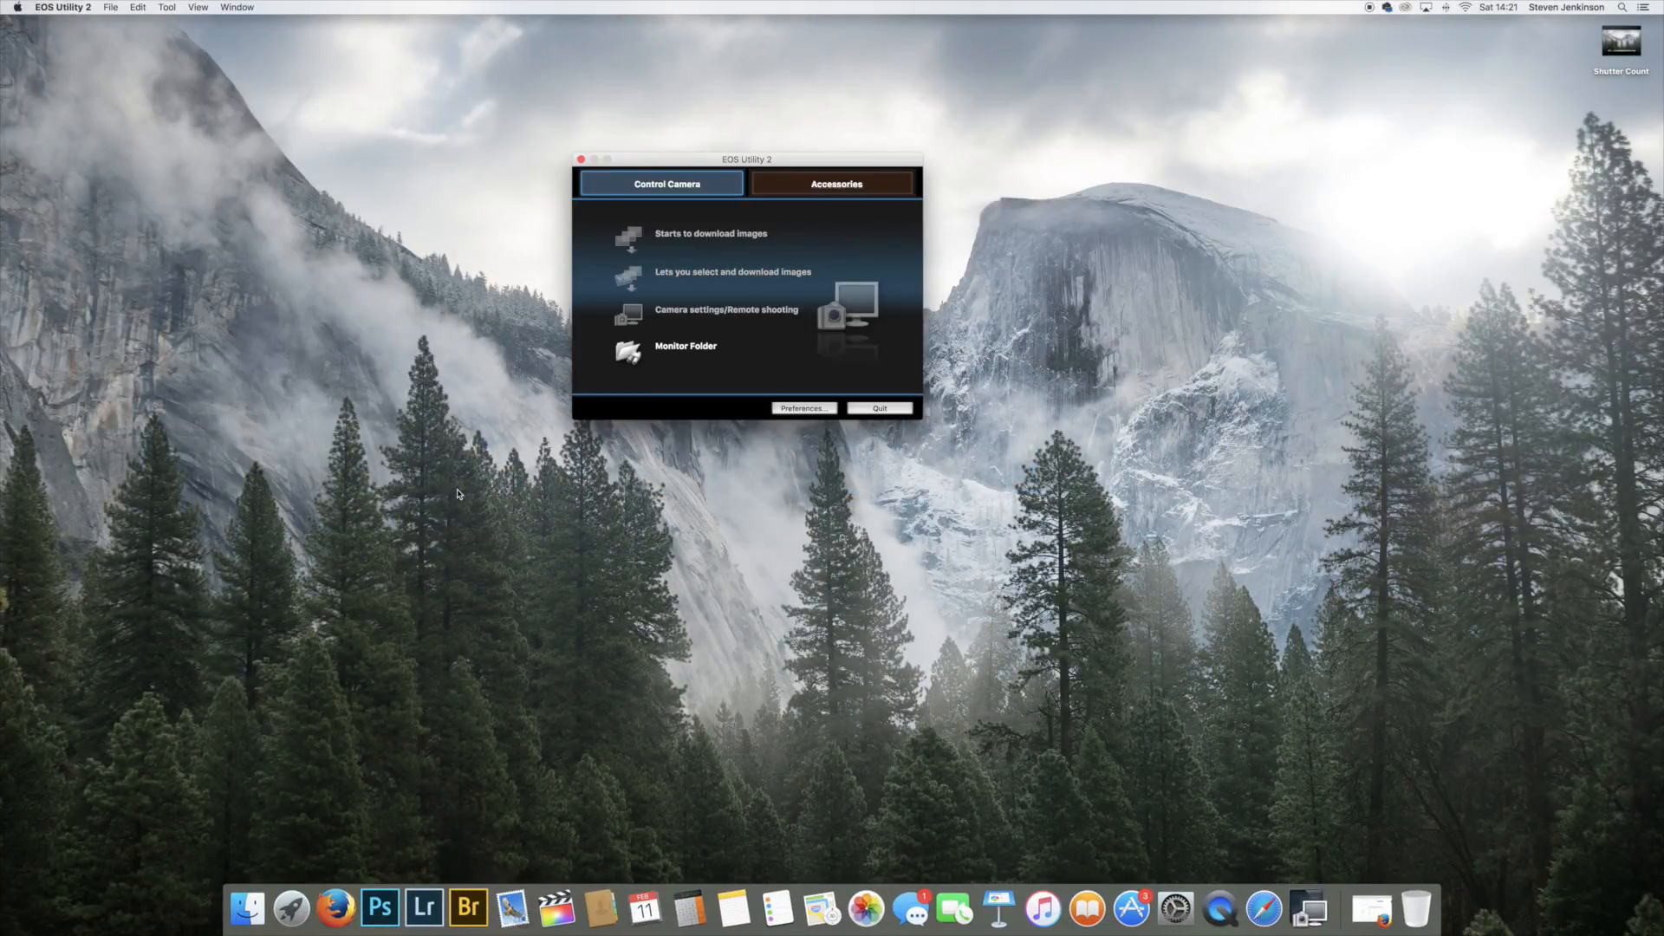
{"action": "mouse_move", "coordinate": [640, 488]}
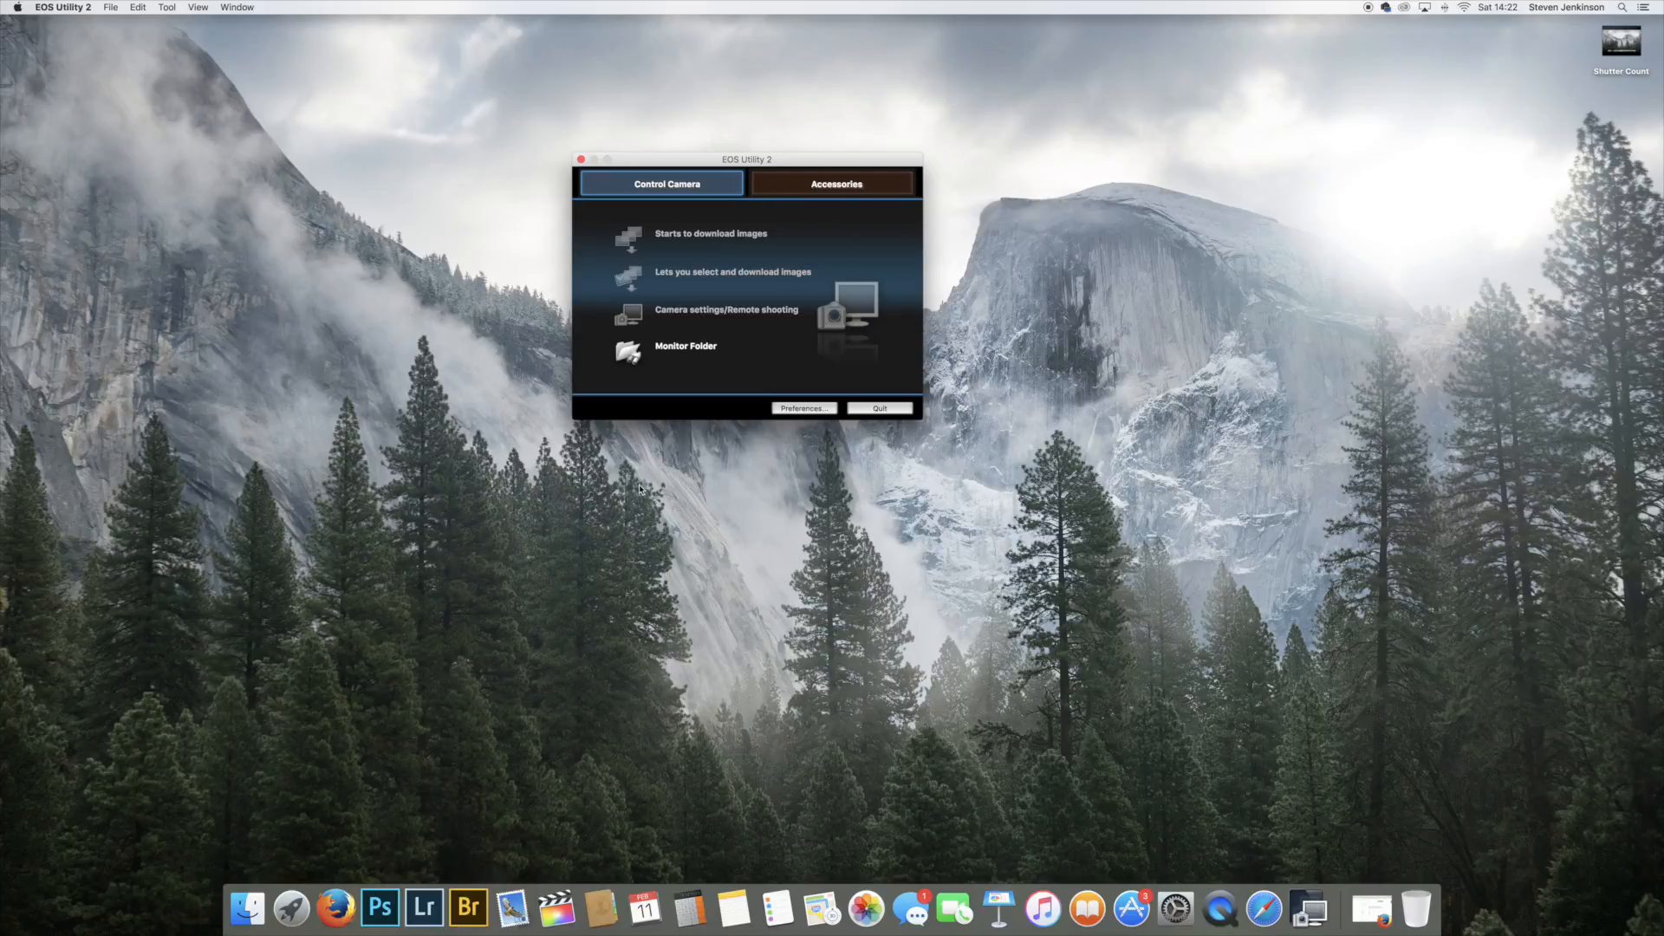
- Open Camera settings/Remote shooting for the connected EOS 6D
{"action": "left_click", "coordinate": [866, 907]}
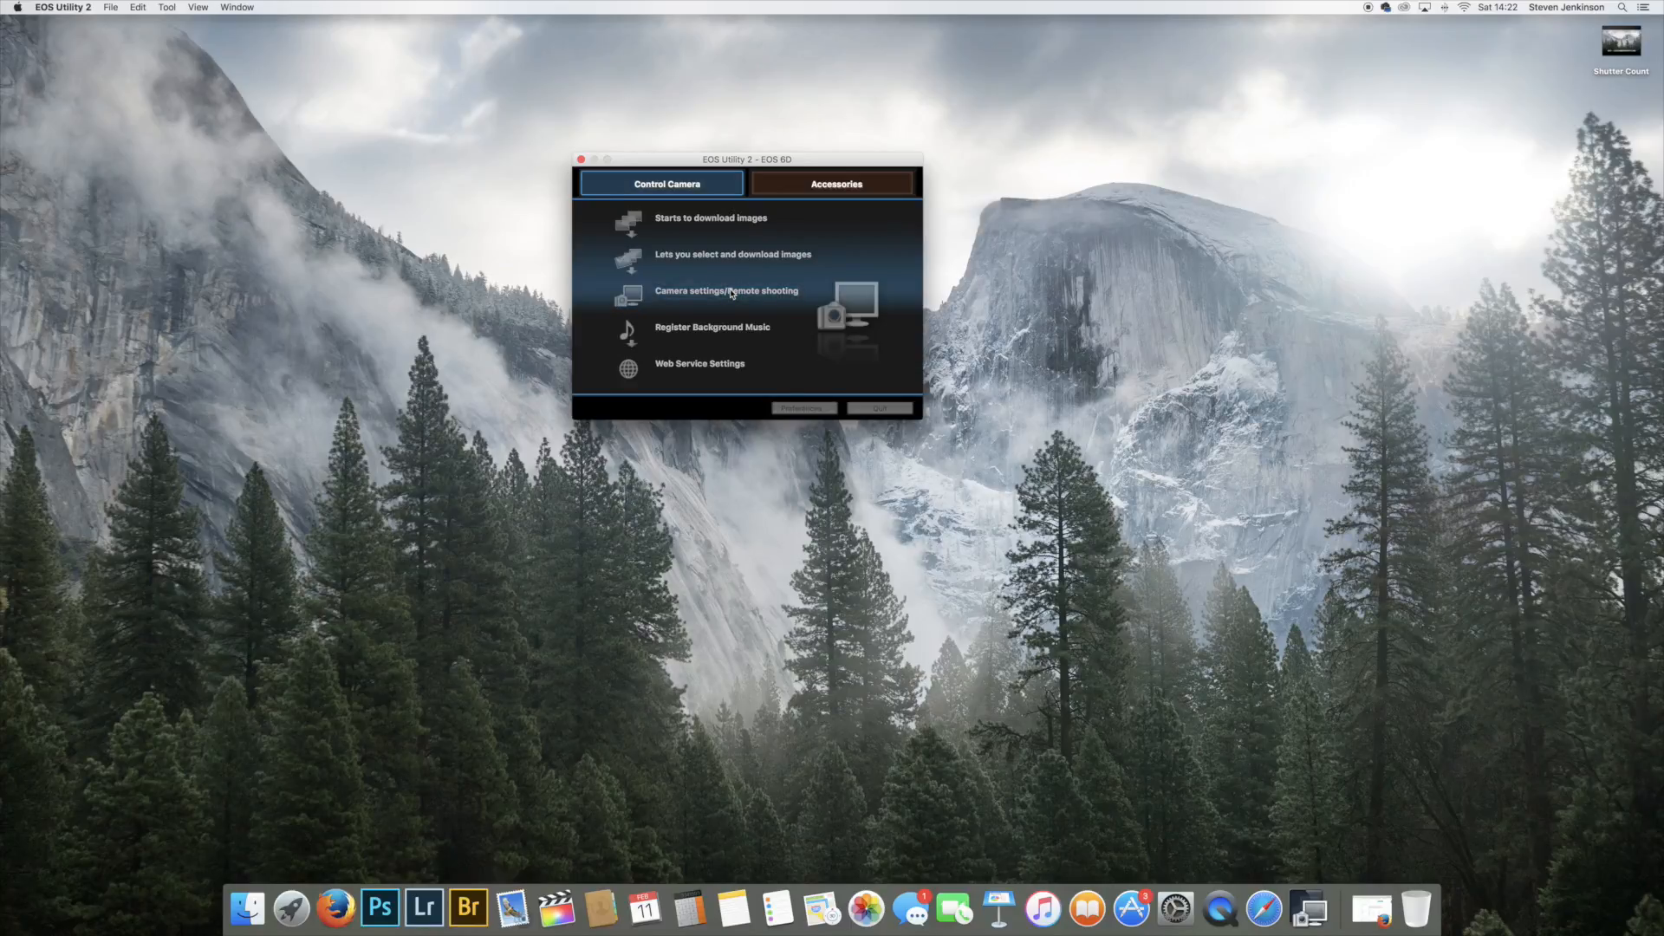
{"action": "left_click", "coordinate": [727, 291]}
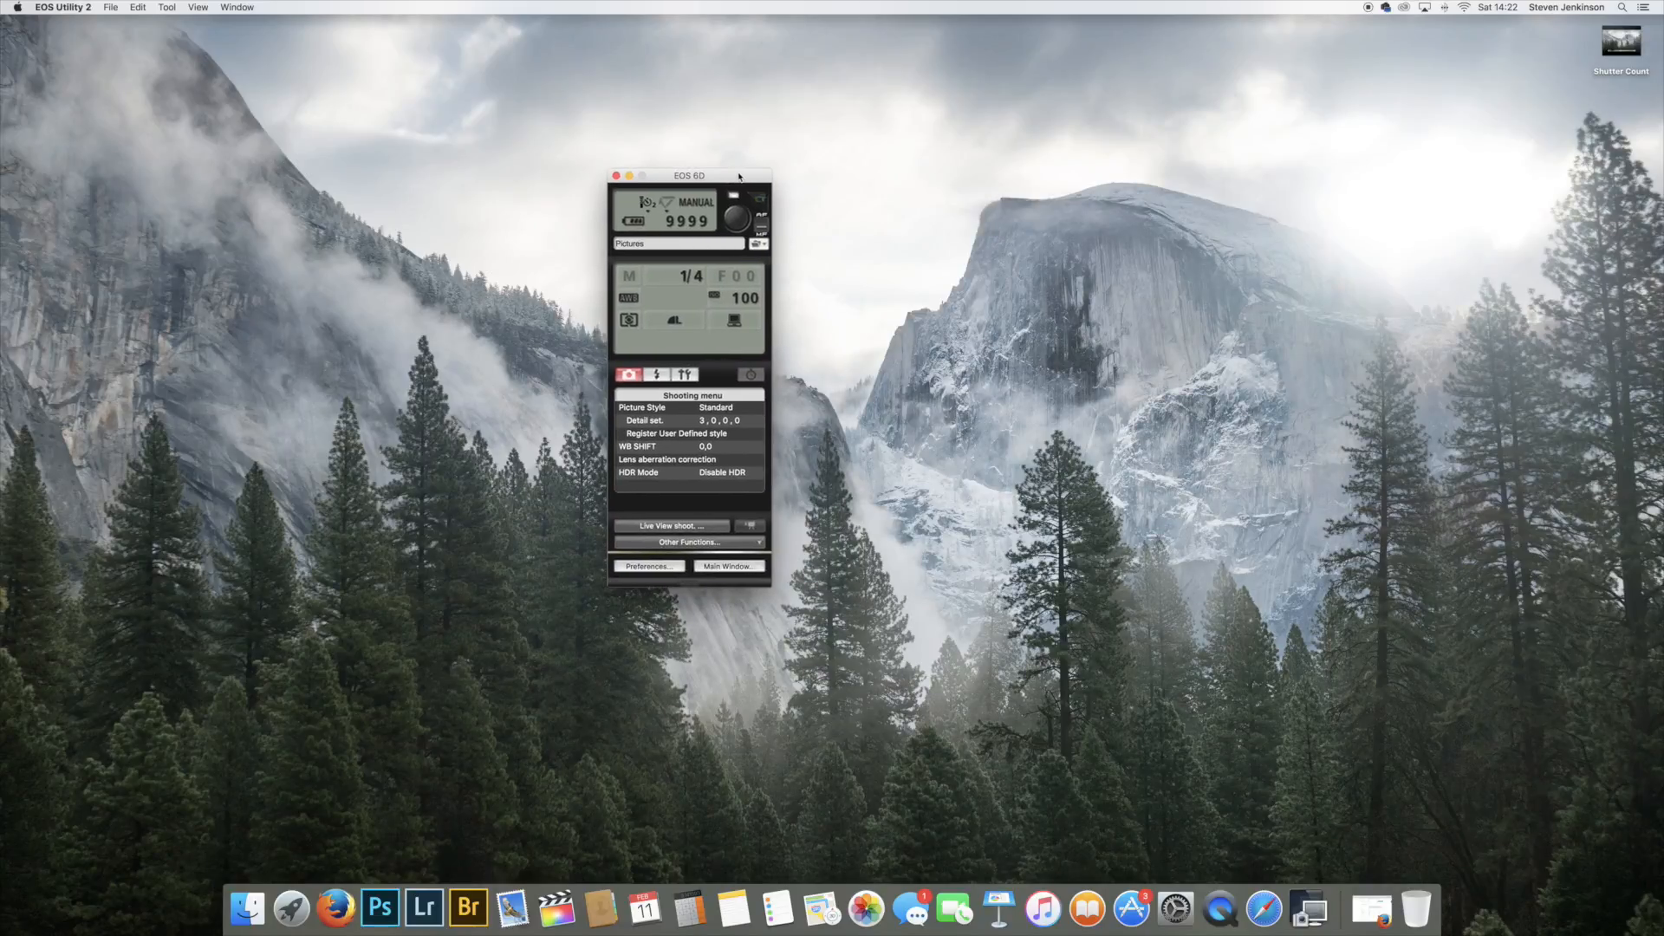
{"action": "mouse_move", "coordinate": [625, 362]}
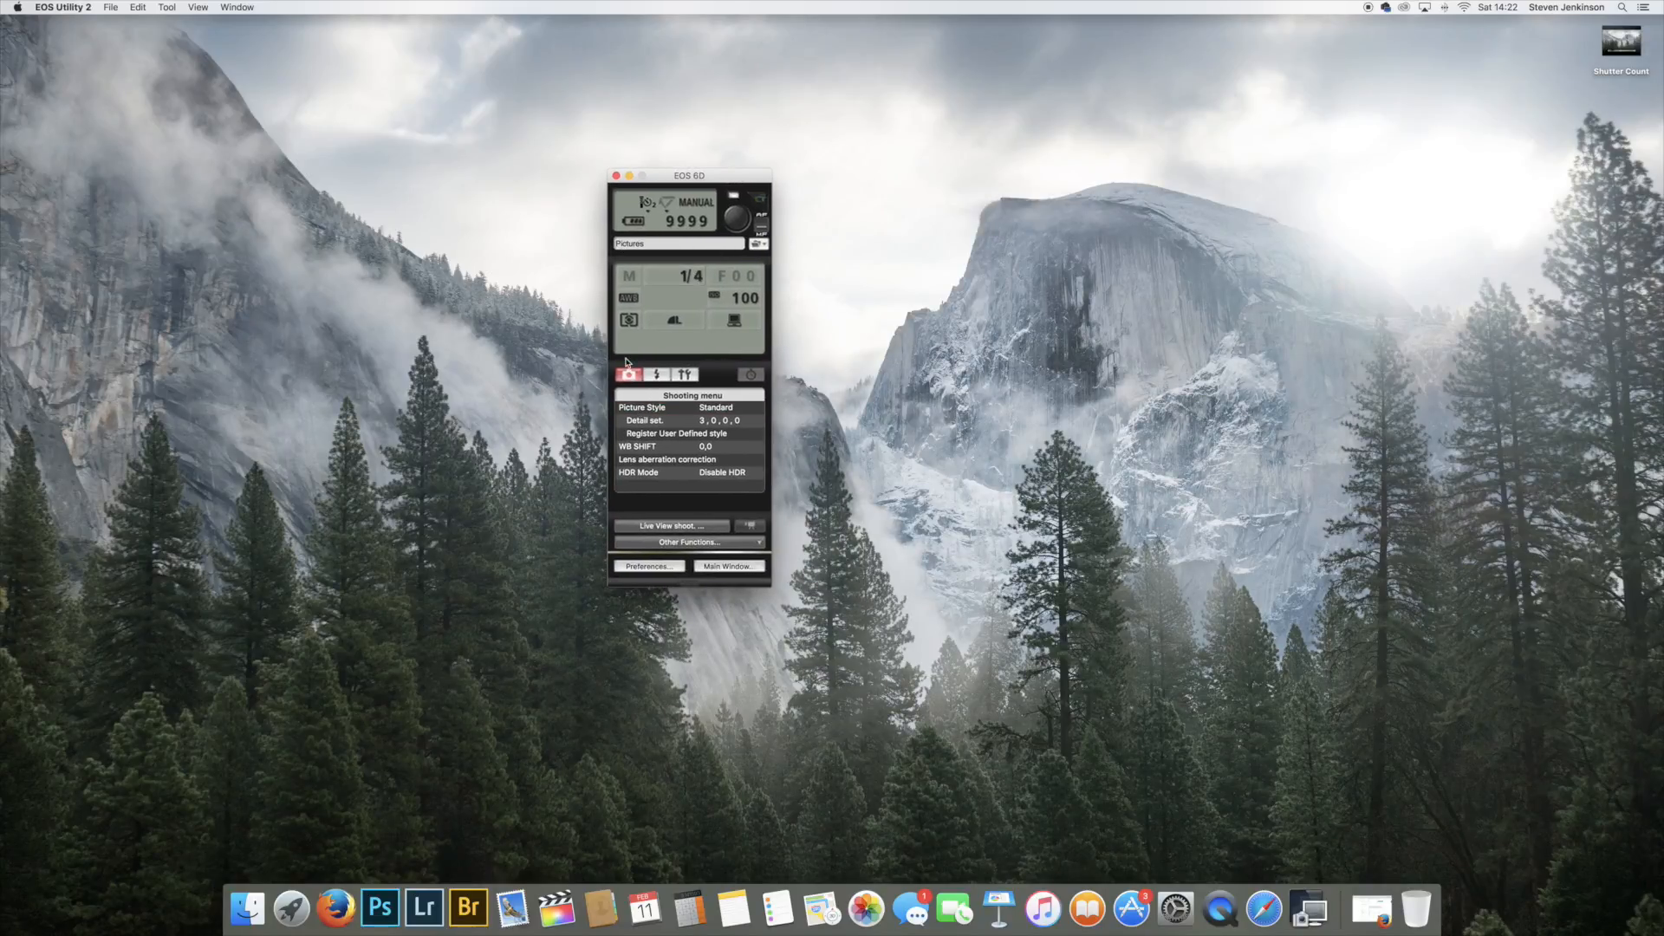
{"action": "mouse_move", "coordinate": [592, 430]}
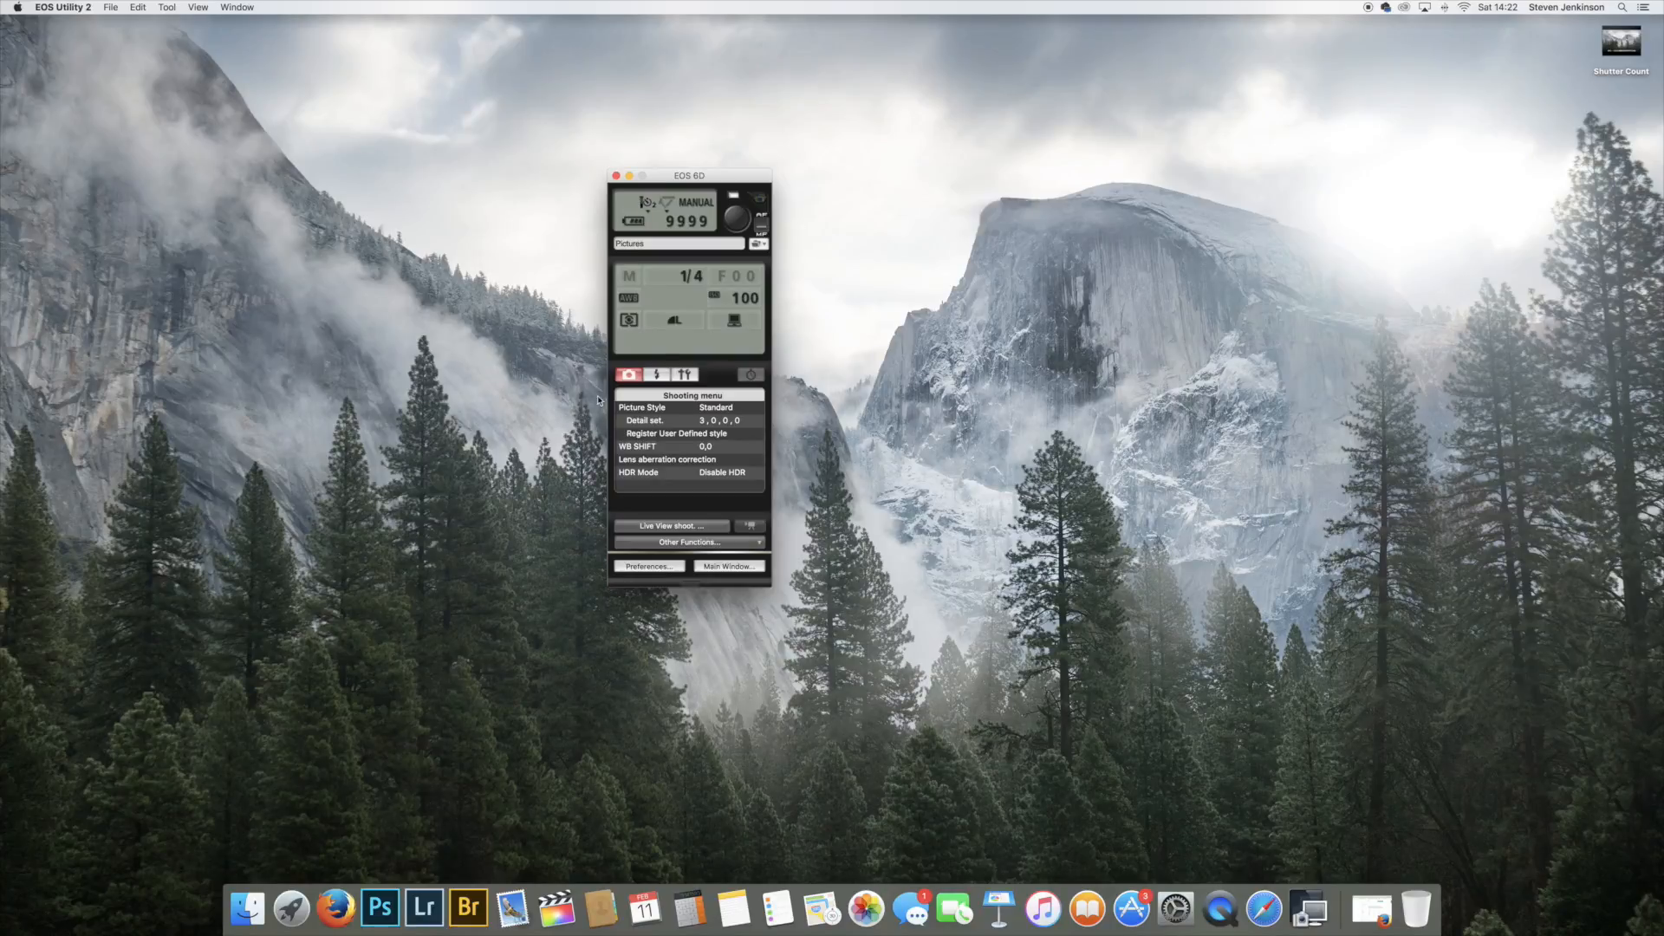
{"action": "mouse_move", "coordinate": [671, 374]}
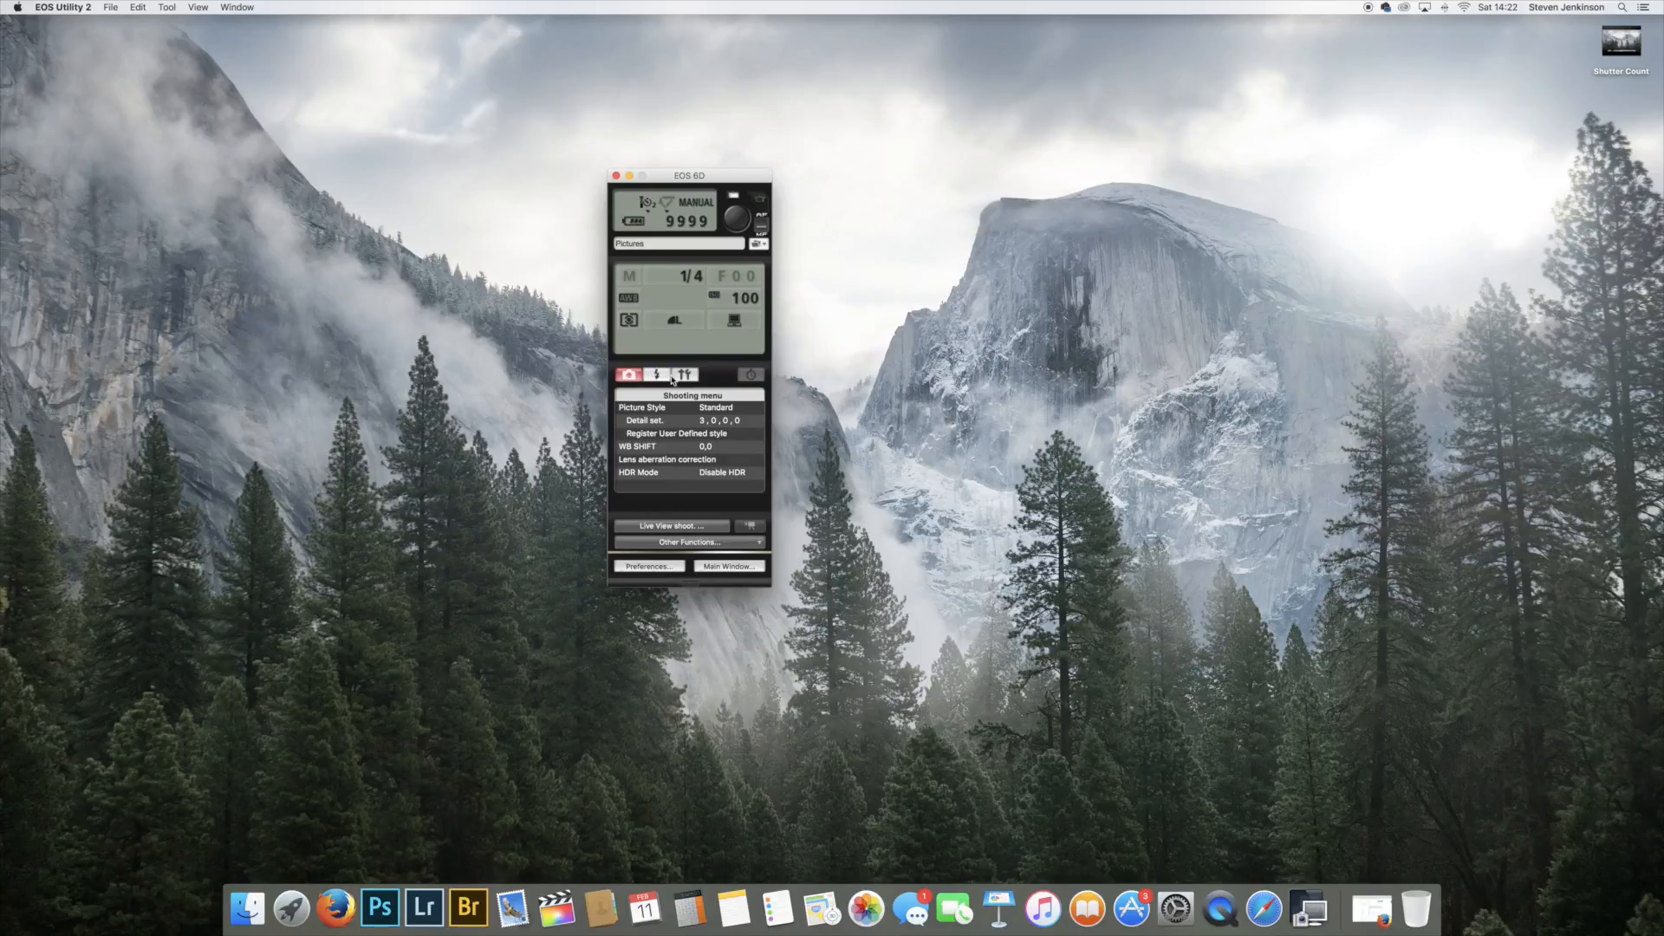
- Show the EOS 6D's yellow Set-up menu with owner name, author and copyright
{"action": "left_click", "coordinate": [684, 373]}
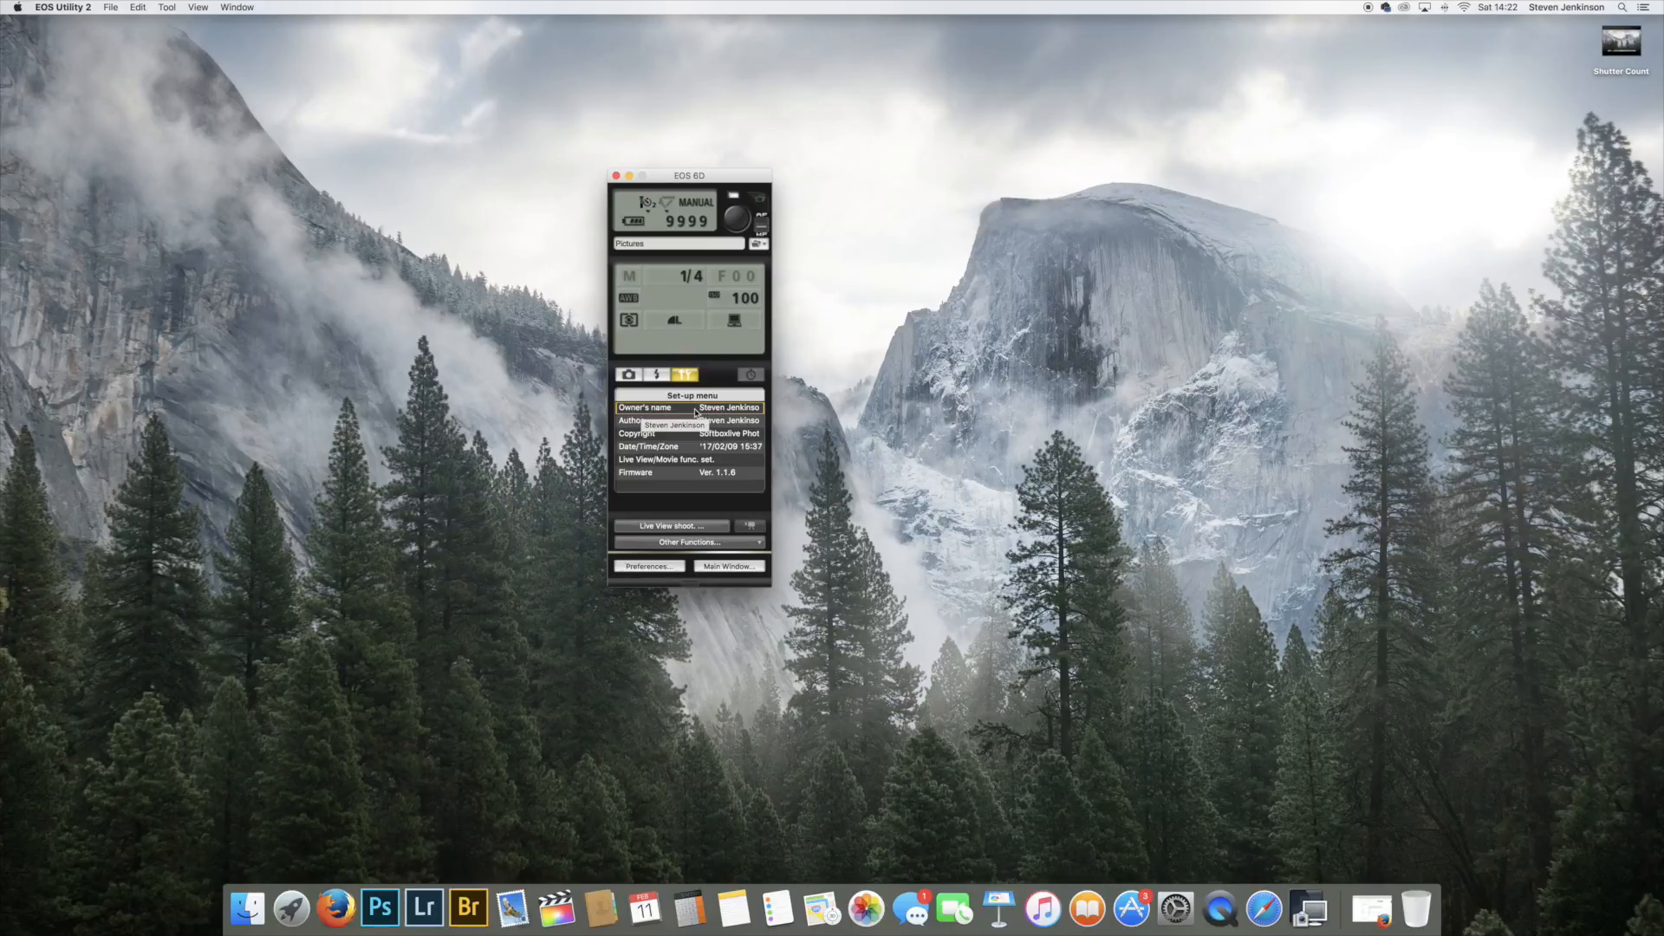
- Edit the Author text to include Softboxive Photography and confirm
{"action": "left_click", "coordinate": [644, 407]}
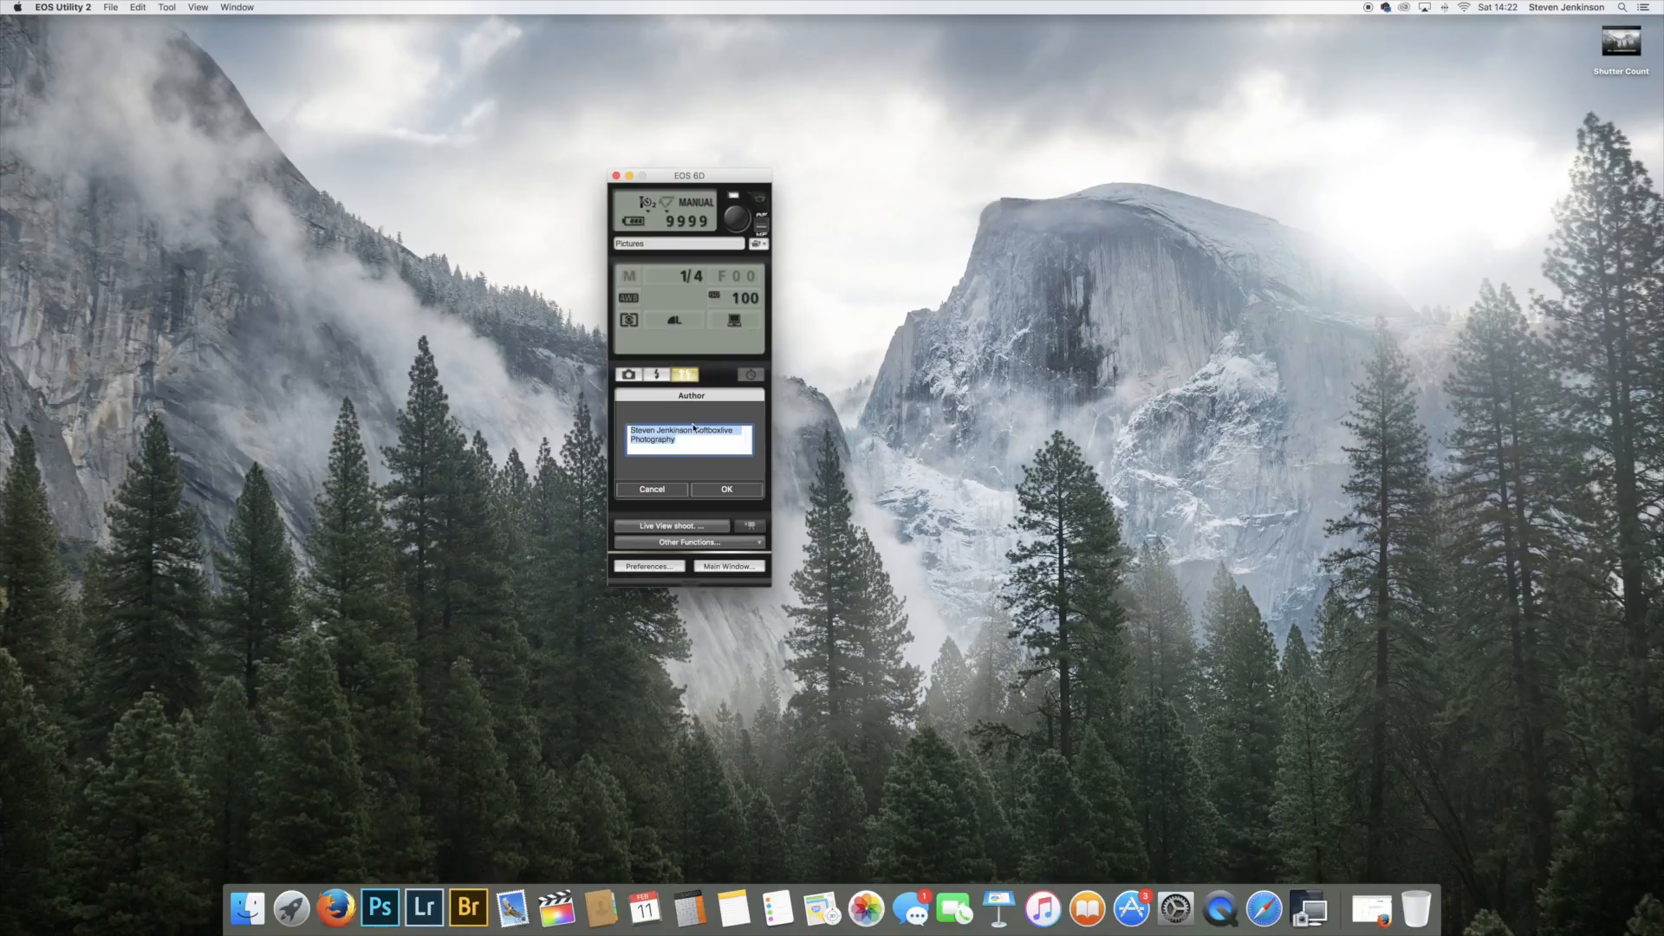
{"action": "left_click", "coordinate": [635, 430]}
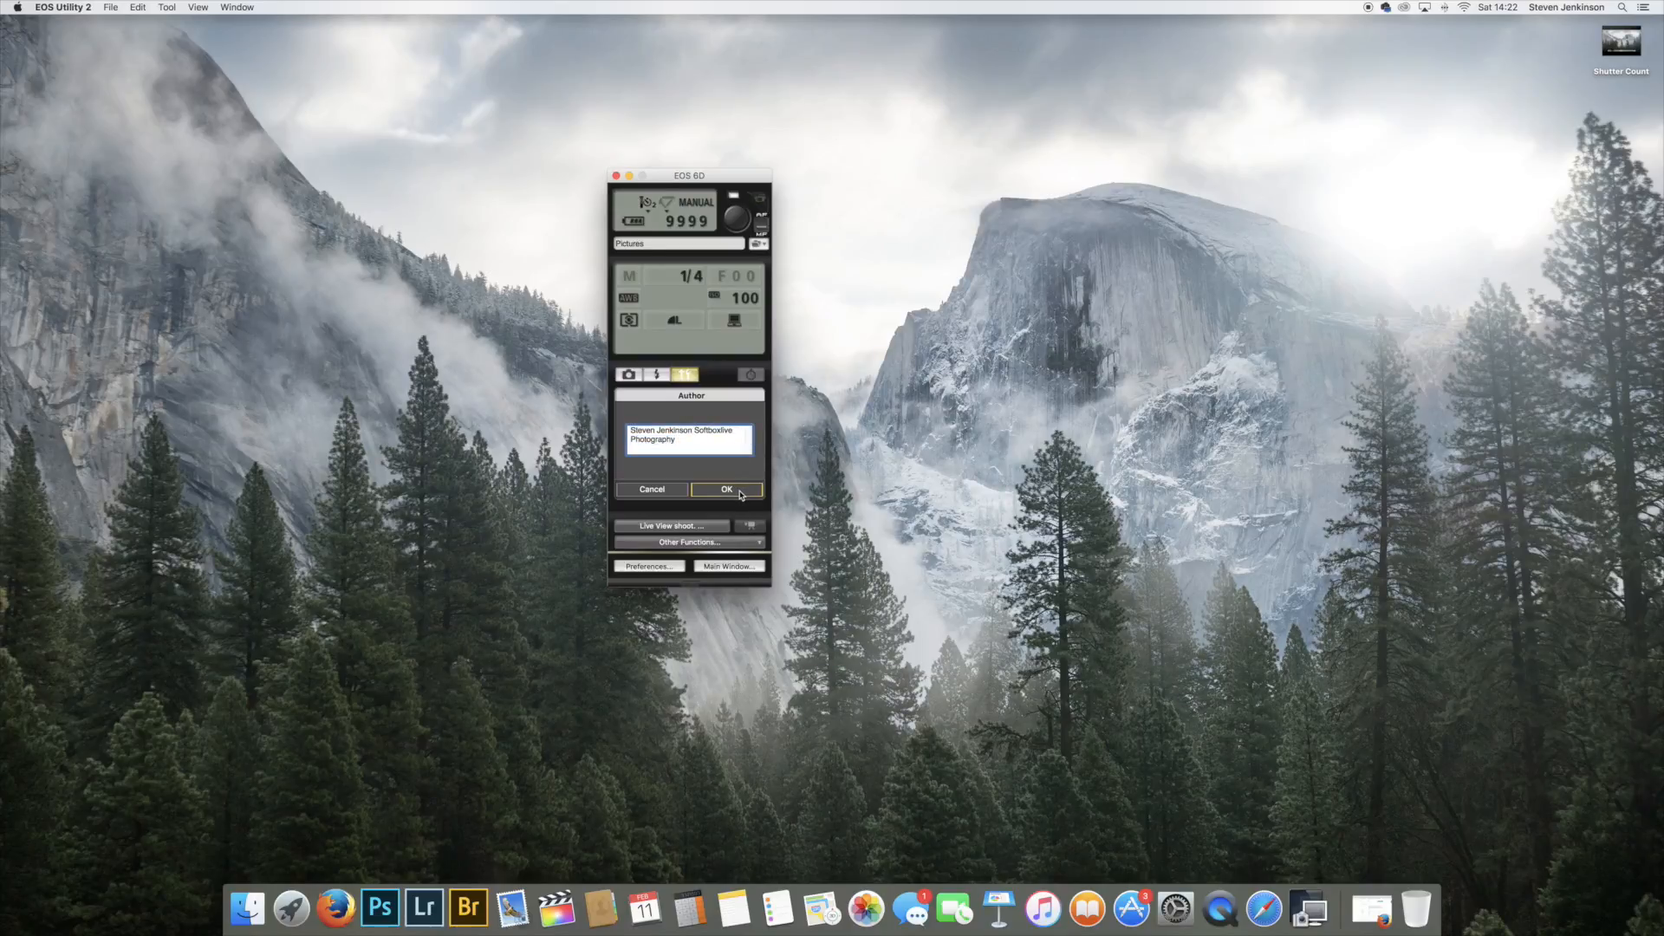
{"action": "left_click", "coordinate": [726, 489]}
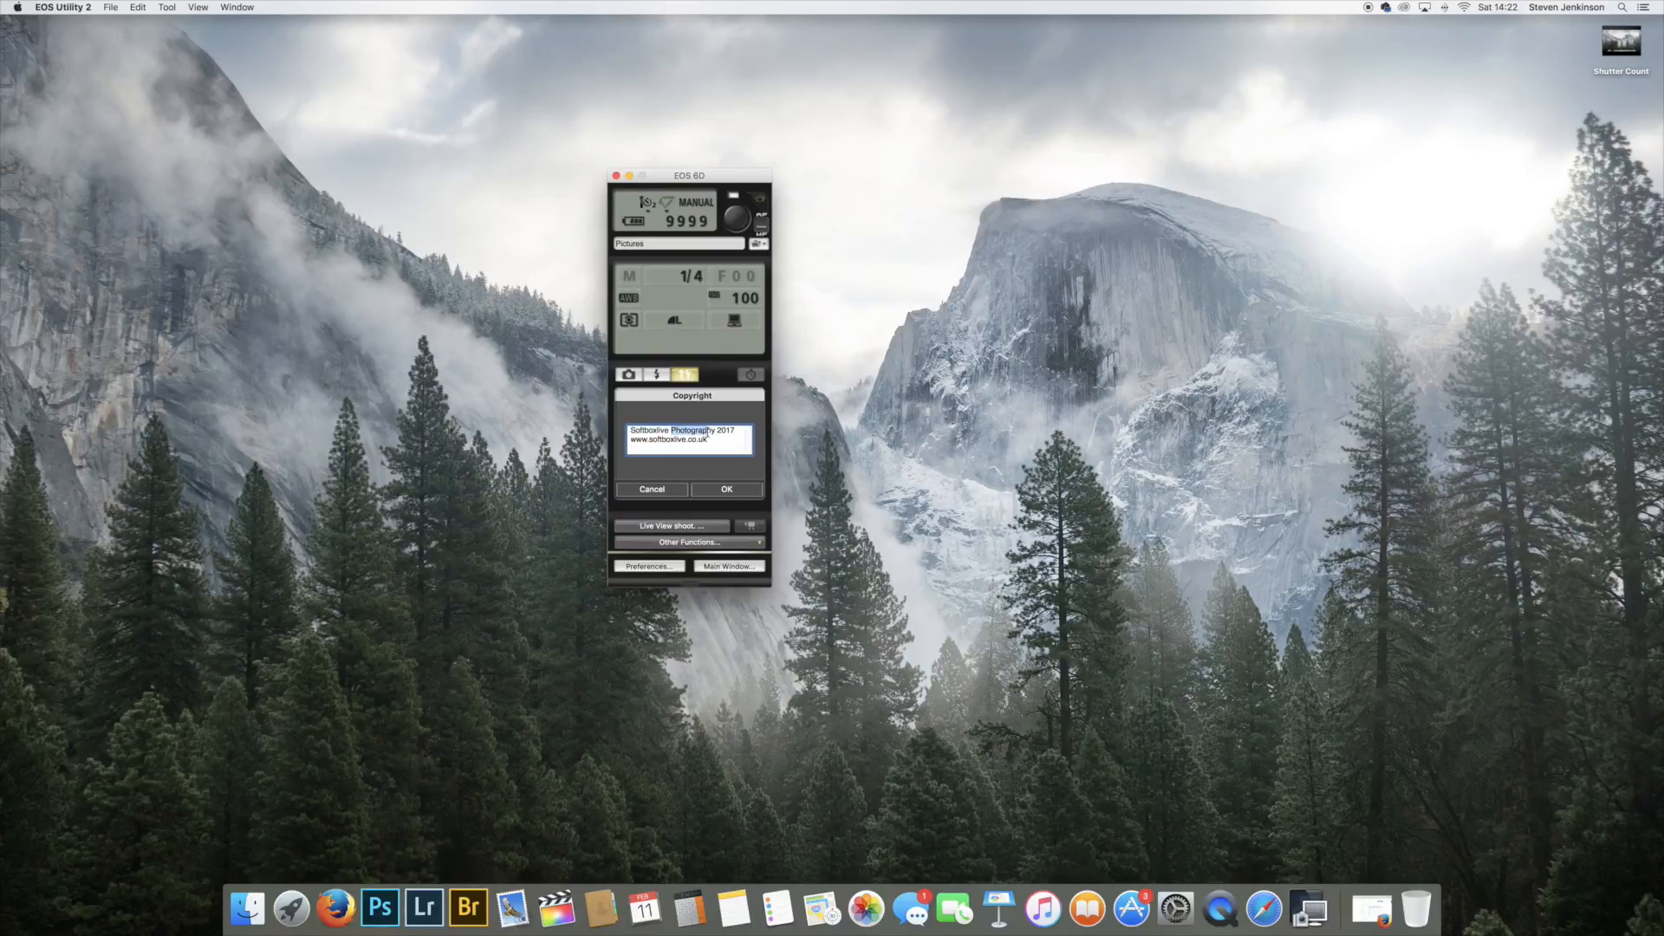
{"action": "double_click", "coordinate": [723, 430]}
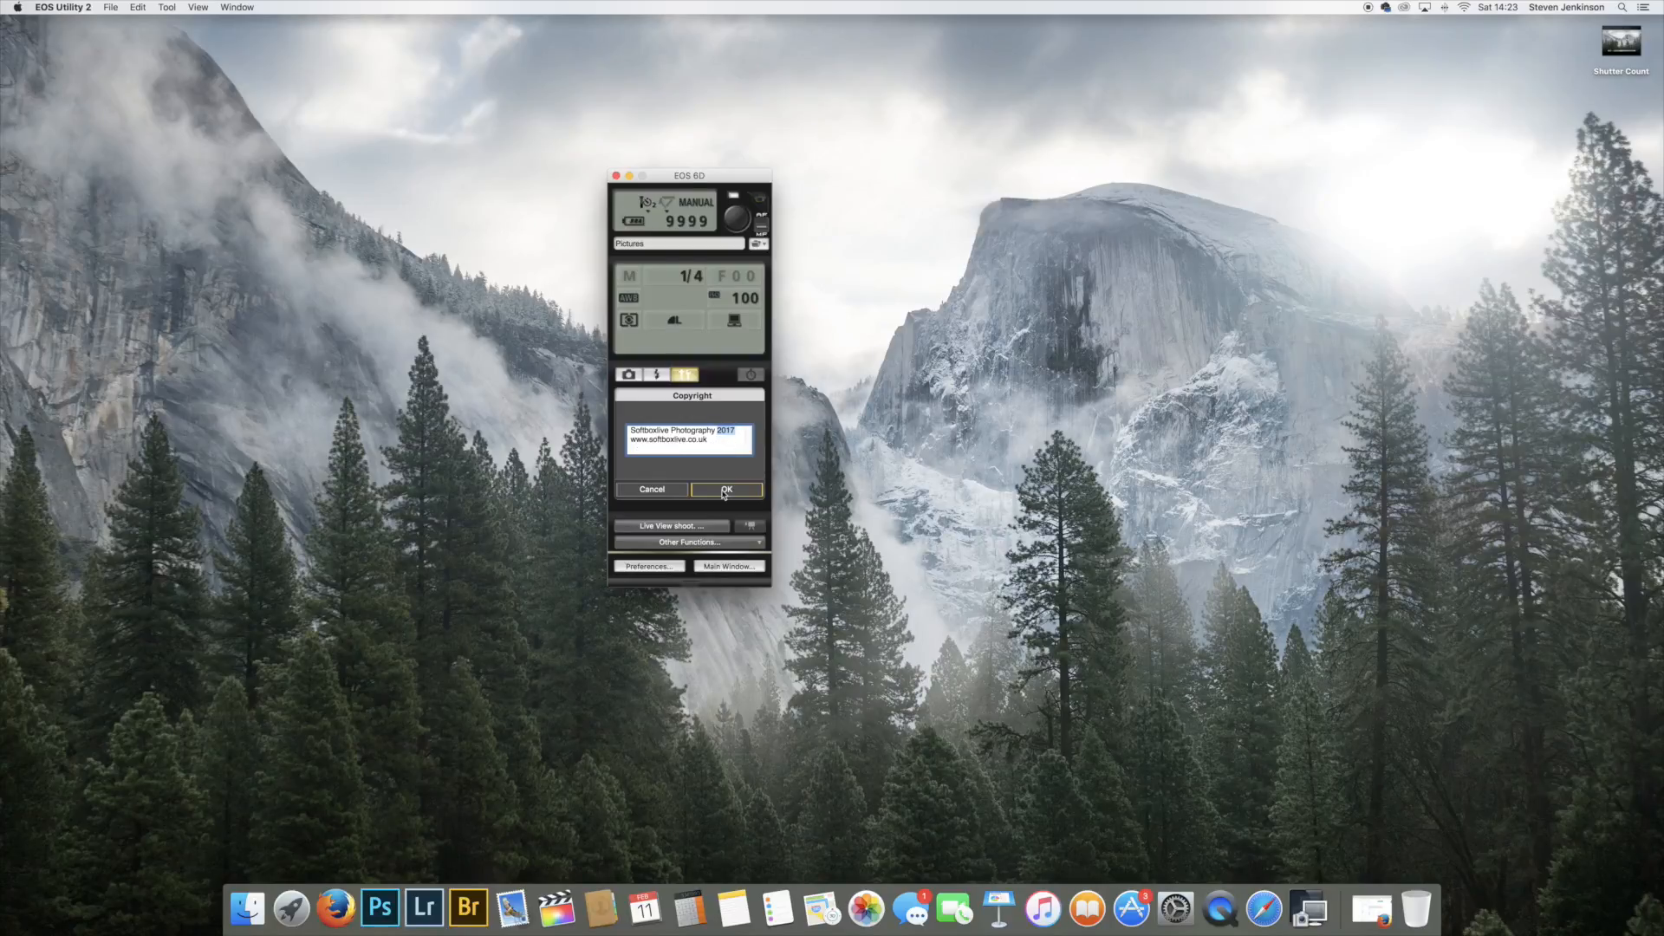
{"action": "left_click", "coordinate": [726, 489]}
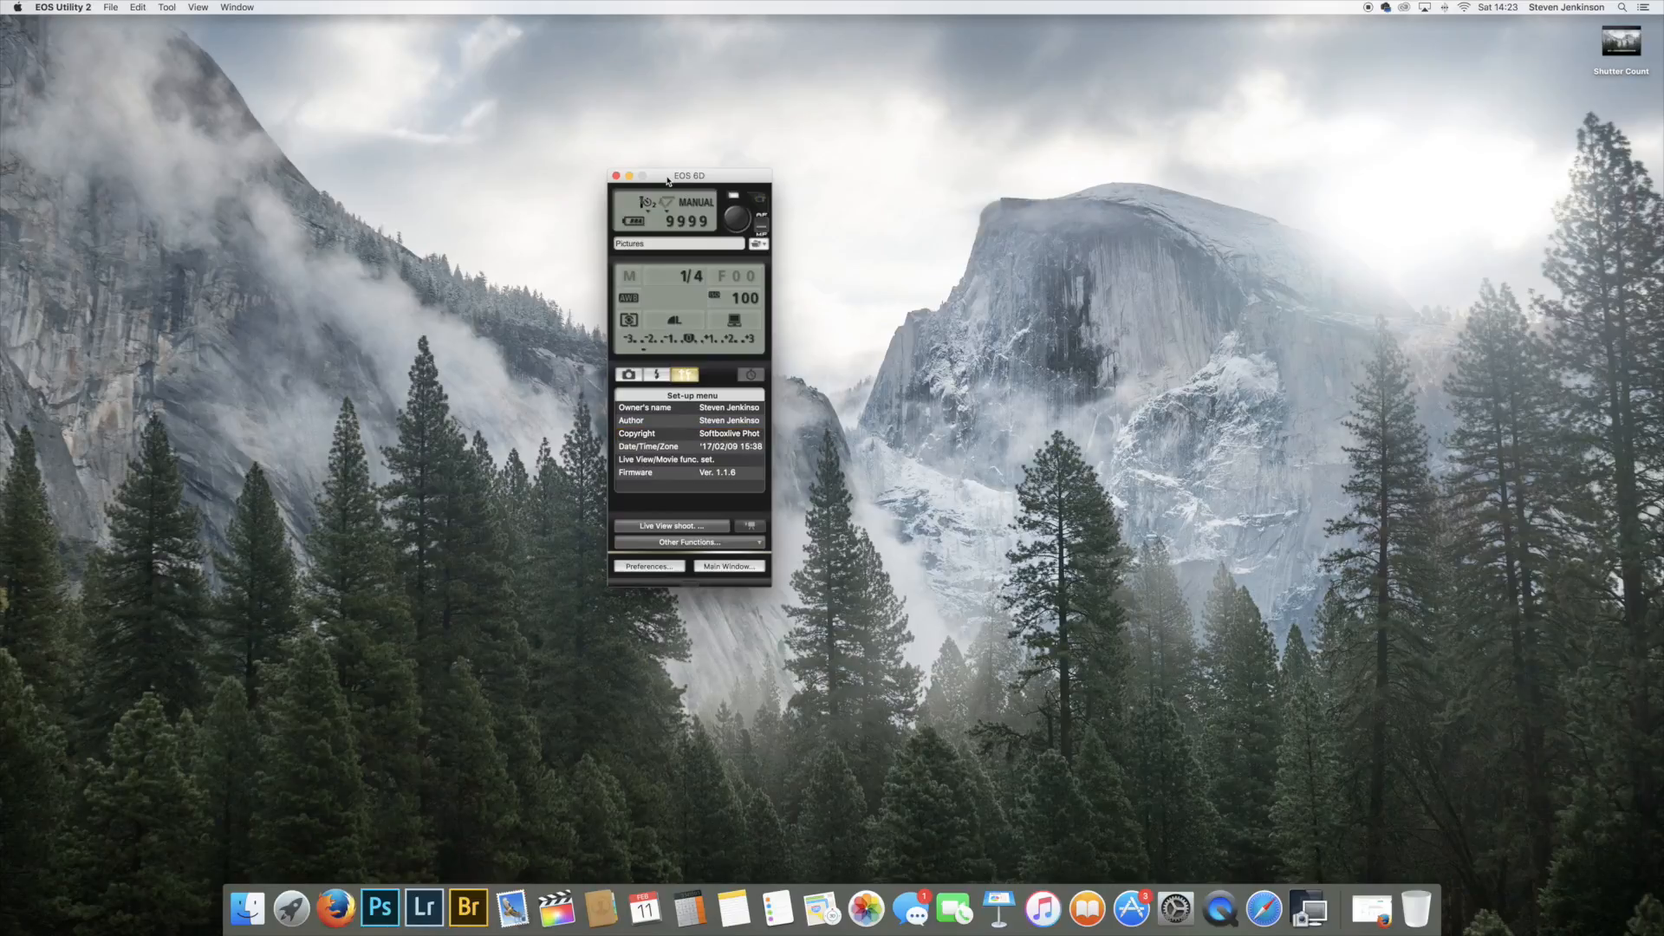
{"action": "mouse_move", "coordinate": [831, 341]}
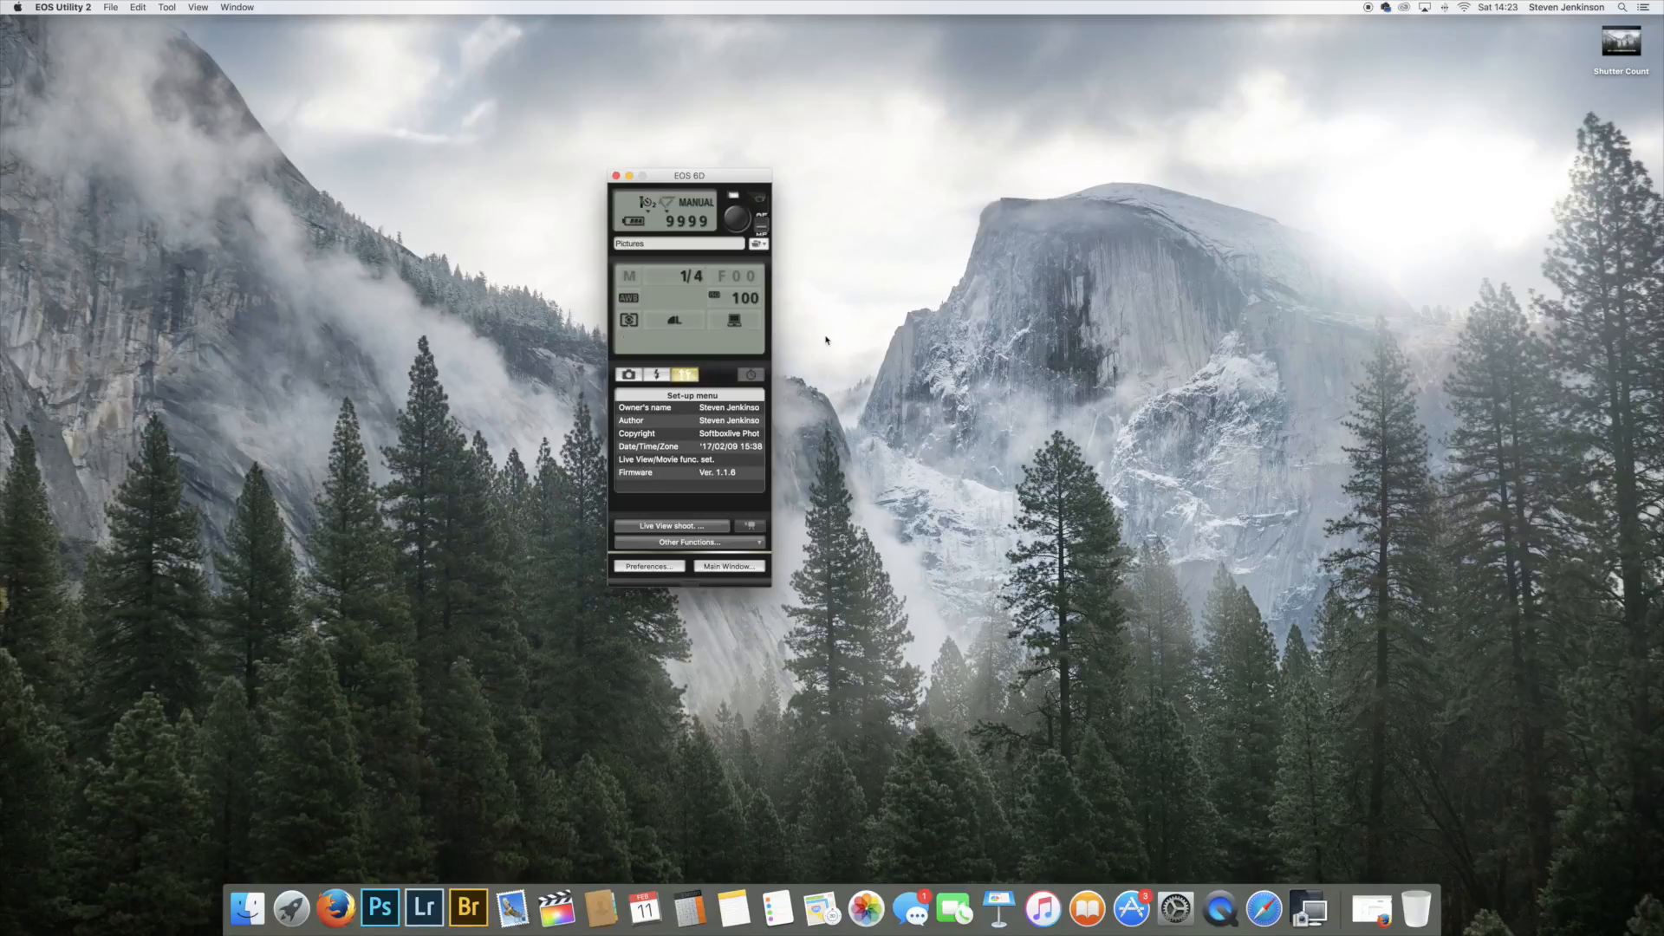
{"action": "mouse_move", "coordinate": [843, 408]}
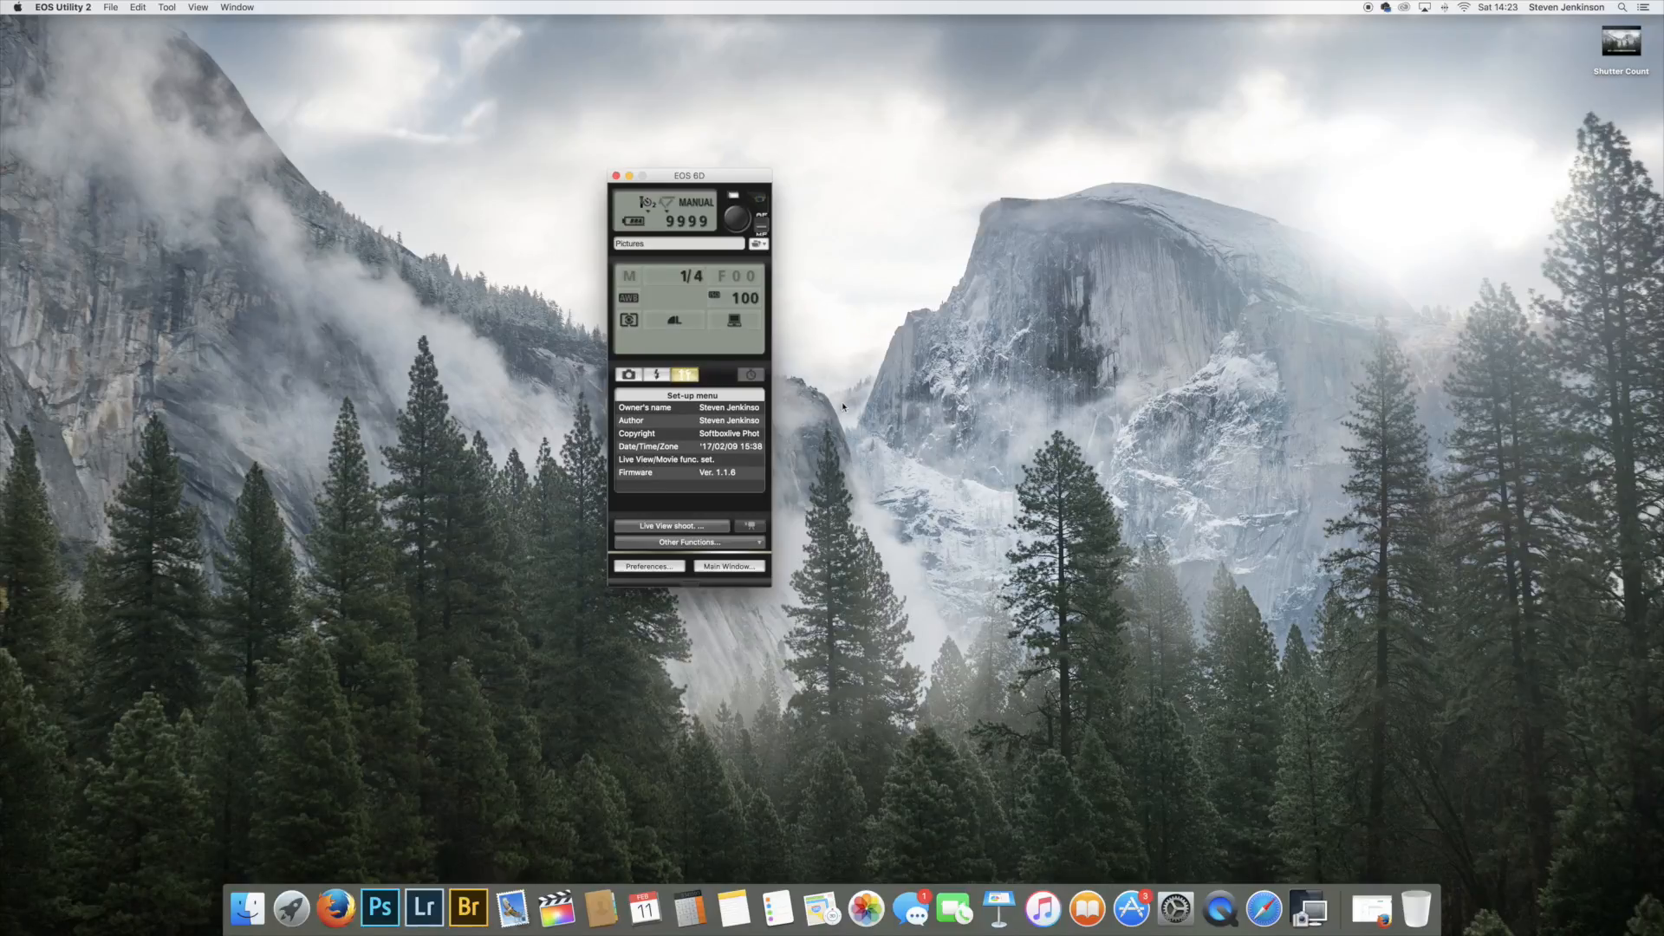
{"action": "mouse_move", "coordinate": [653, 147]}
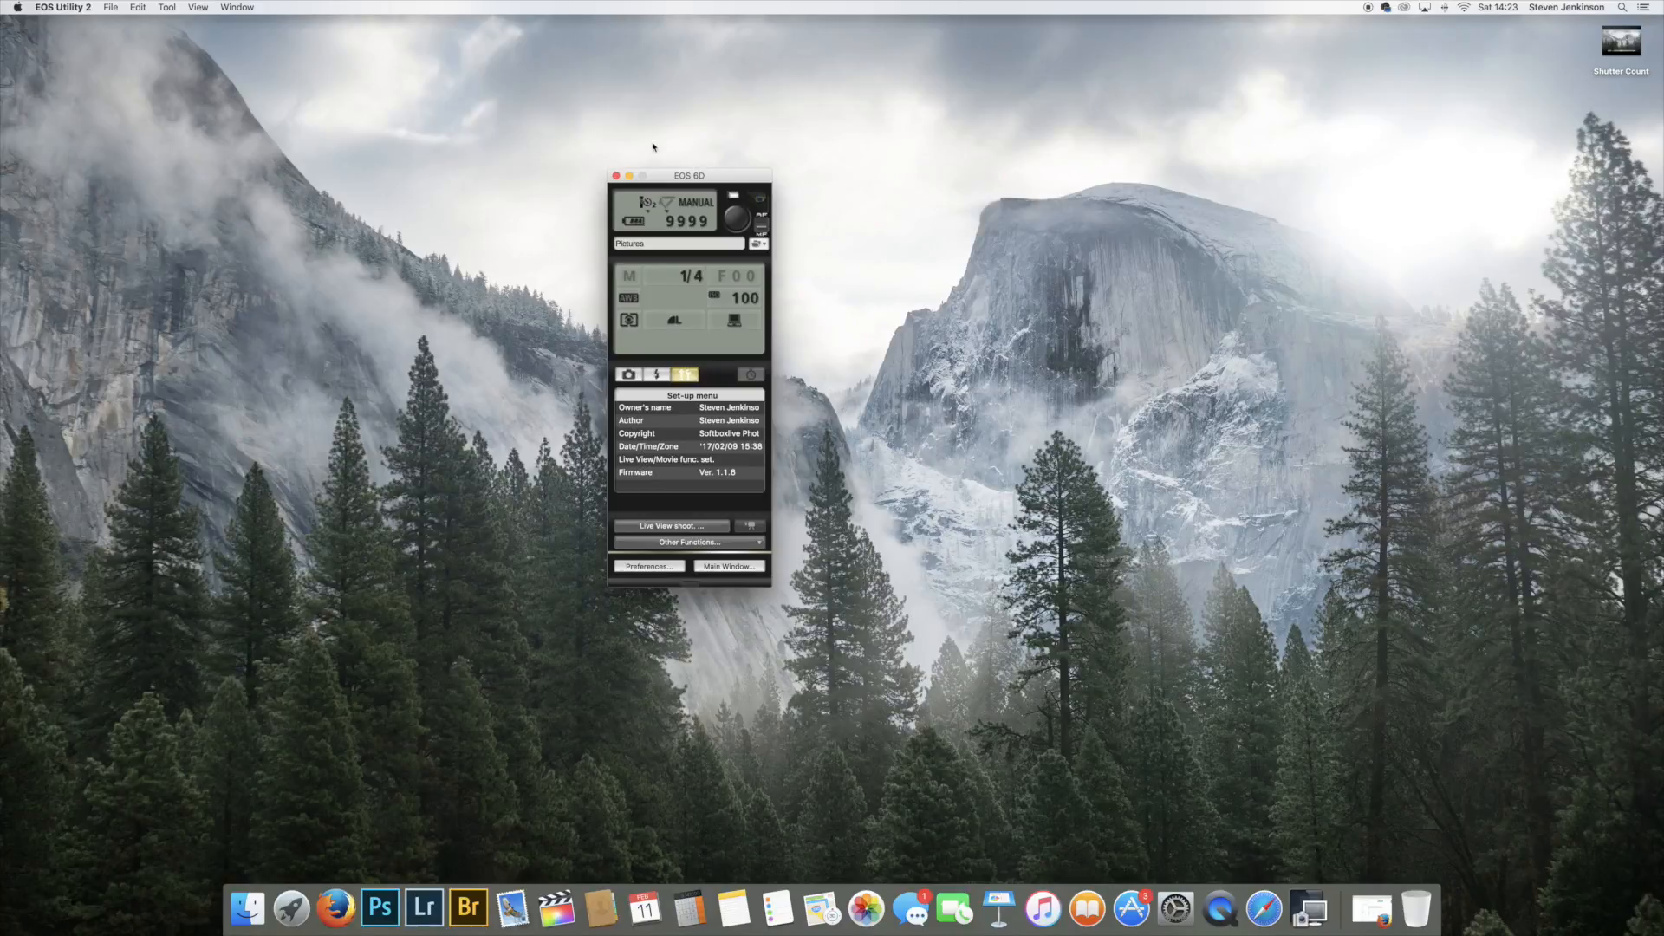